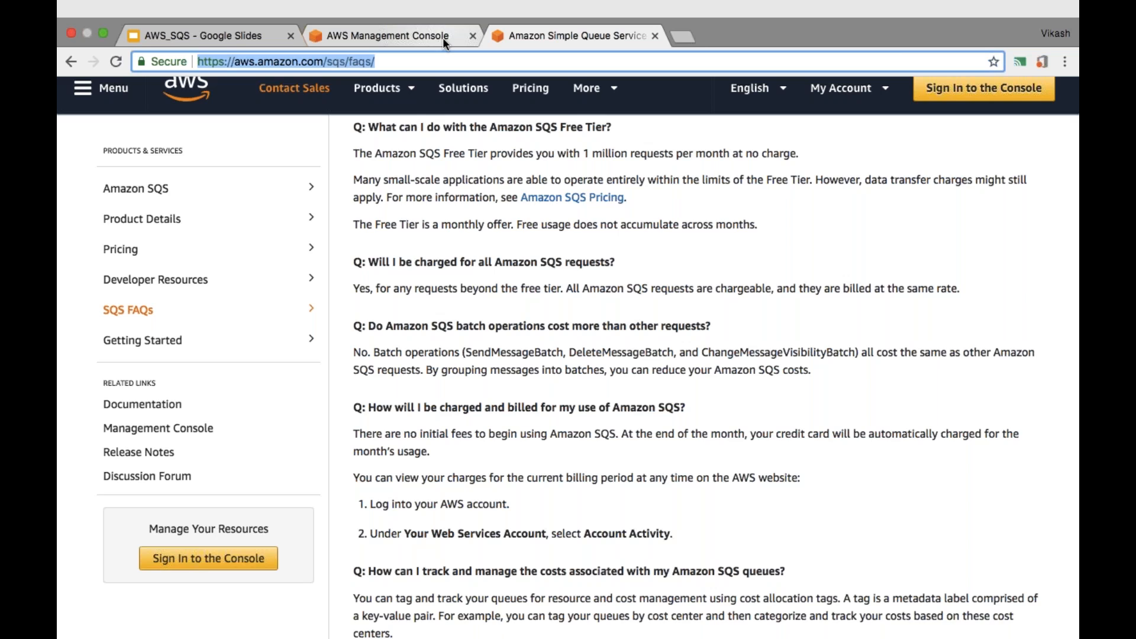
Step: Open My Billing Dashboard from the account menu to see 10.96 USD month-to-date spend
click(389, 36)
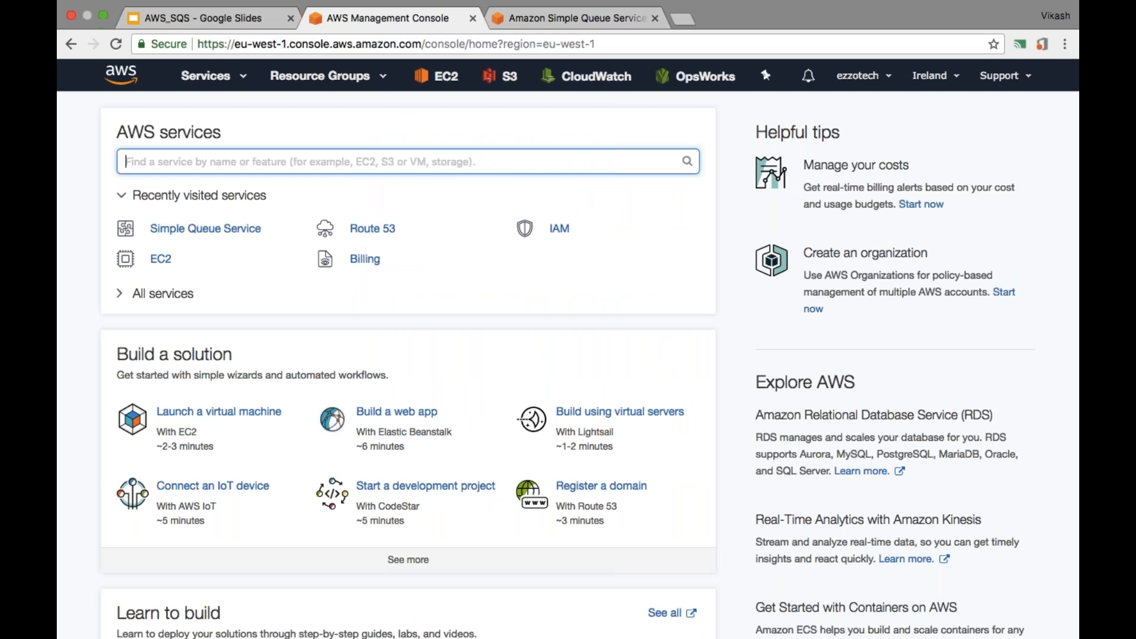
click(859, 75)
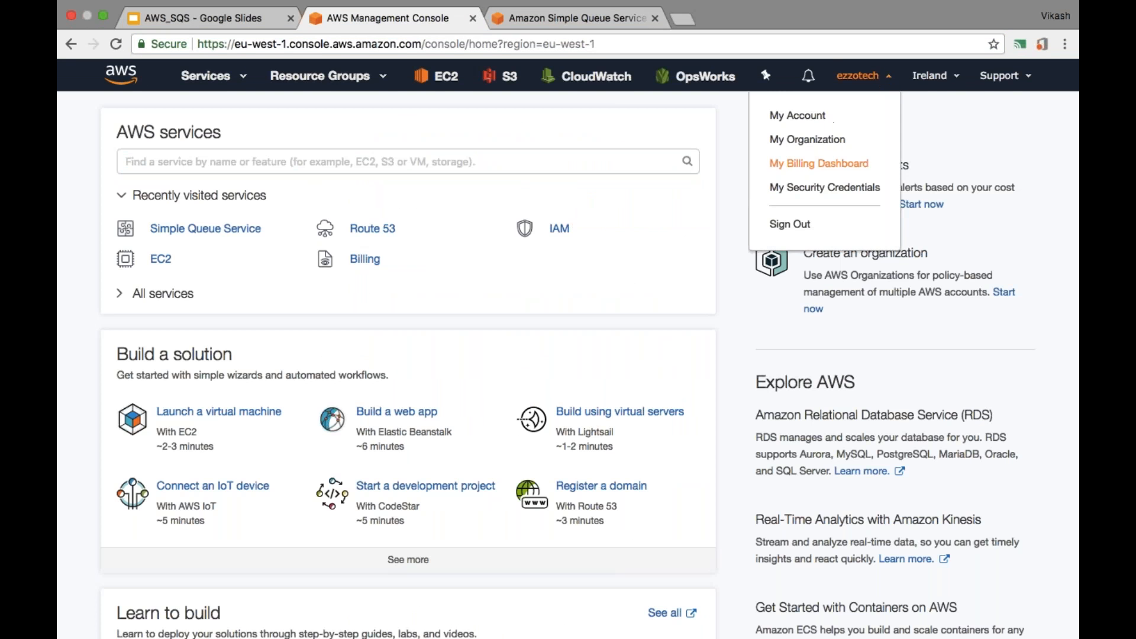
click(819, 163)
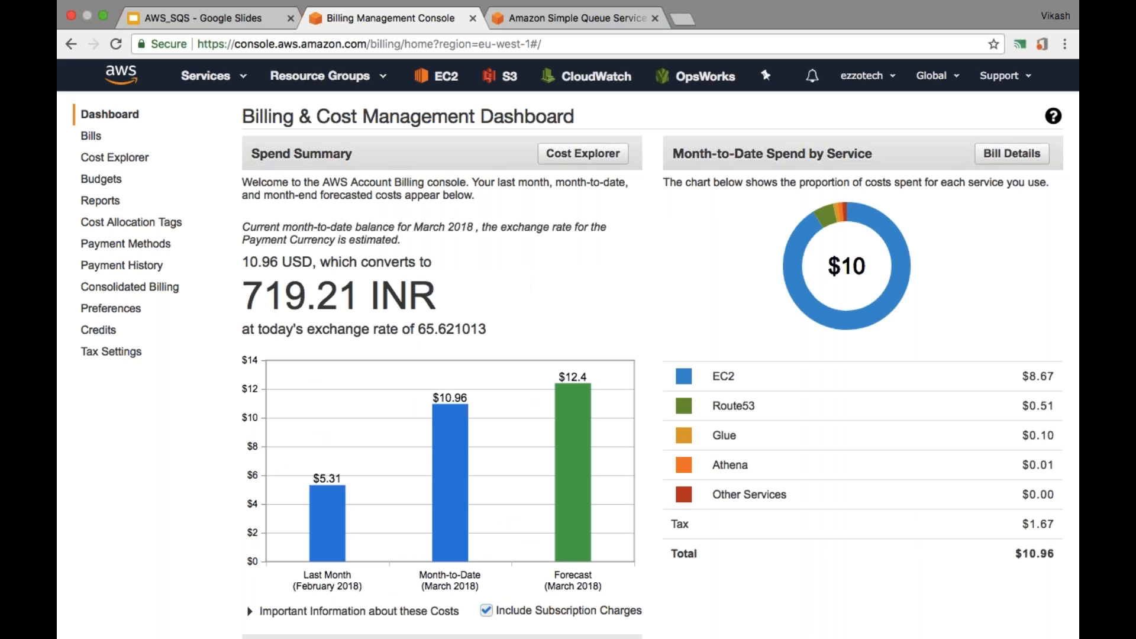
Step: Open Bills and scroll to the March 2018 per-service details totalling $10.96 with $1.67 GST
scroll(down, 3)
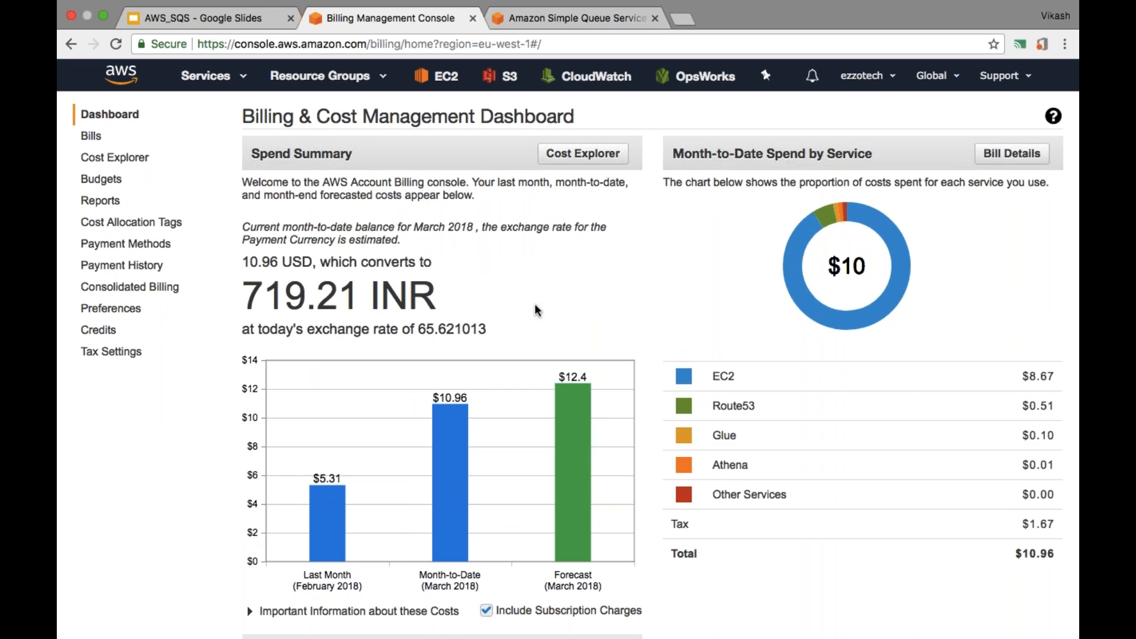
mouse_move(90, 136)
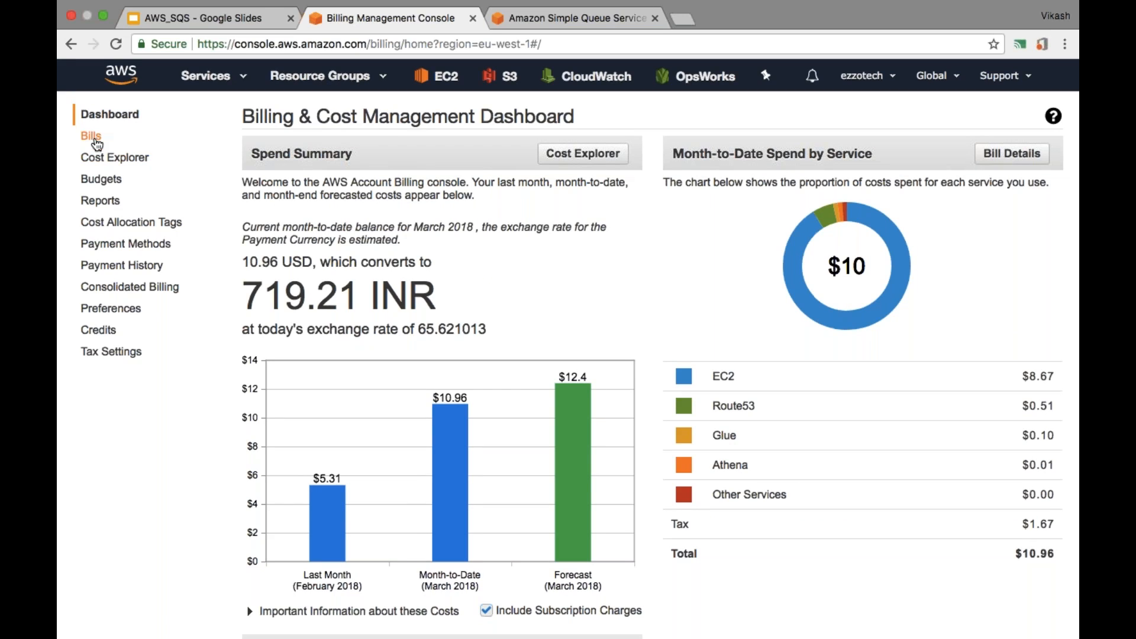
click(88, 135)
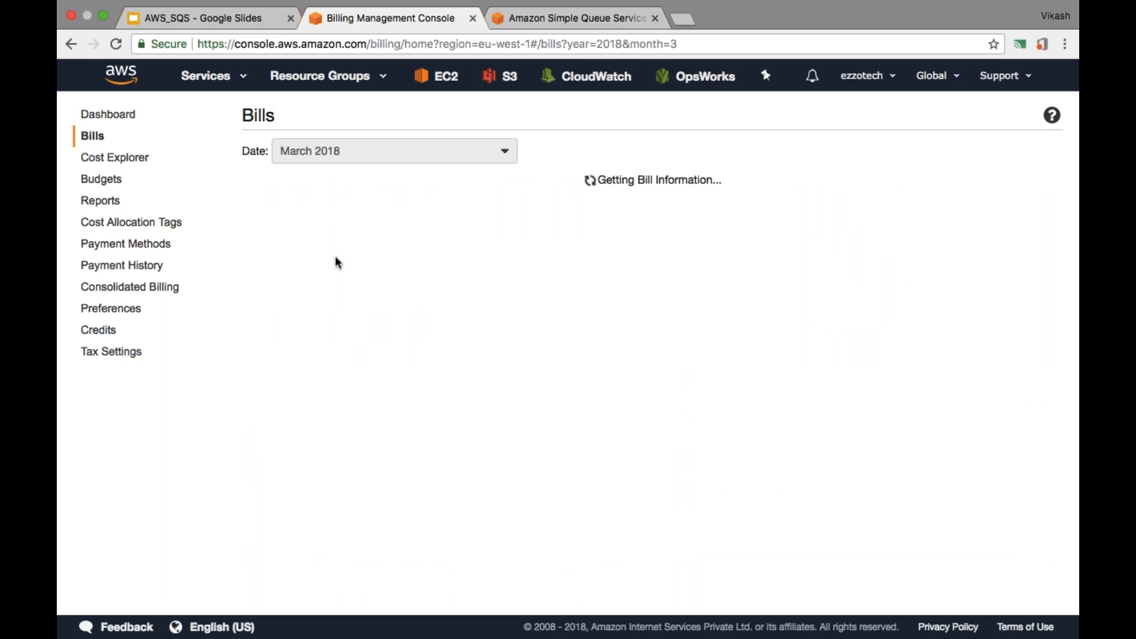
scroll(down, 3)
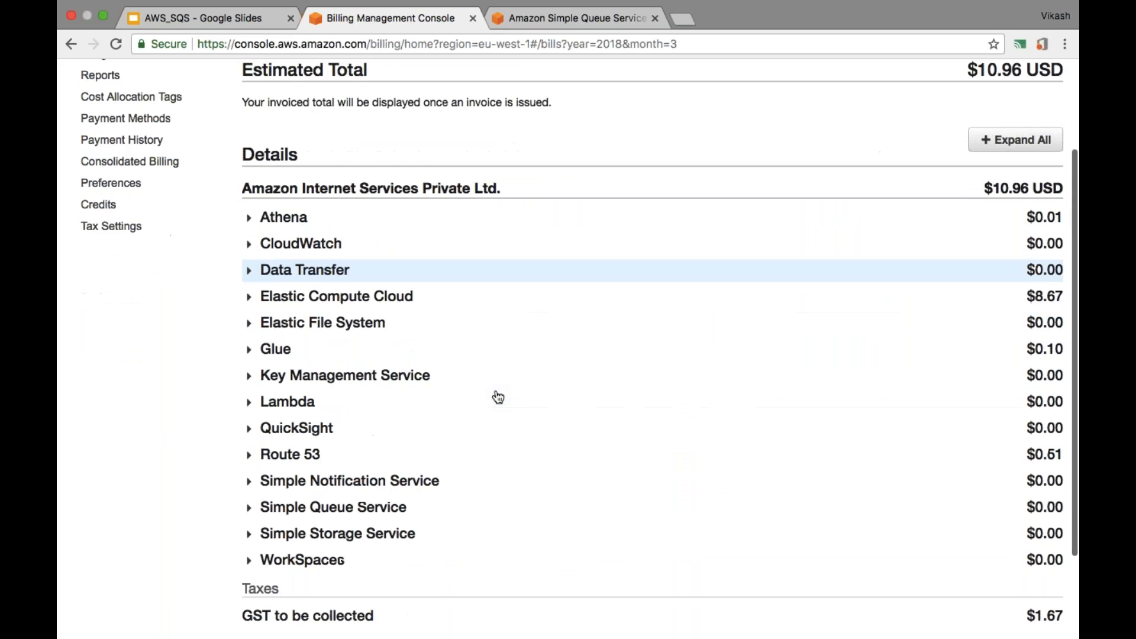
scroll(down, 3)
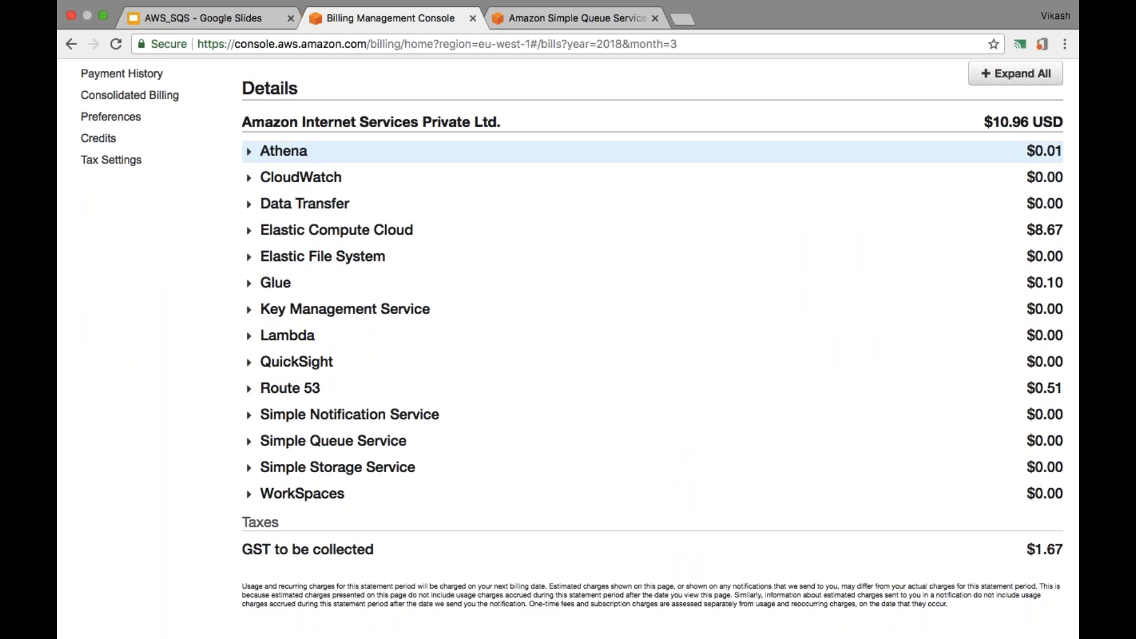
mouse_move(534, 230)
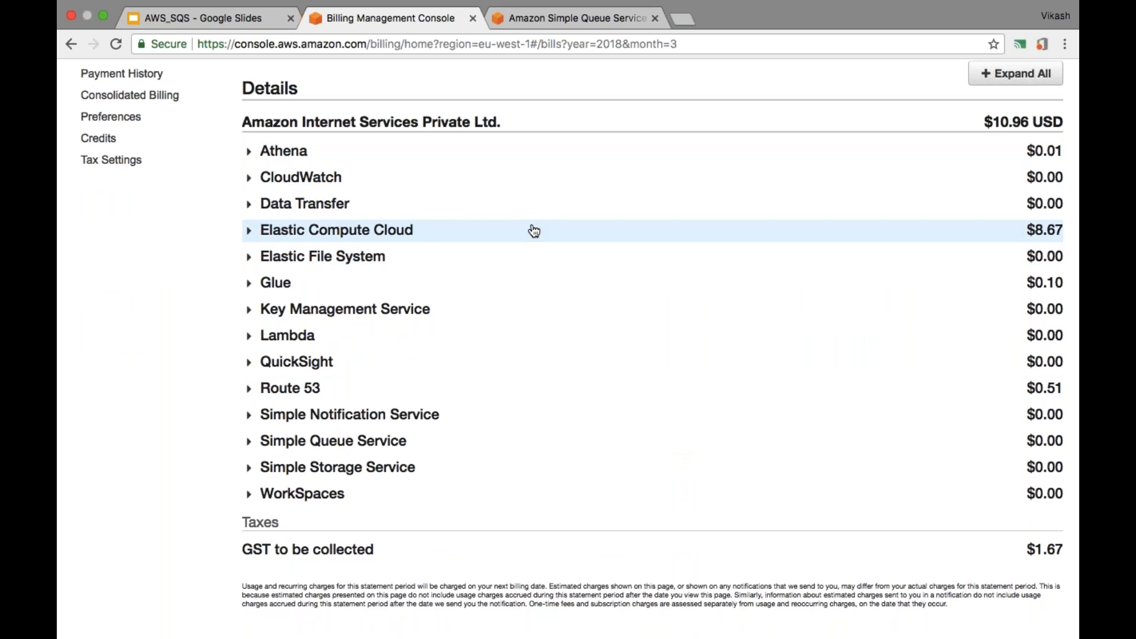
mouse_move(404, 242)
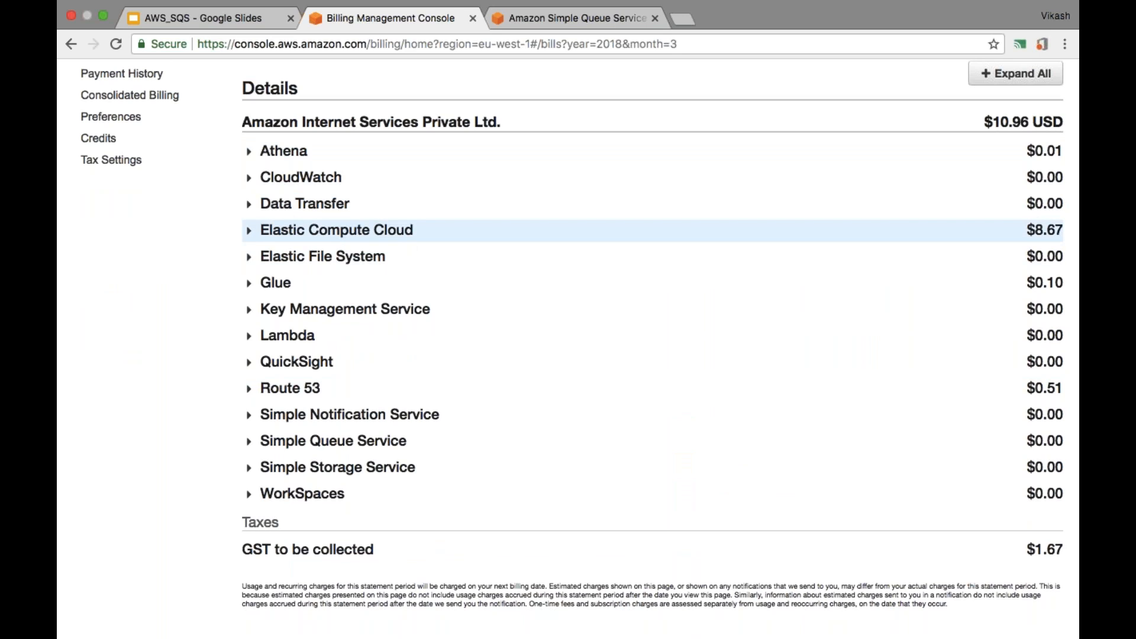
Step: Expand Elastic Compute Cloud and Asia Pacific (Mumbai) to show its $7.32 line items
click(249, 230)
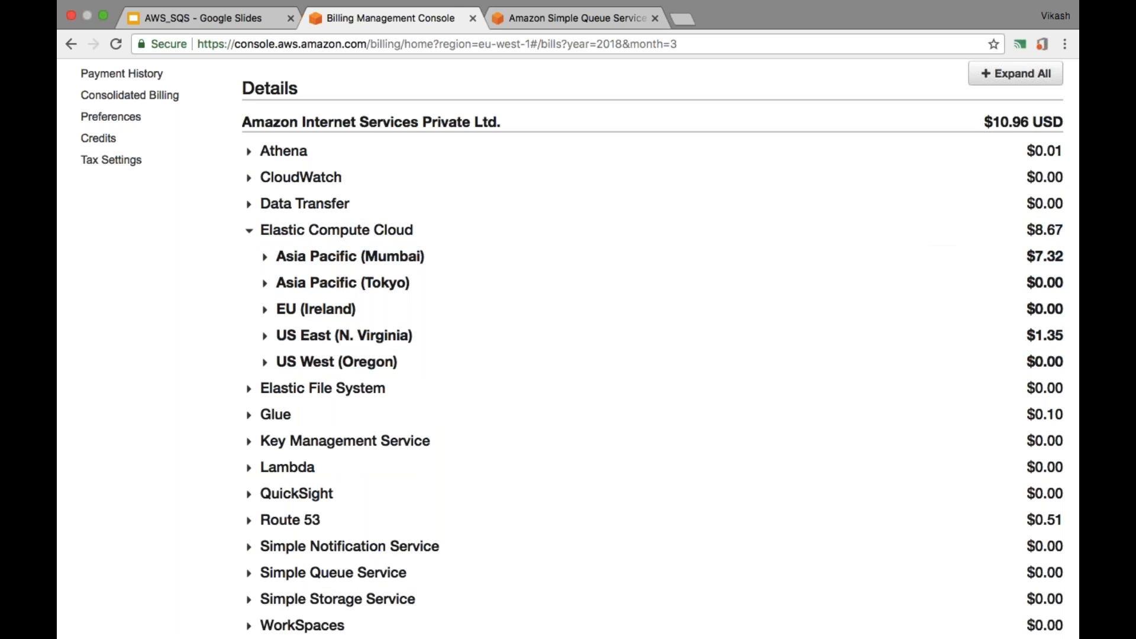
mouse_move(362, 264)
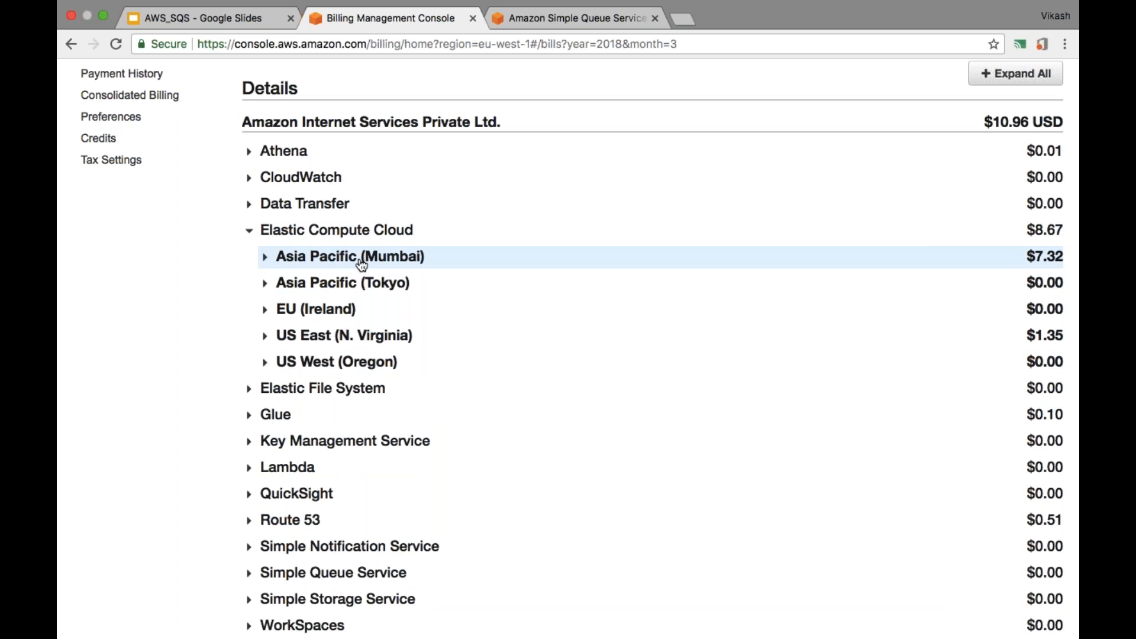
mouse_move(343, 336)
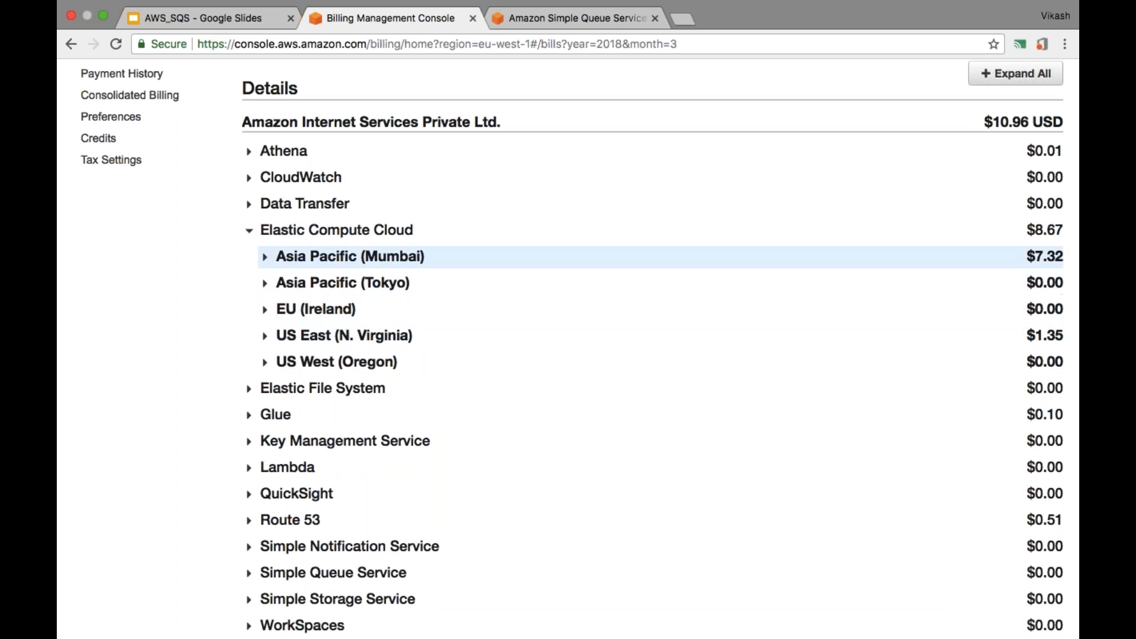
mouse_move(269, 264)
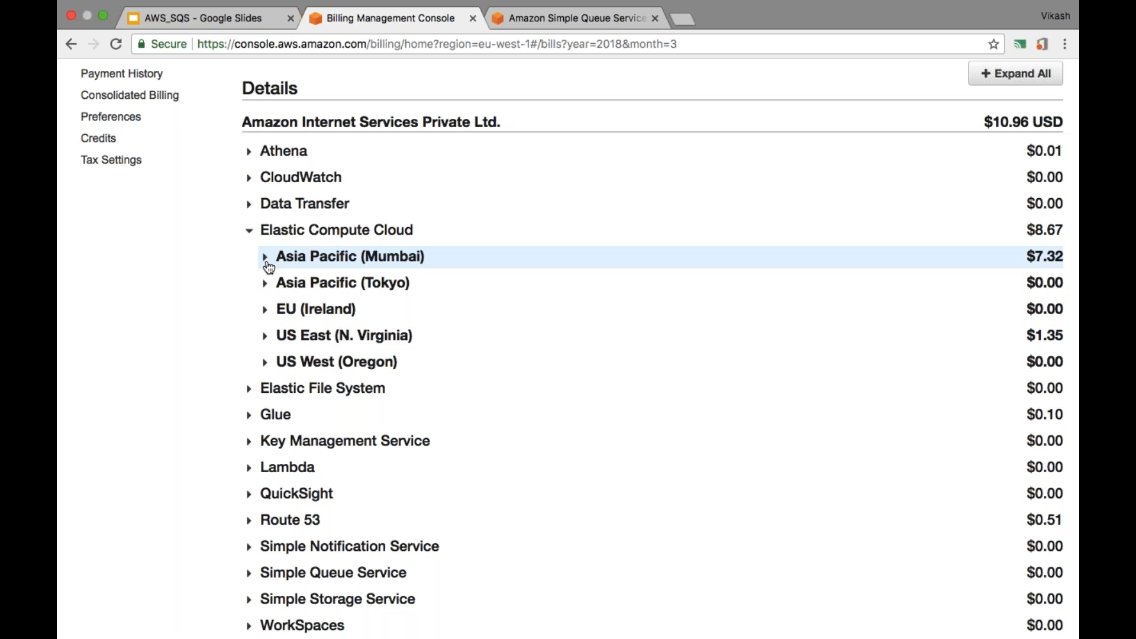
click(265, 257)
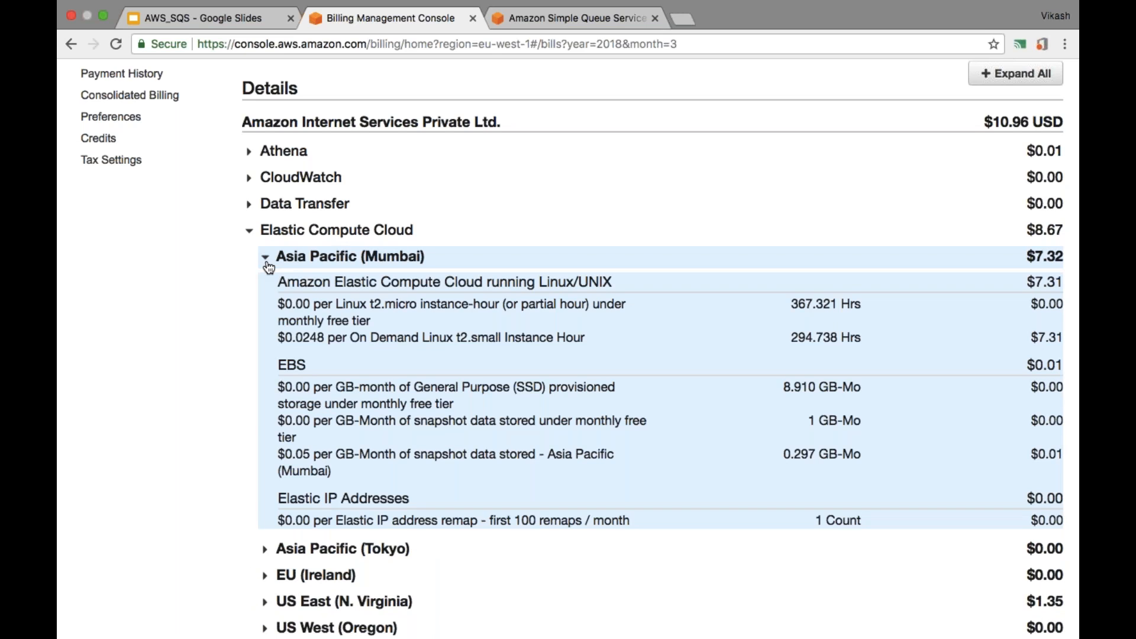
scroll(down, 3)
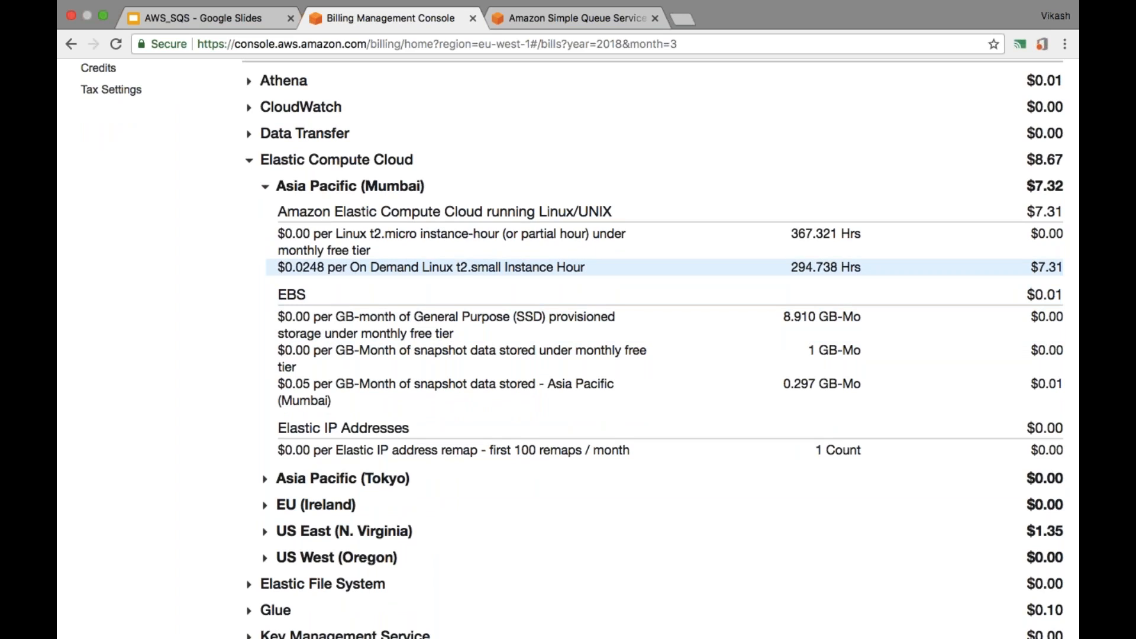
mouse_move(468, 271)
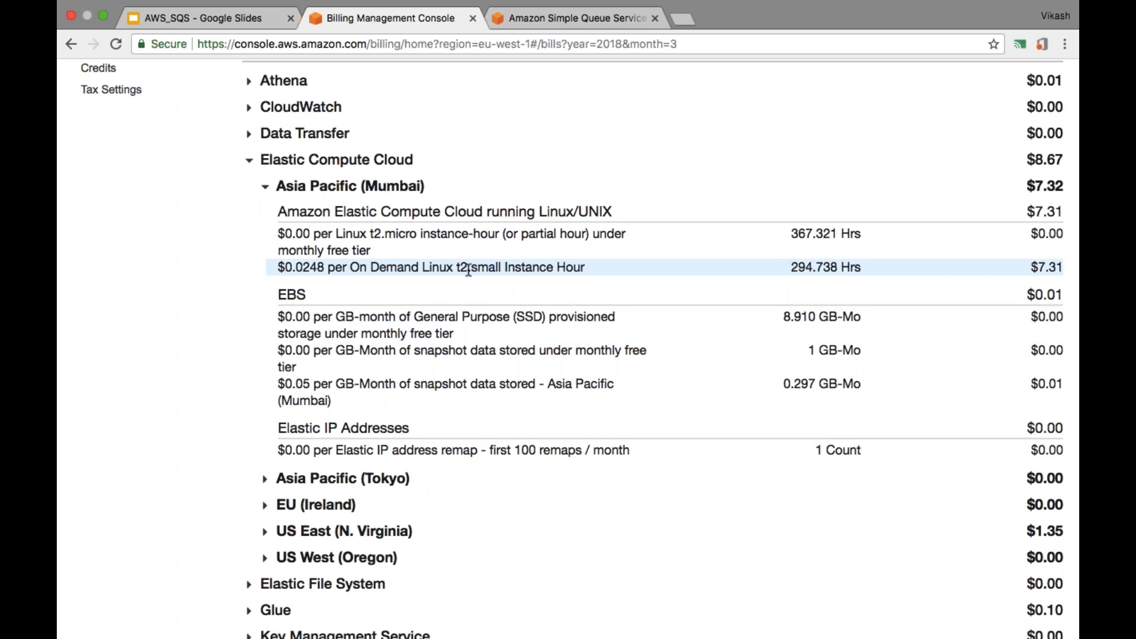
scroll(up, 3)
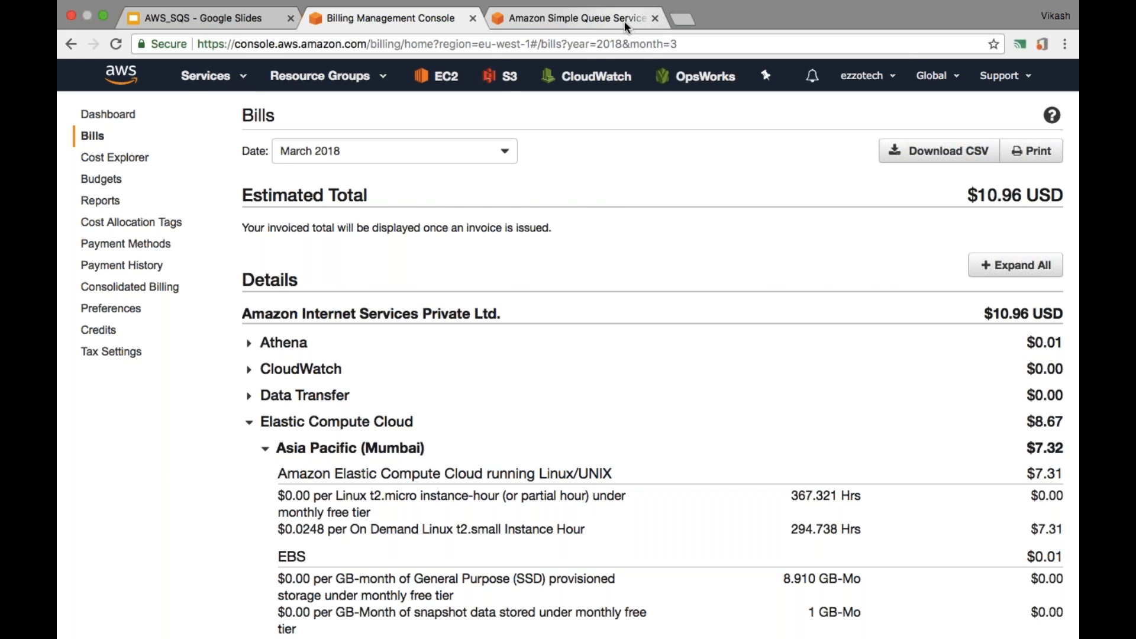
Step: Search Google for 'aws free tier' in the SQS FAQ tab and open the AWS Free Tier result
click(574, 17)
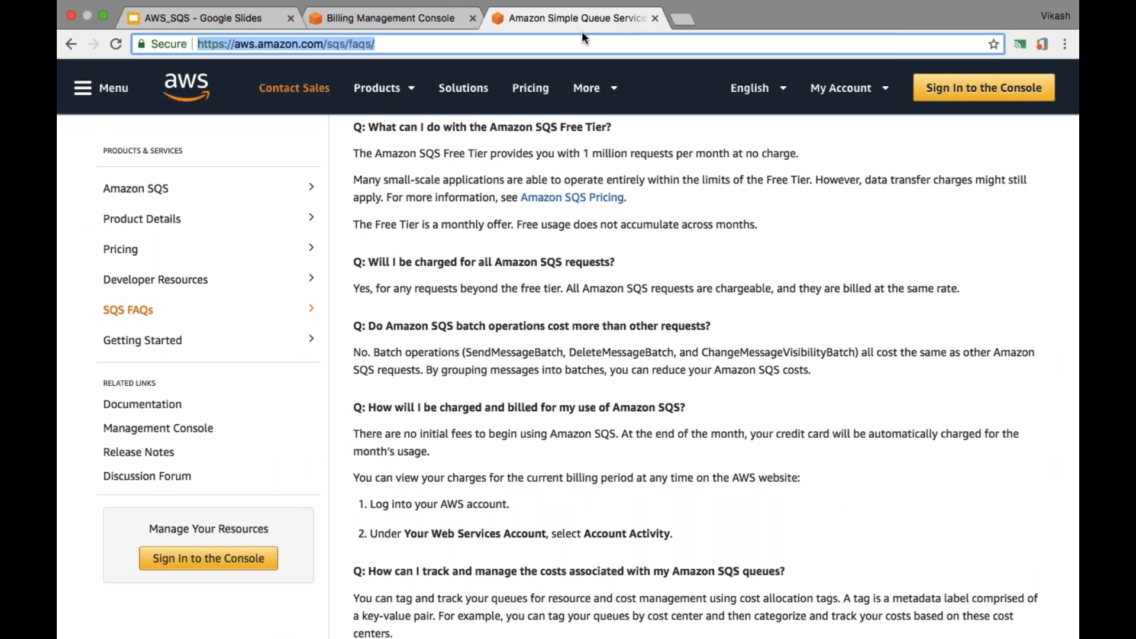
text(aws.amazon.com)
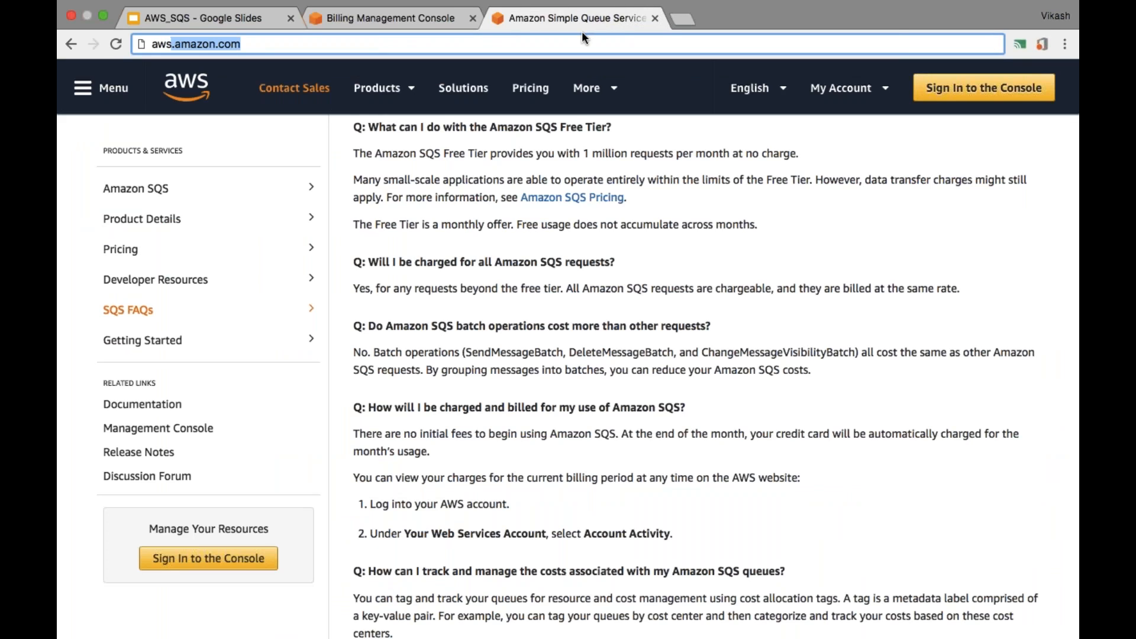
text(aws policy generator)
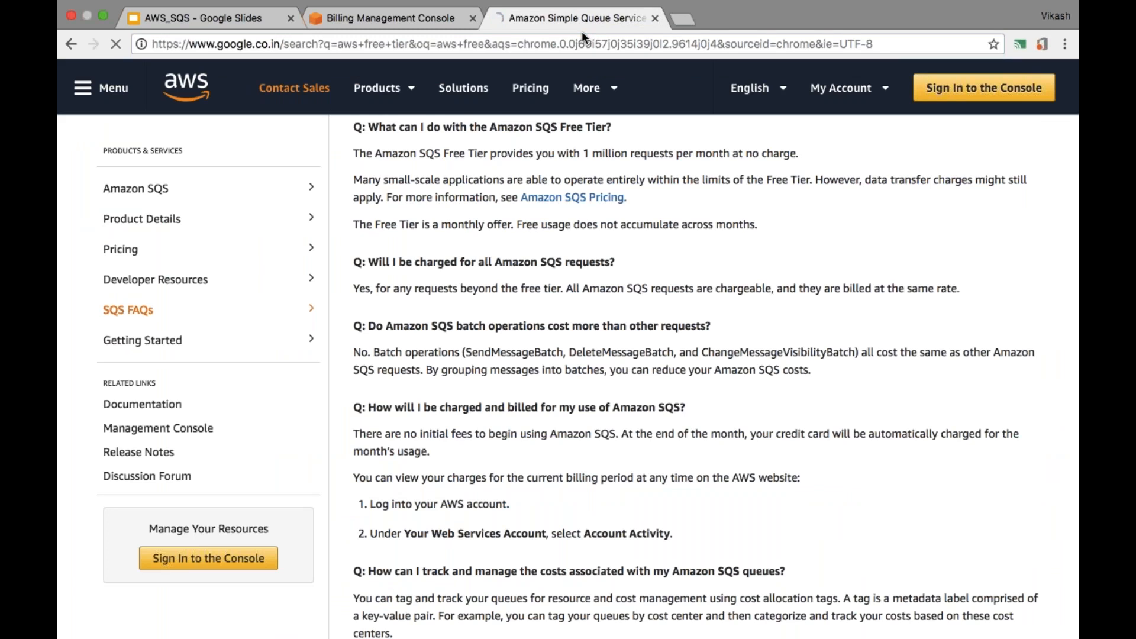
click(73, 46)
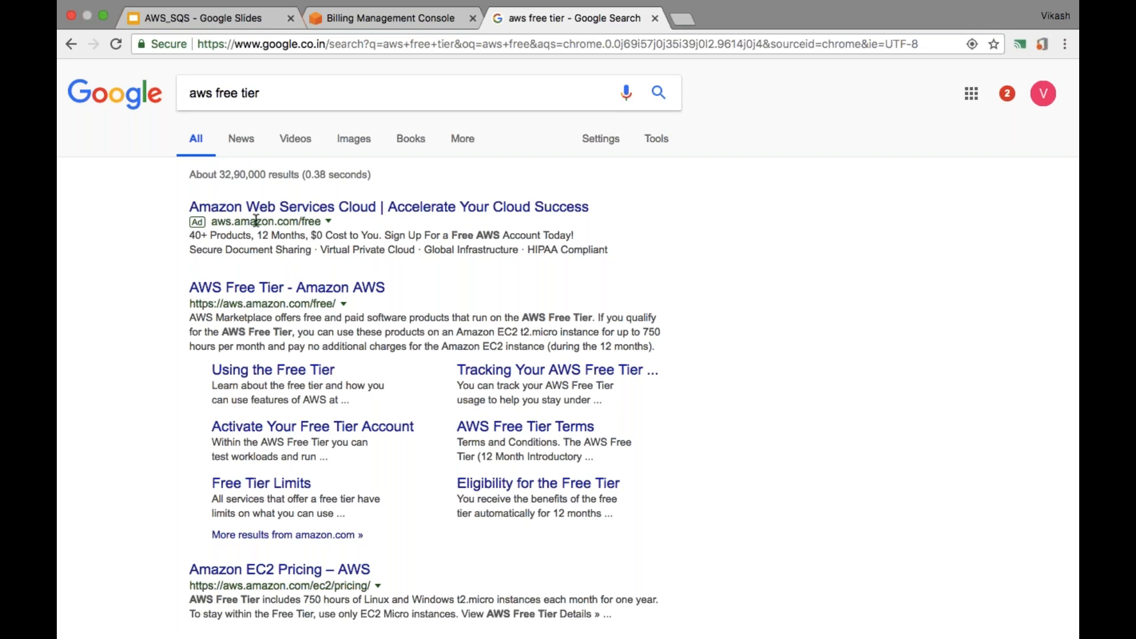
mouse_move(327, 210)
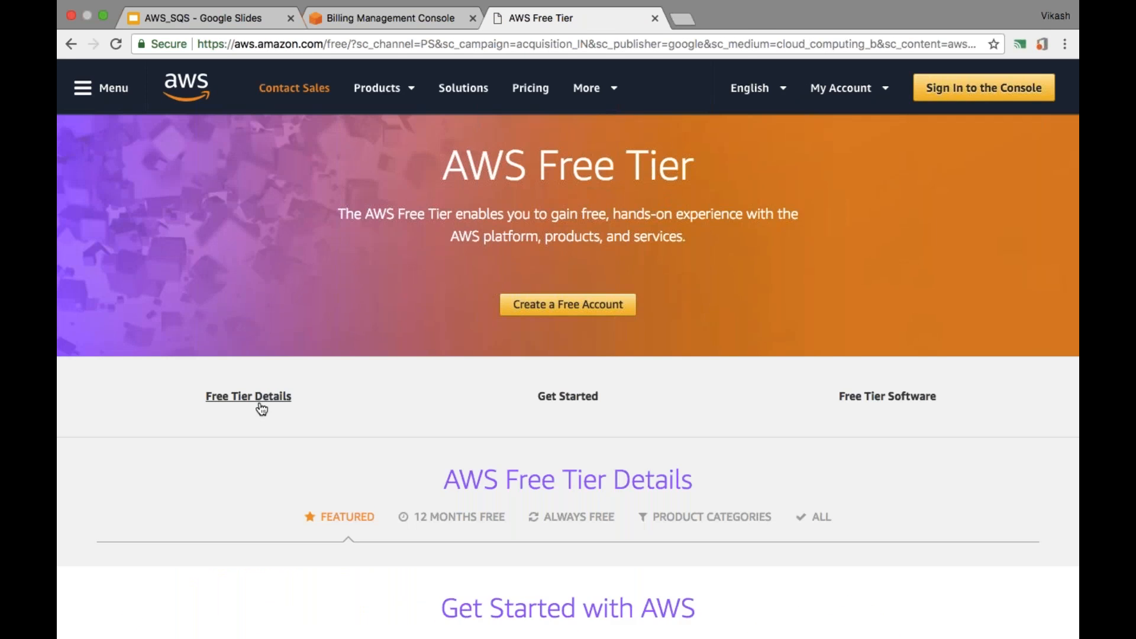
Step: Scroll through the AWS Free Tier page to its details section
scroll(down, 3)
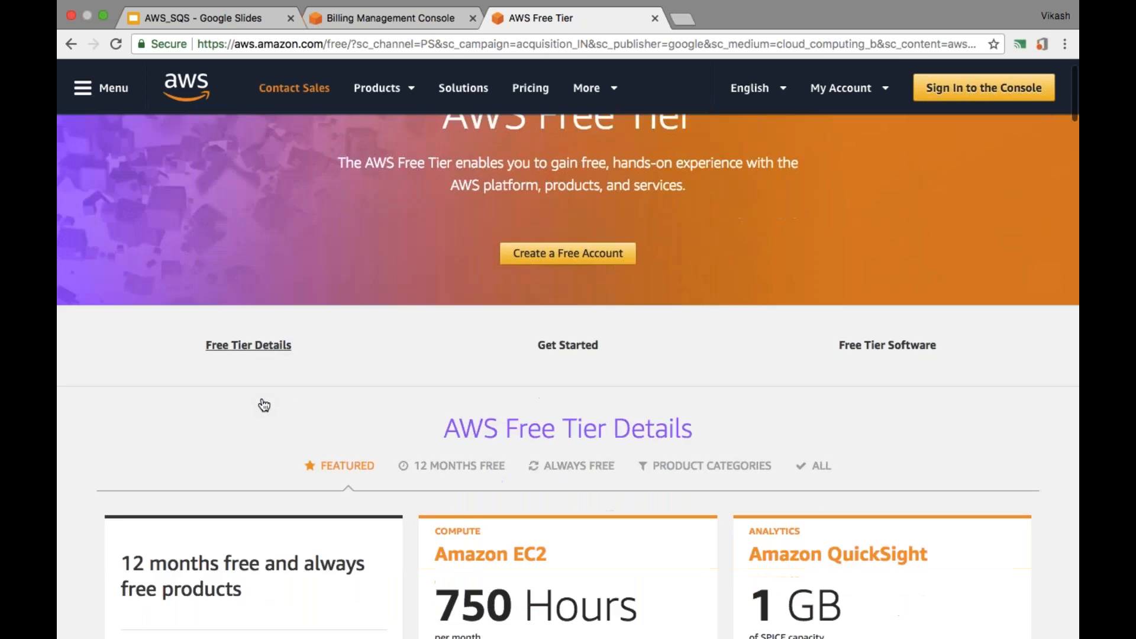
scroll(down, 3)
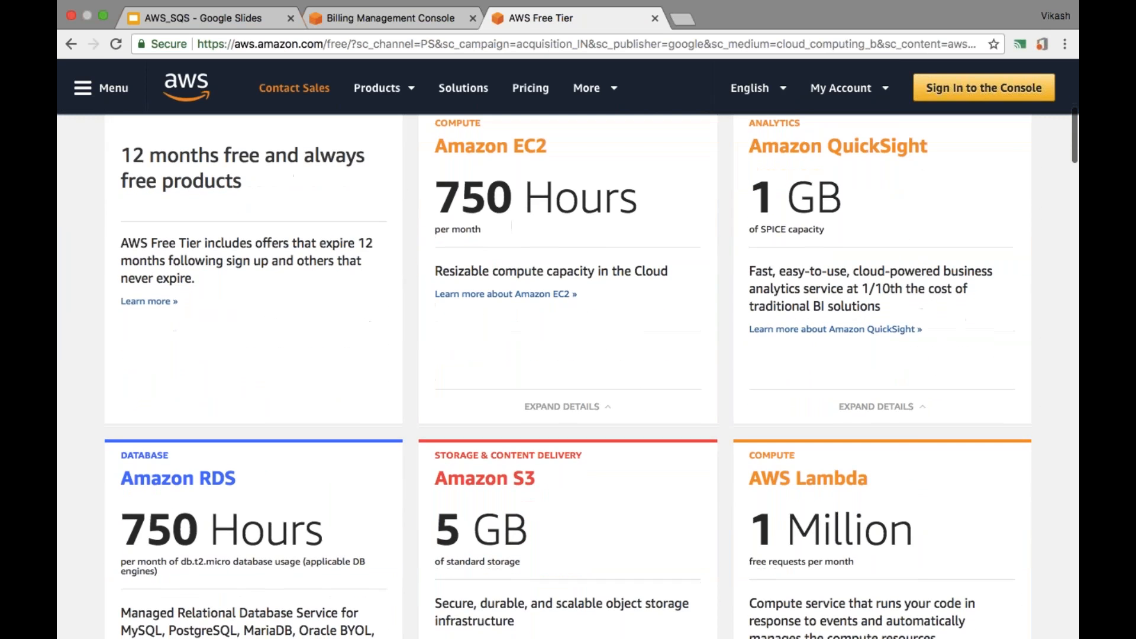
scroll(down, 3)
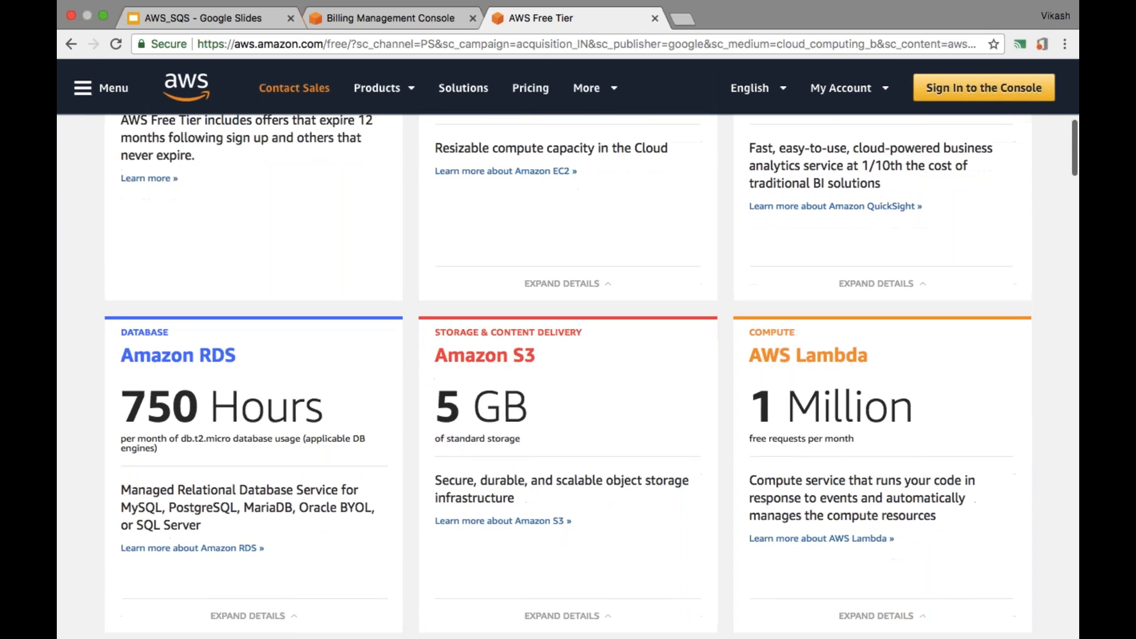
scroll(down, 3)
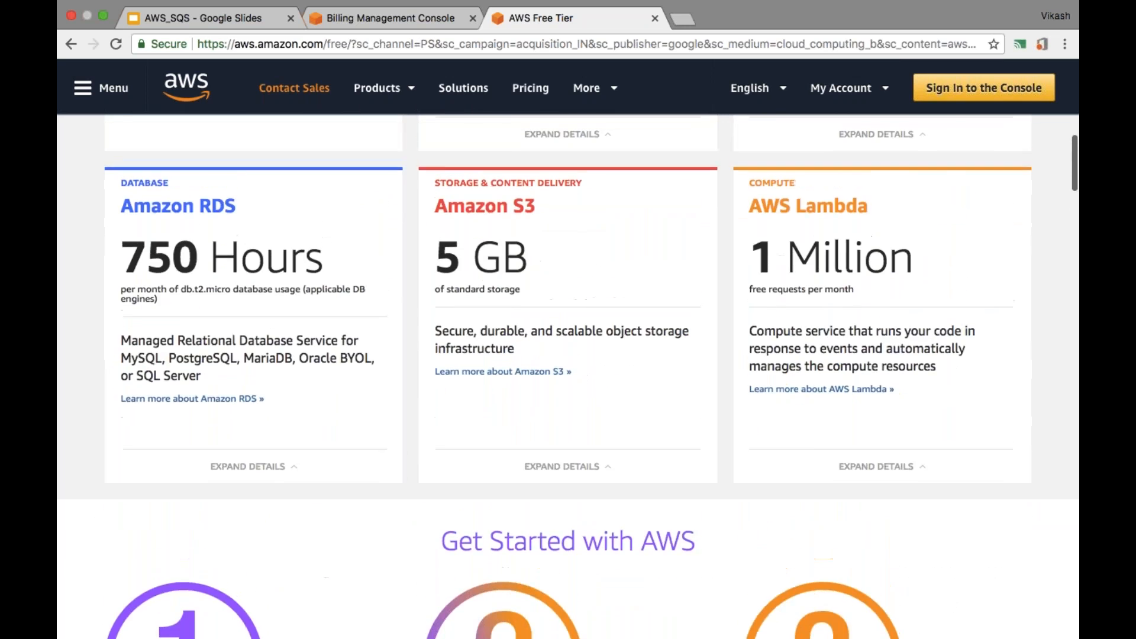
scroll(up, 3)
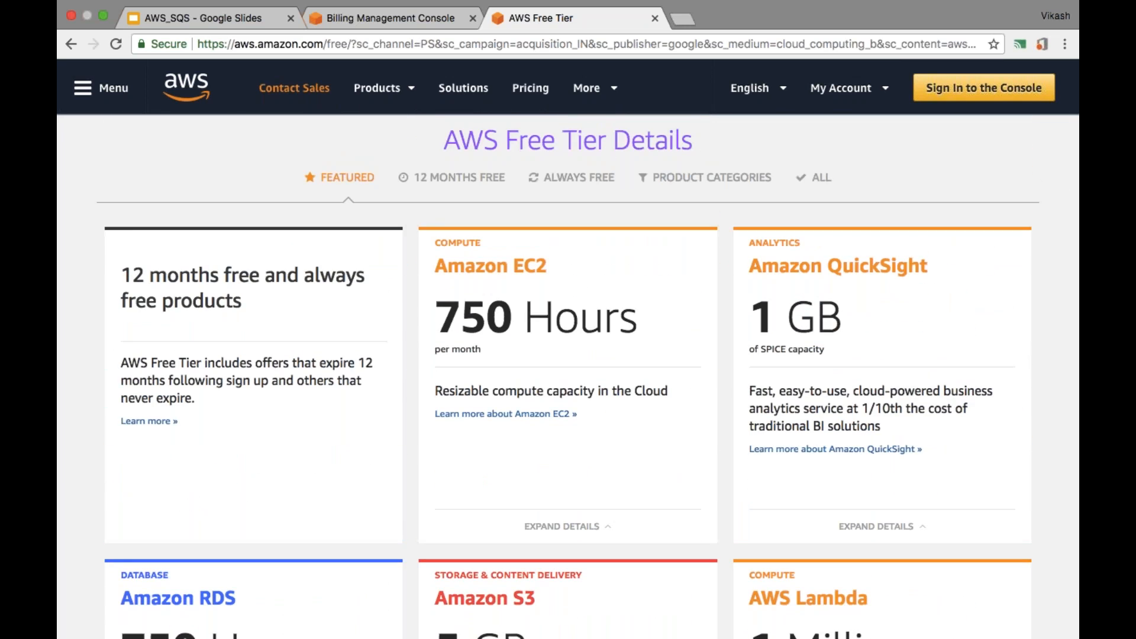
Step: Filter the details to '12 Months Free' and browse offers like EC2, EFS and EBS
click(459, 177)
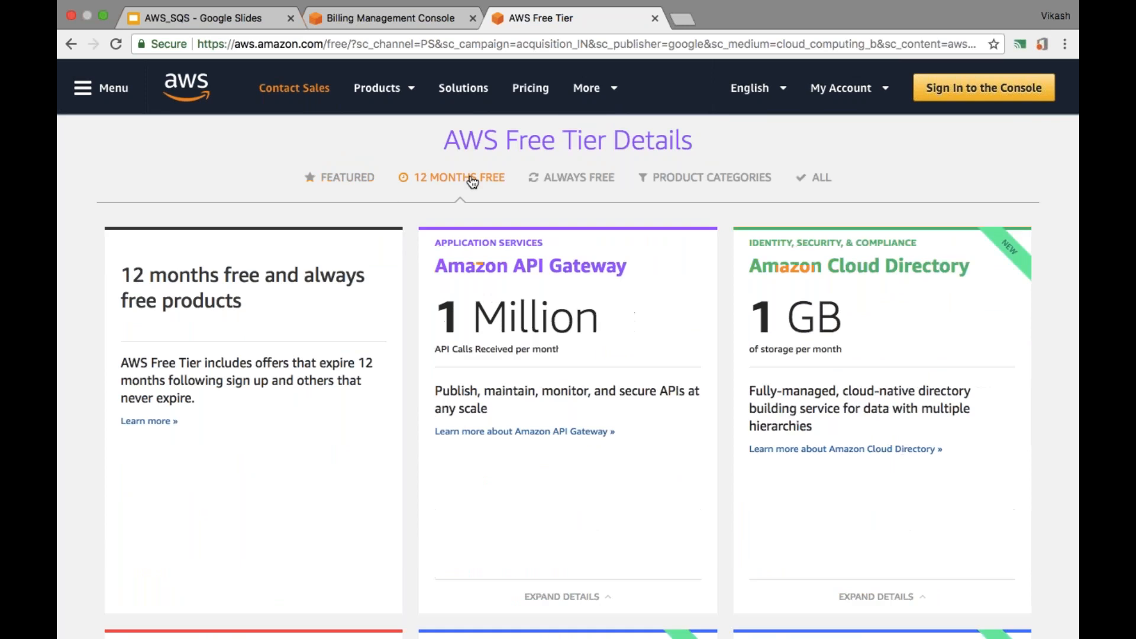
scroll(down, 3)
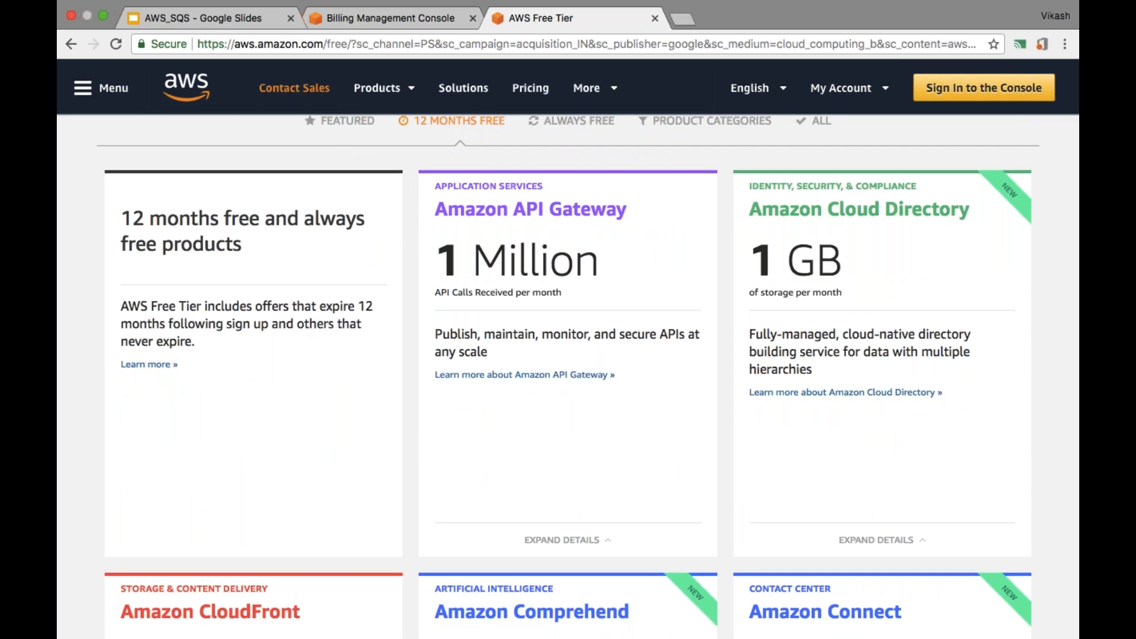
scroll(down, 3)
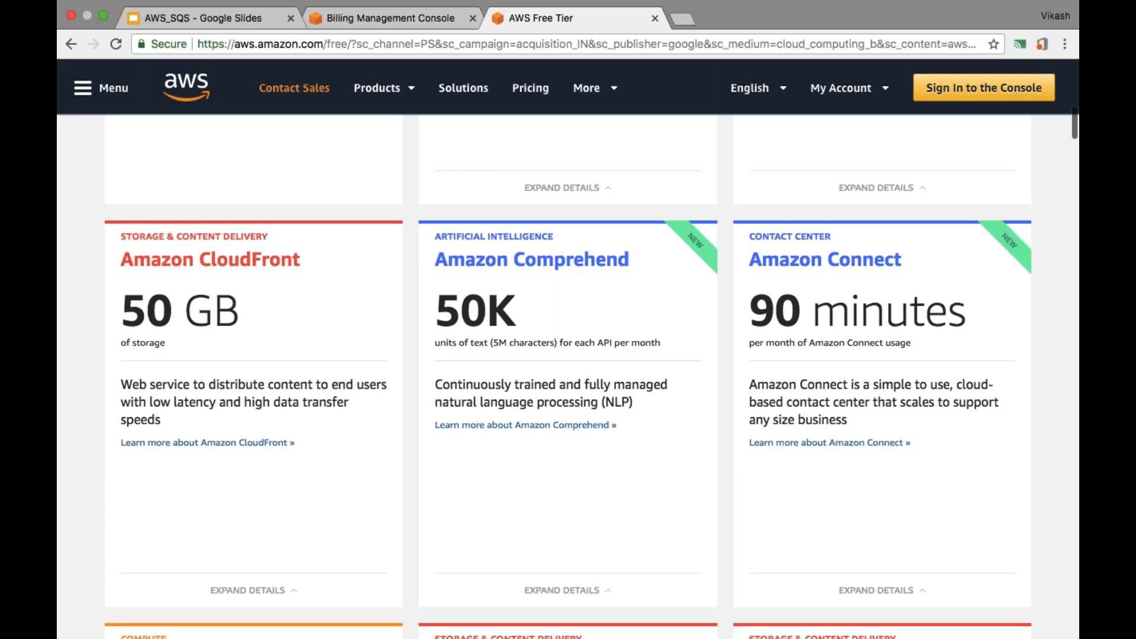
scroll(down, 3)
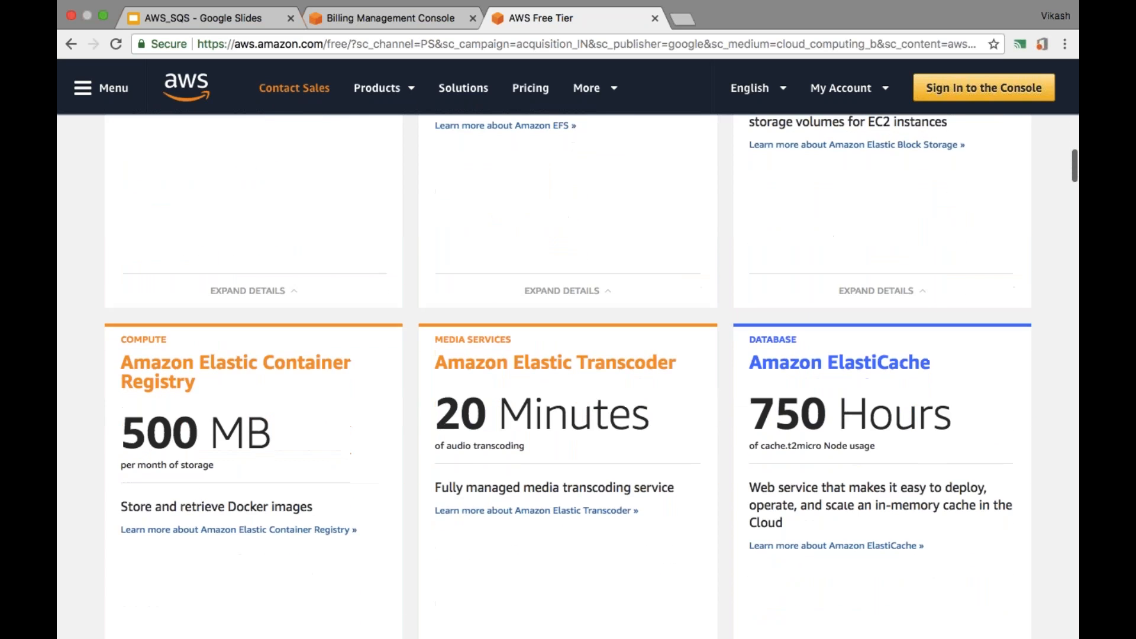
scroll(up, 3)
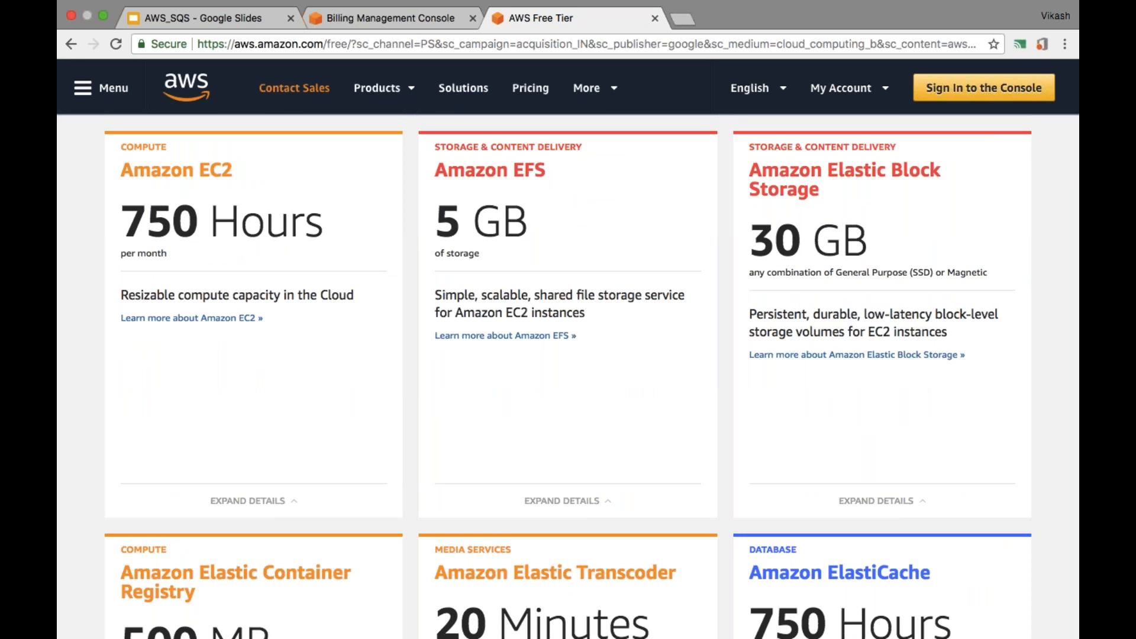
Step: Switch back to the Billing console tab showing the March 2018 bill
click(389, 19)
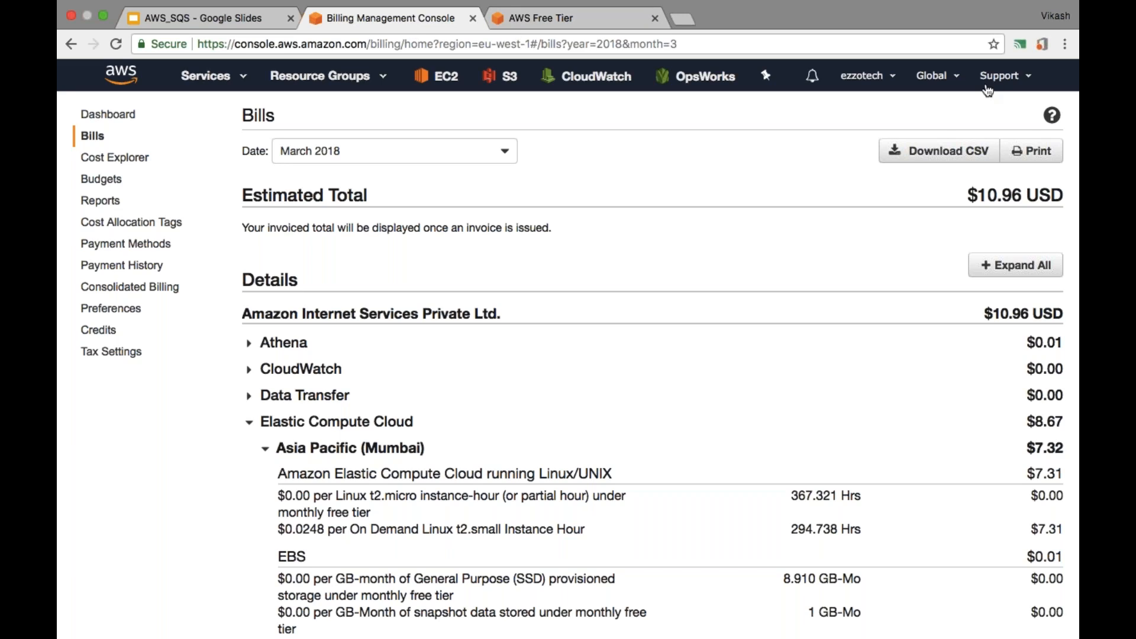
mouse_move(980, 84)
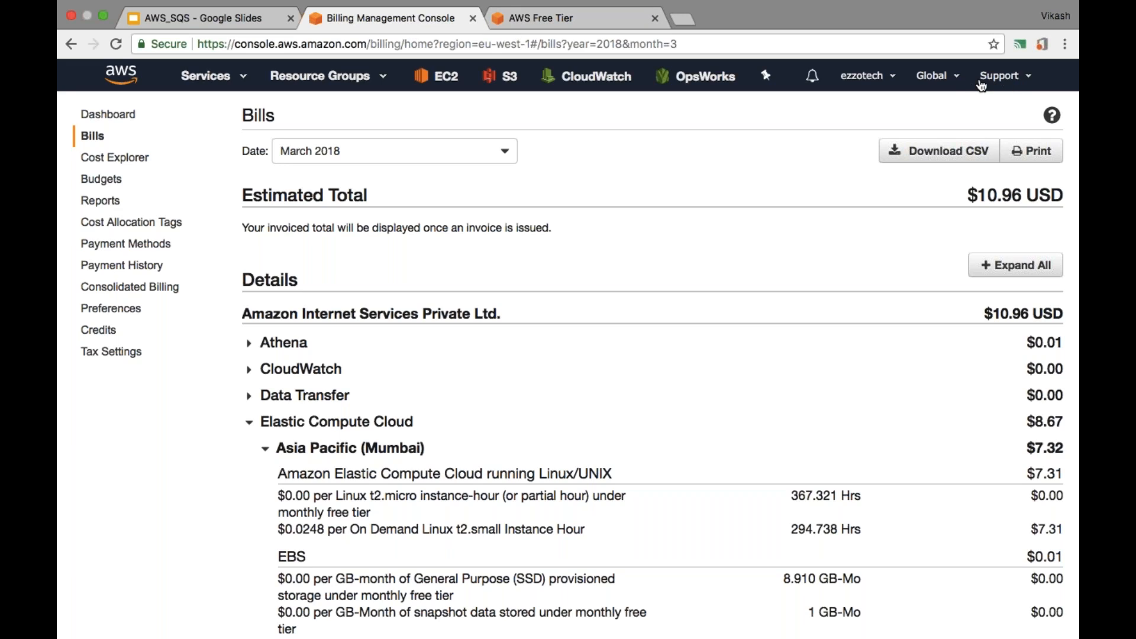
Step: Choose Support Center from the Support menu in the top navigation bar
click(1000, 76)
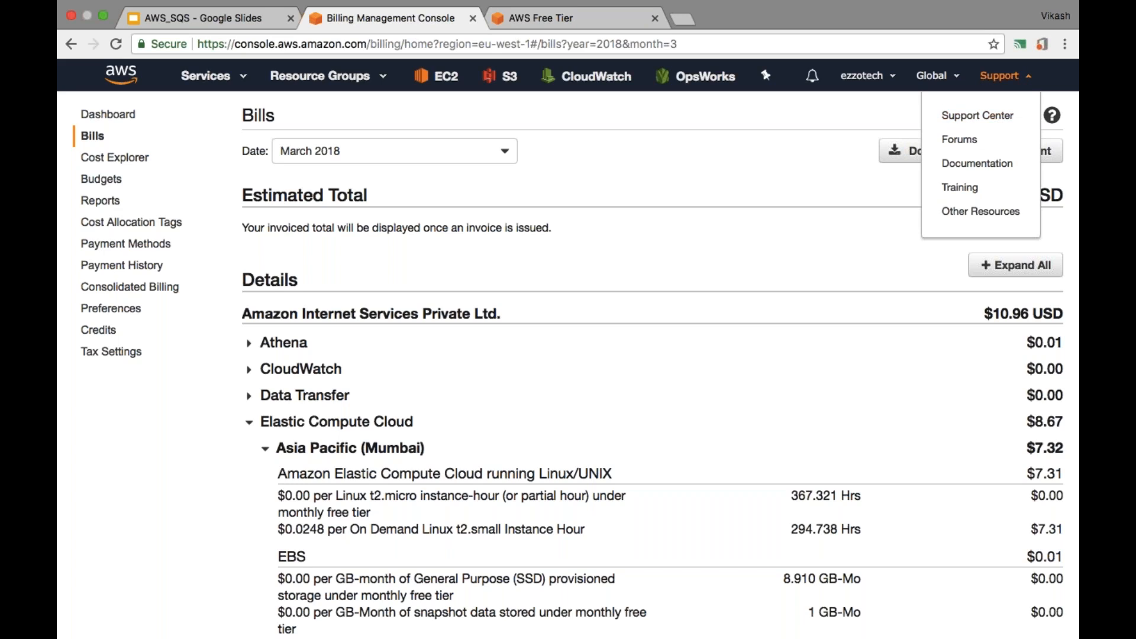
click(977, 115)
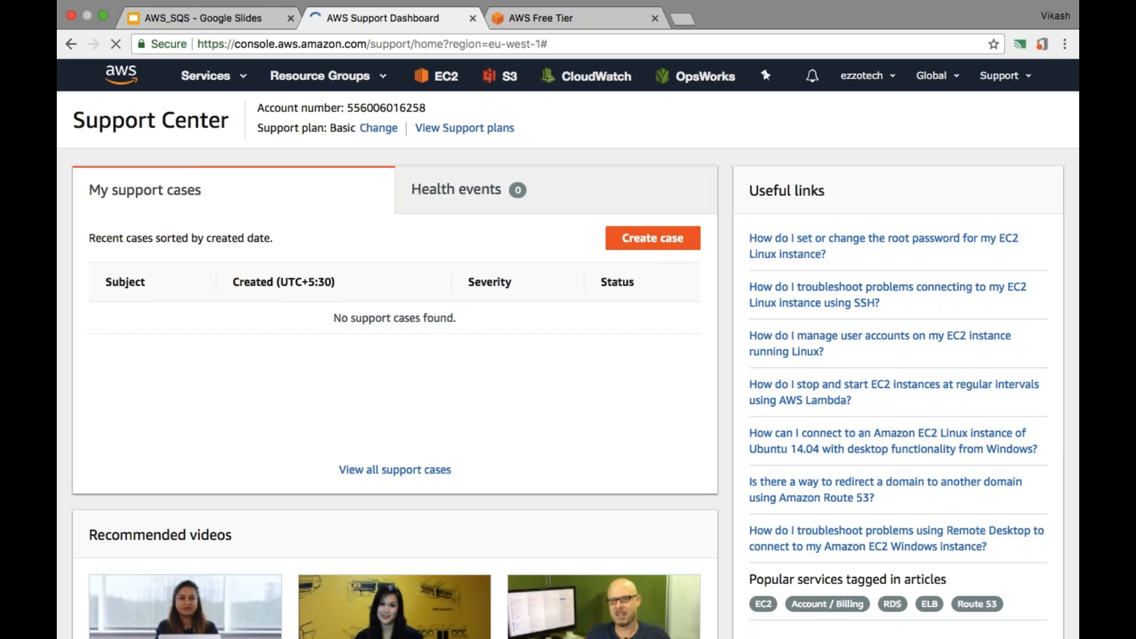
Step: Click 'Create case' to open the Account and Billing Support case form
click(653, 238)
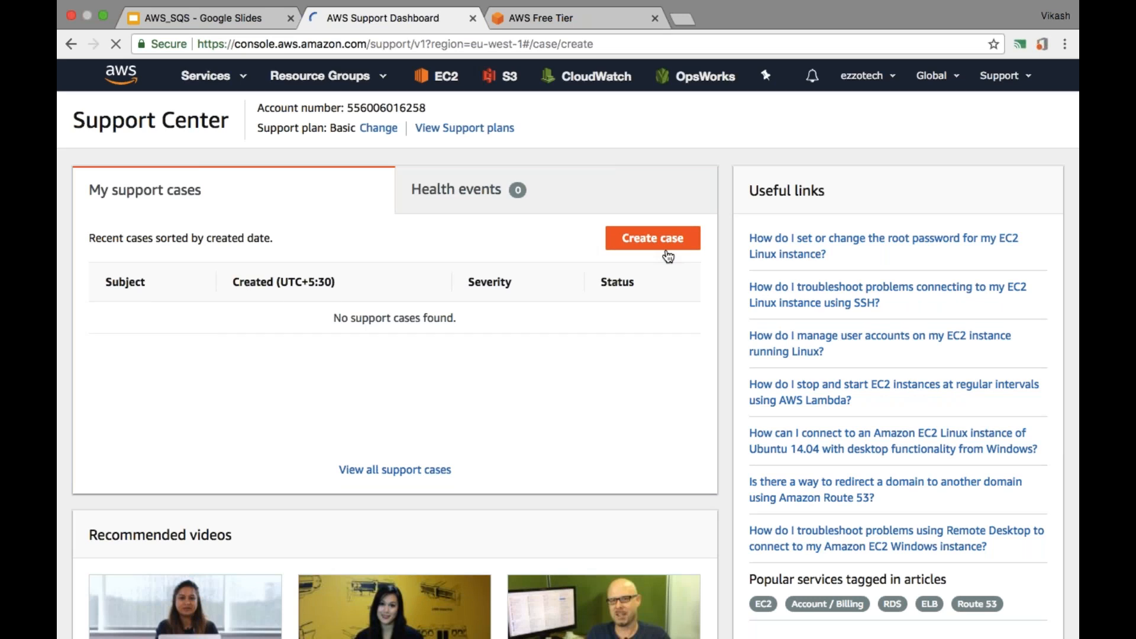
click(653, 238)
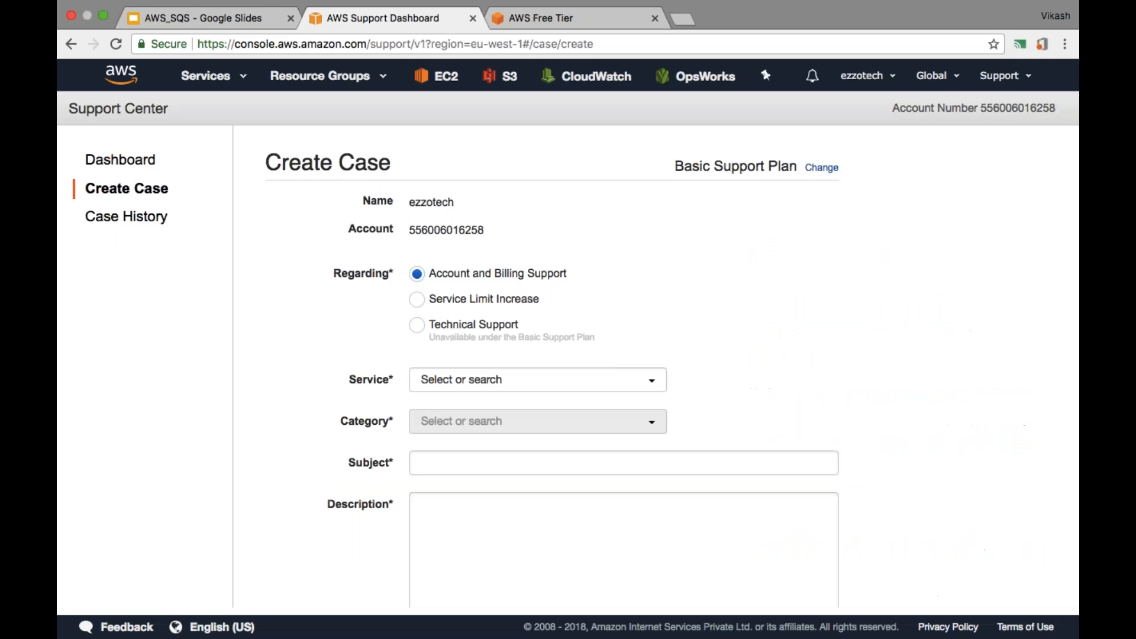
mouse_move(497, 280)
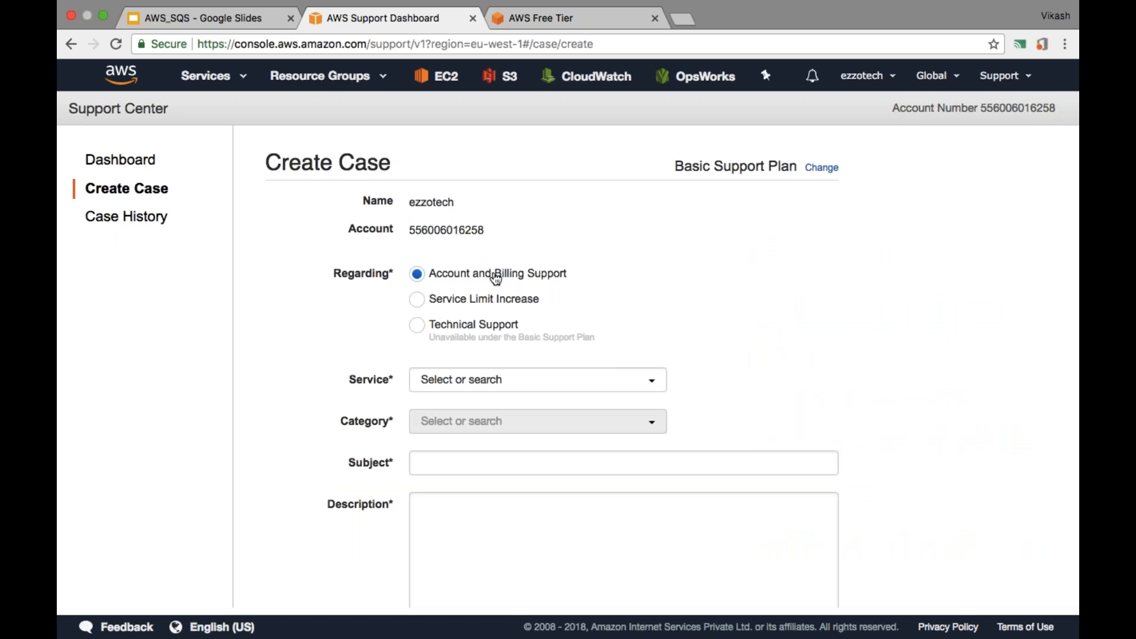
Step: Set the case Service to Billing and Category to 'Dispute a Charge'
scroll(down, 3)
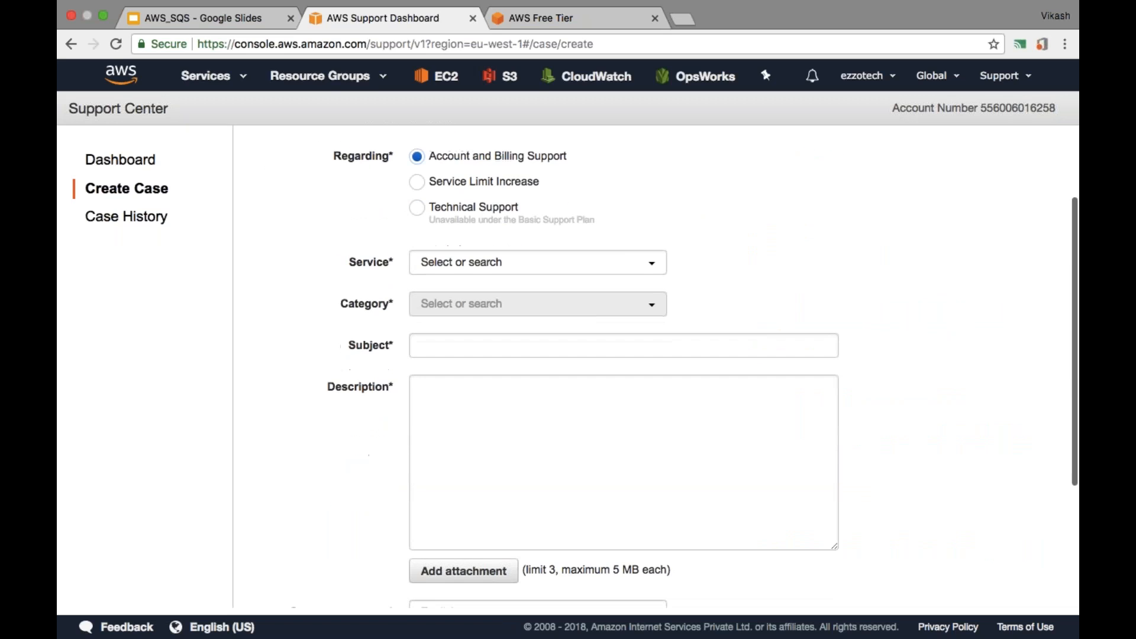
click(537, 263)
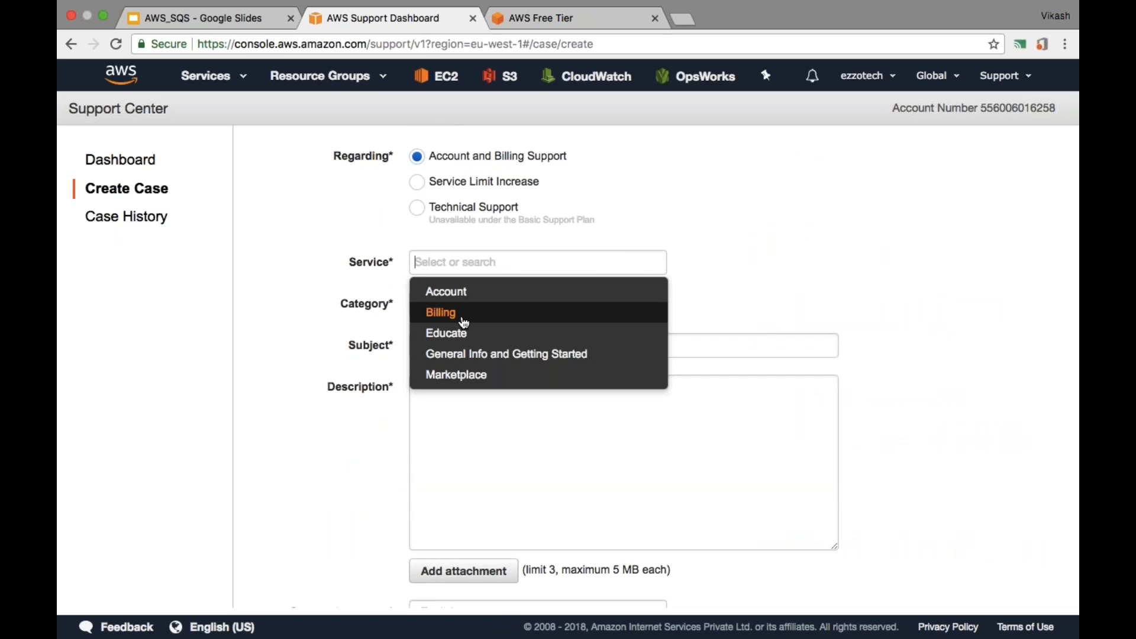
click(441, 313)
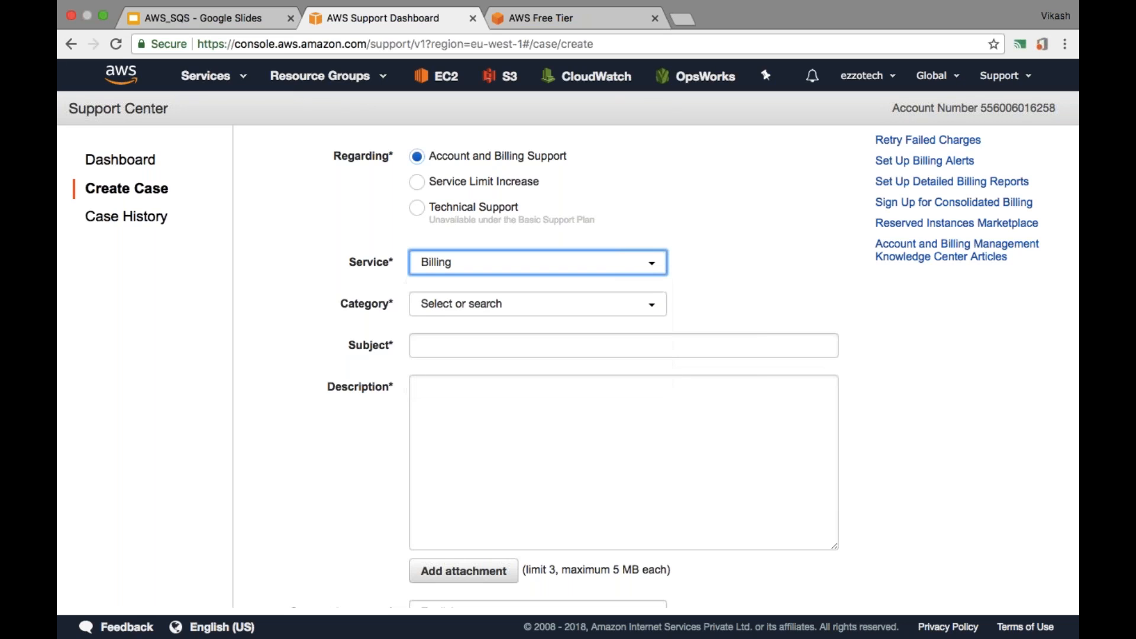
click(537, 304)
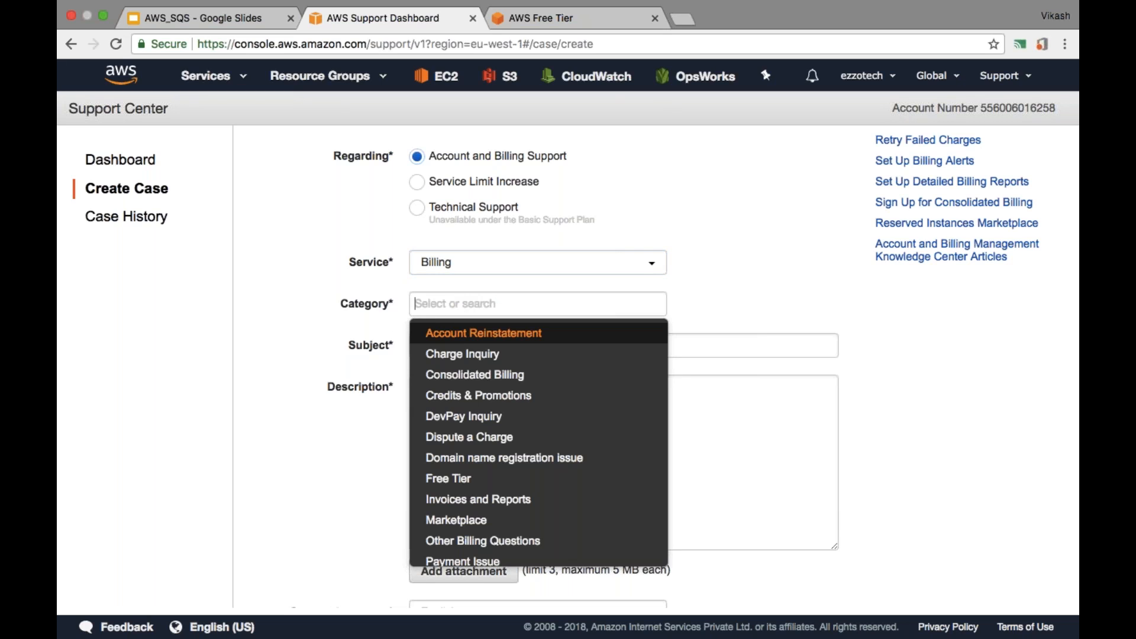
mouse_move(498, 458)
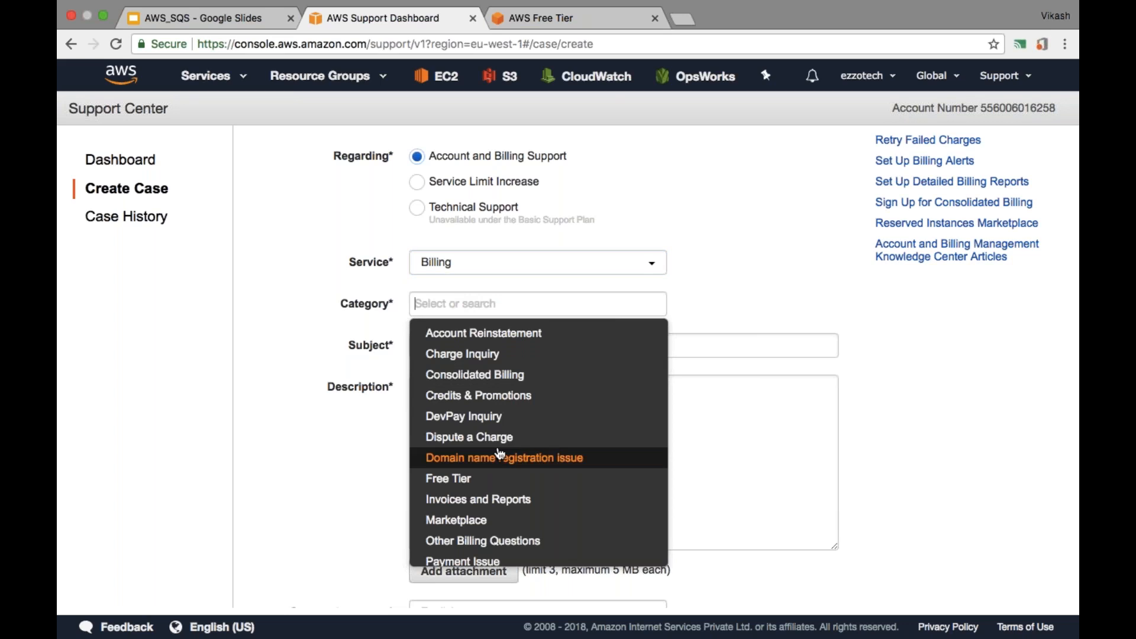
click(469, 437)
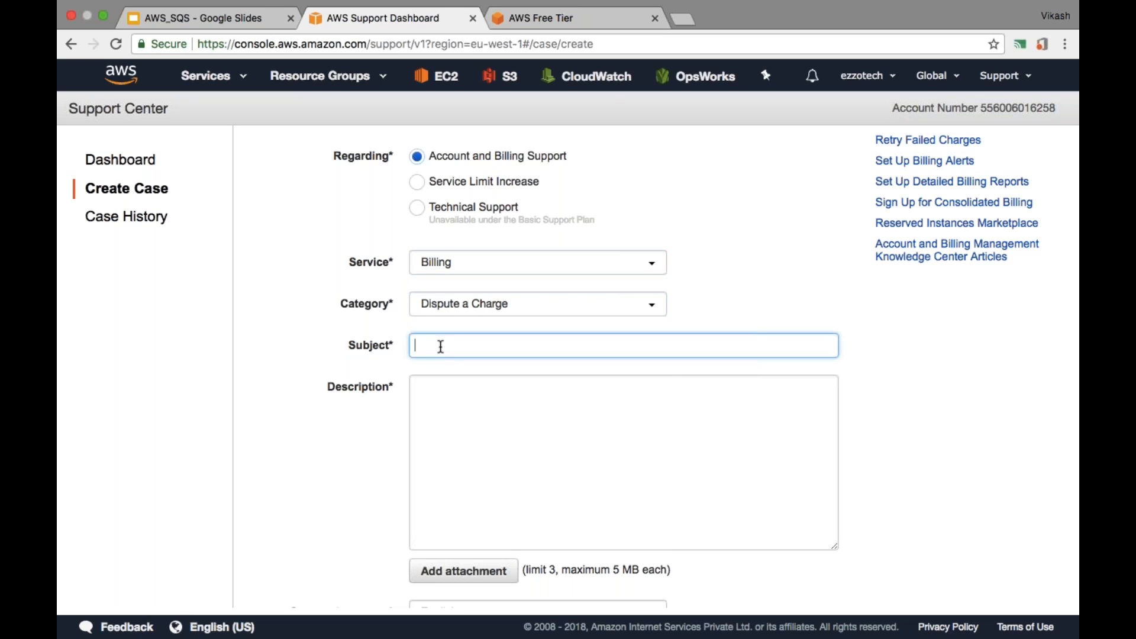
Step: Enter subject 'A request to waive off the bills' and begin the description with 'Hi'
text(A request to wai)
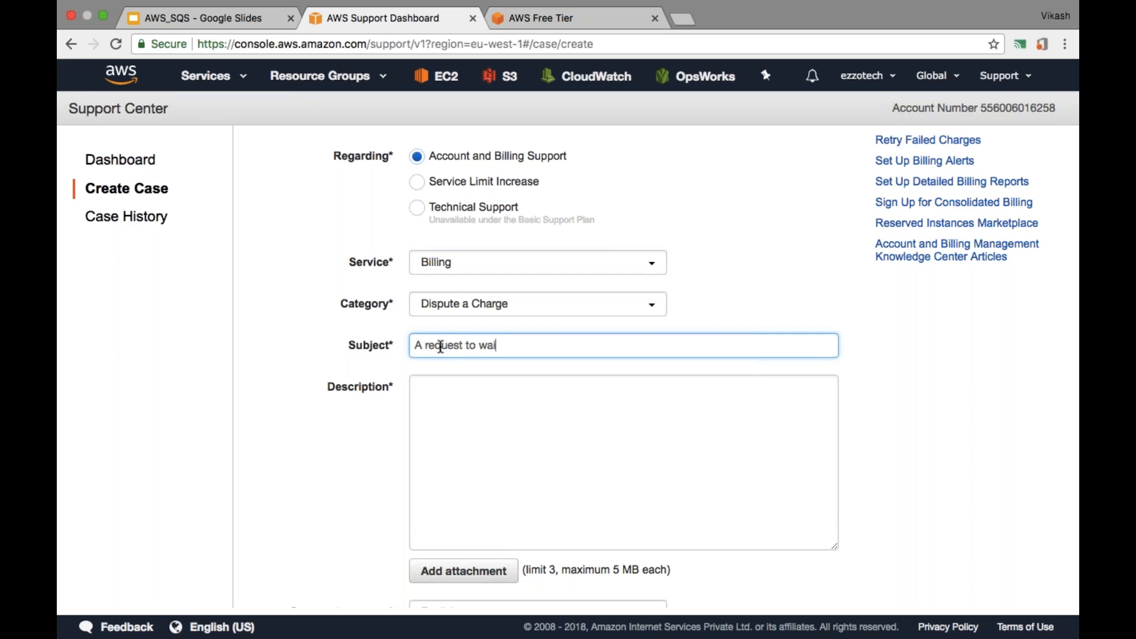
text(ve off)
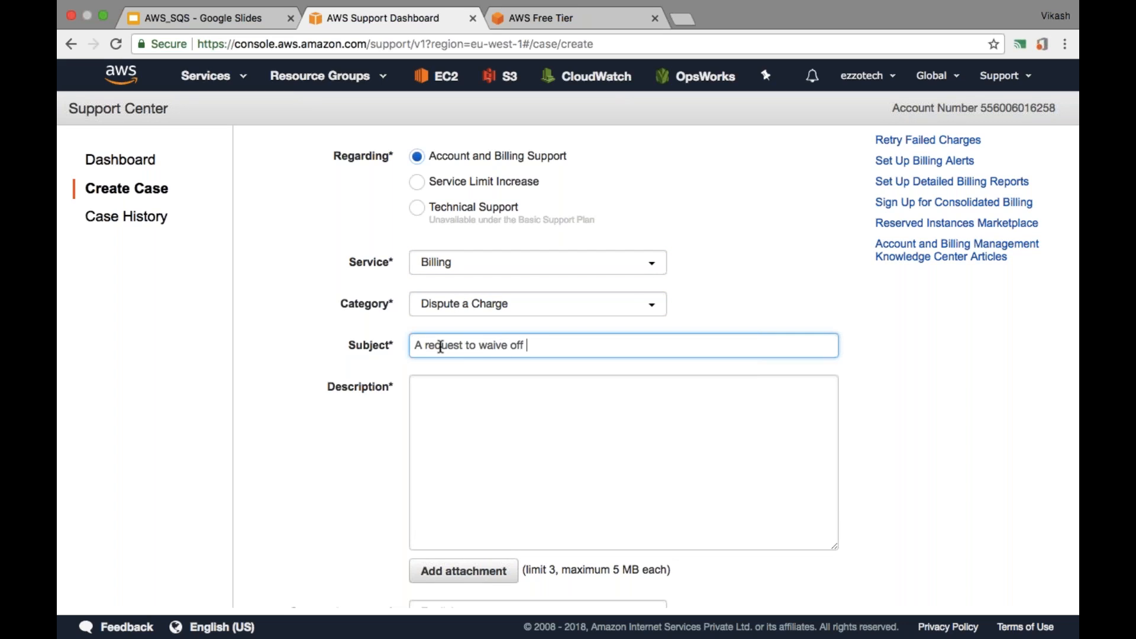
text(the bills)
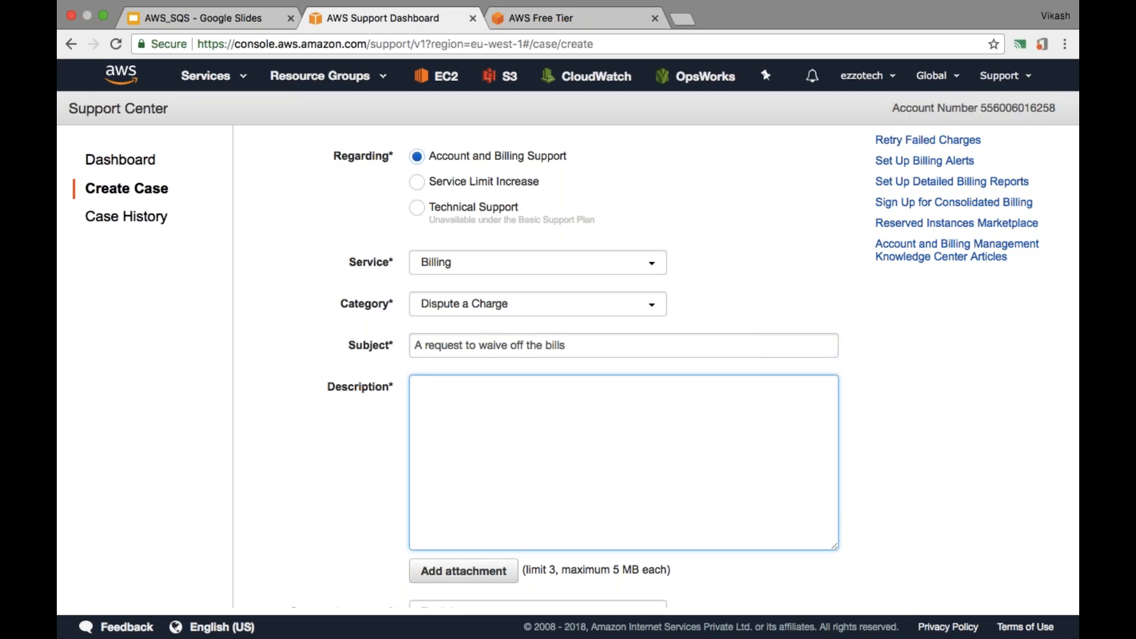
text(Hi)
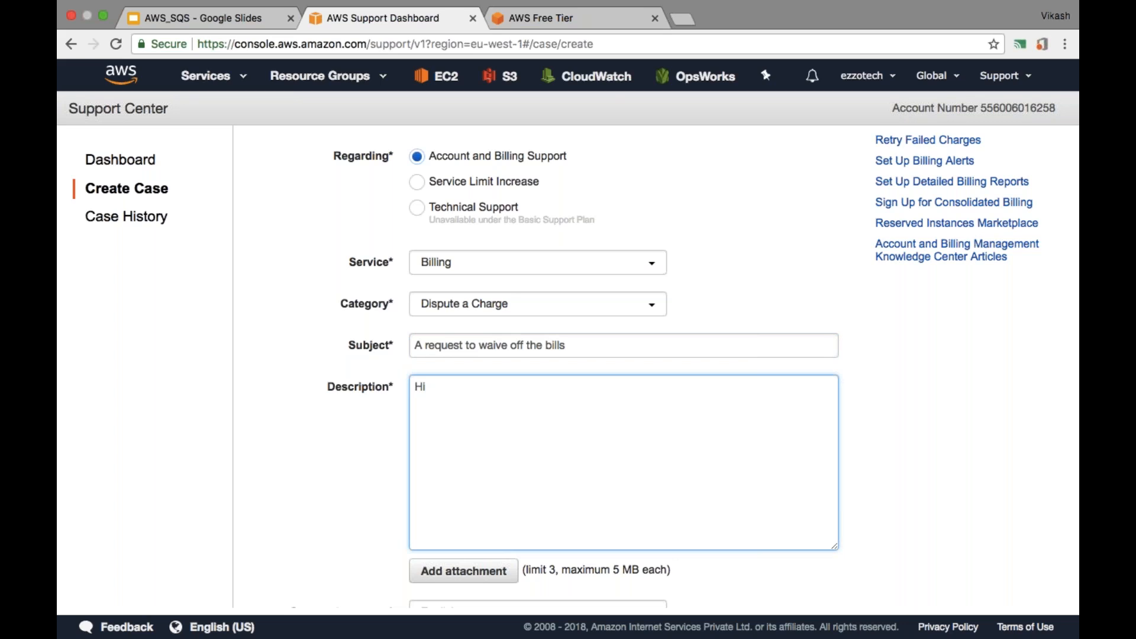
Step: Write 'Team, I am new to AWS and just started learning/exploring resources of different services.'
text(Team,)
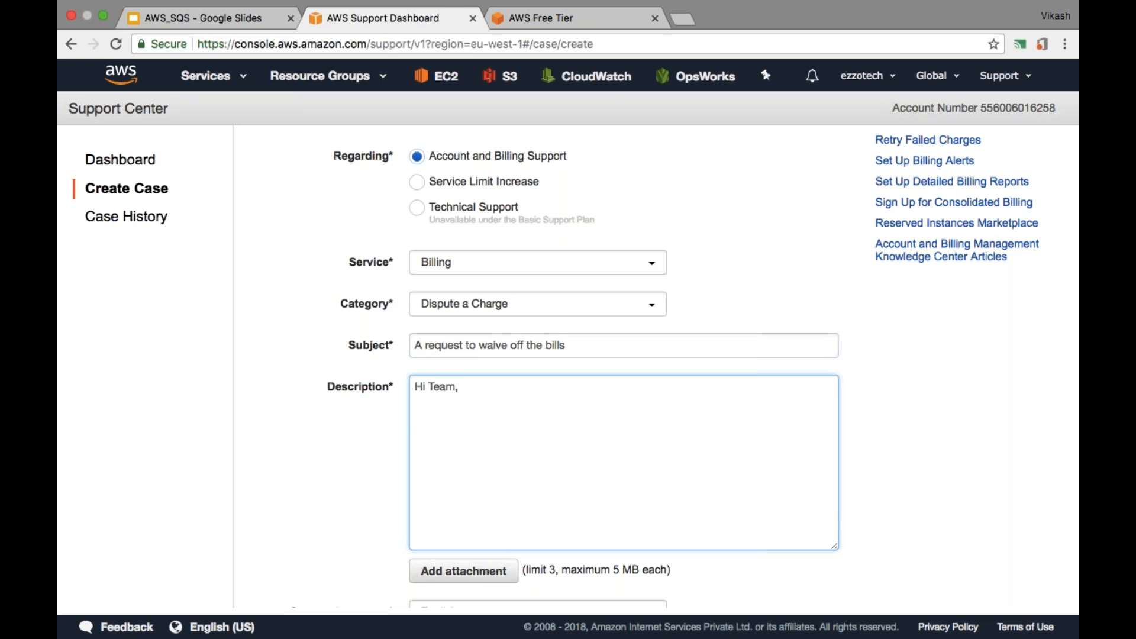
text(I am new to)
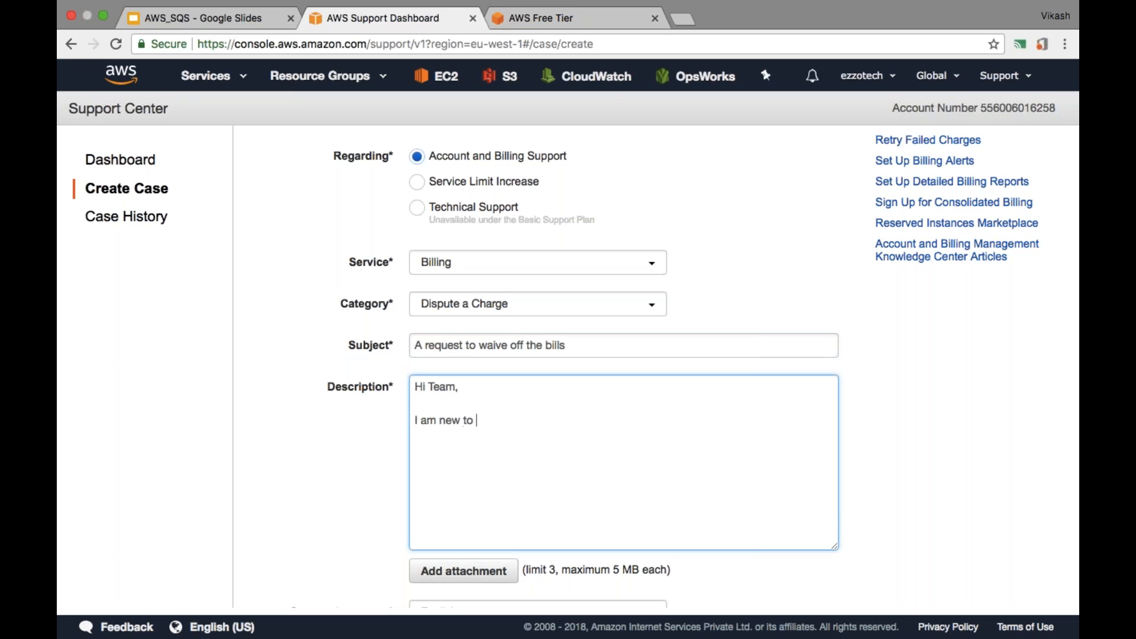
text(AWS and I)
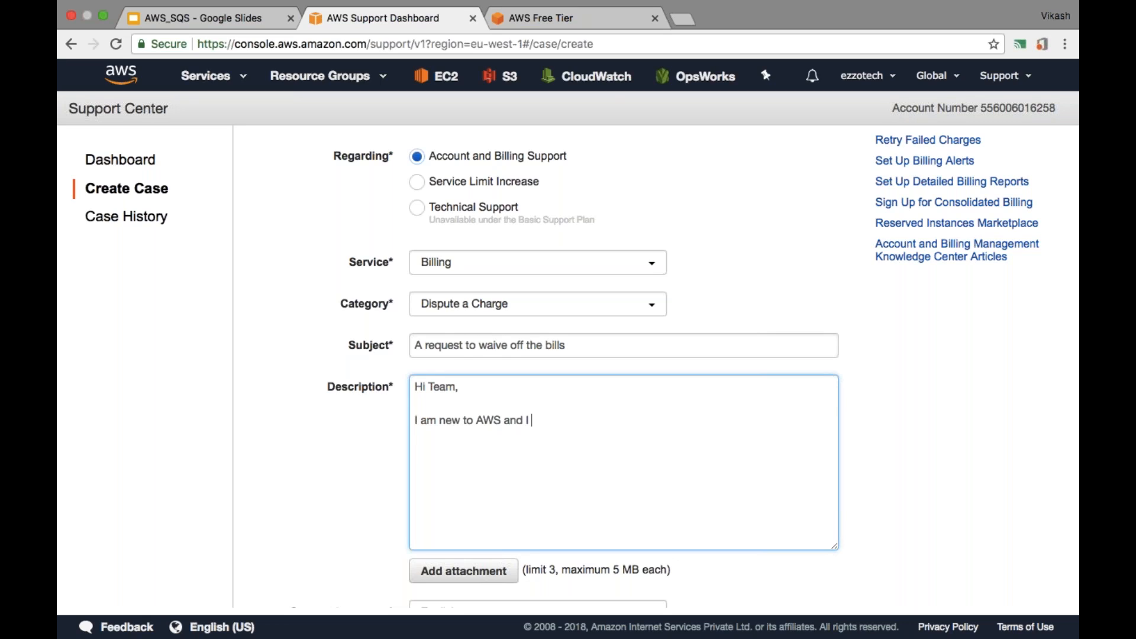
text(just star)
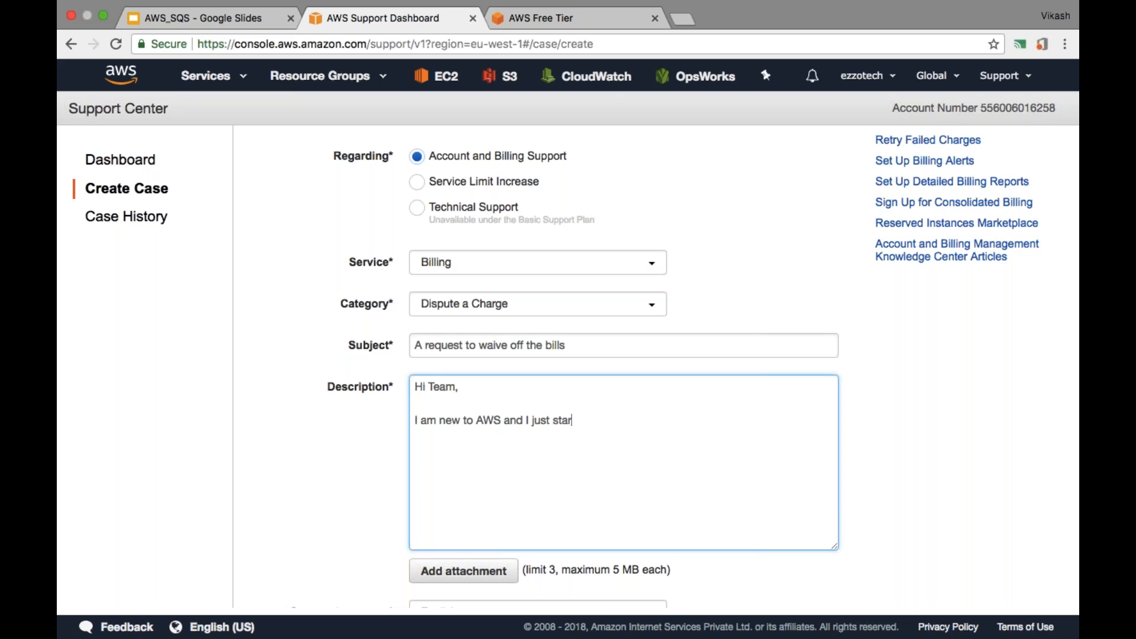
text(ted lea)
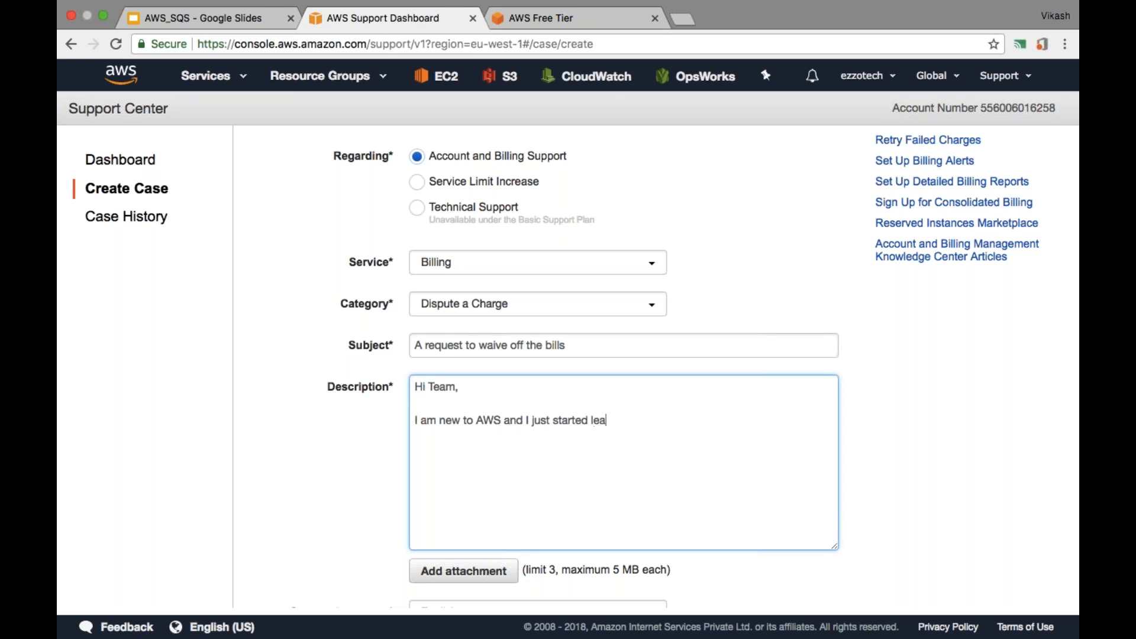
text(rning)
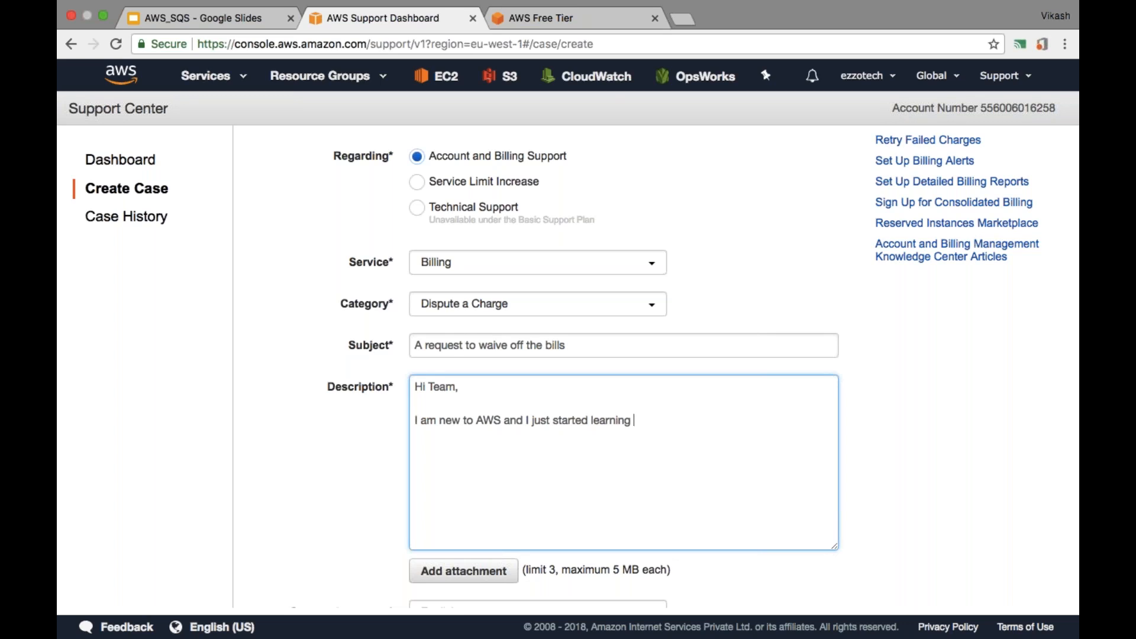
text(/explo)
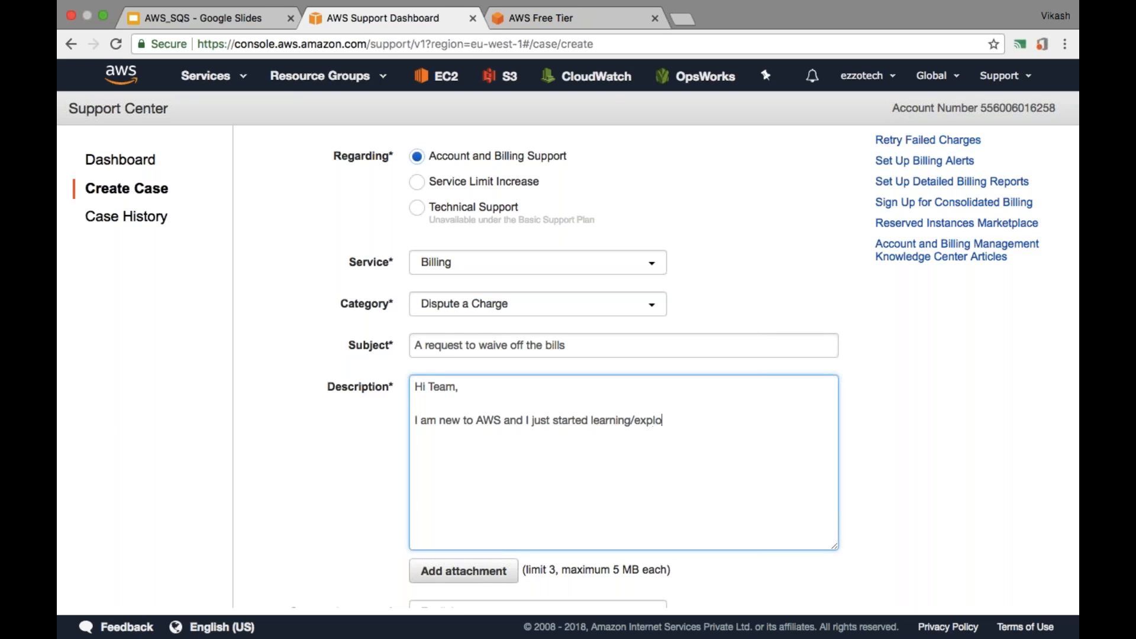
text(ring resources of)
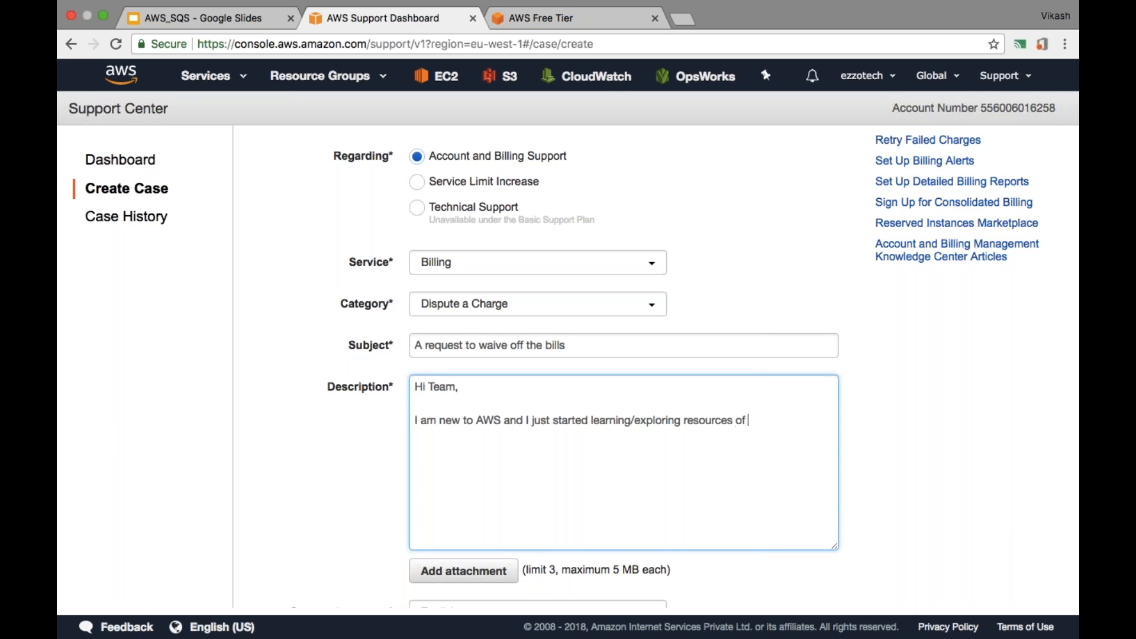
text(different services avaialbe on)
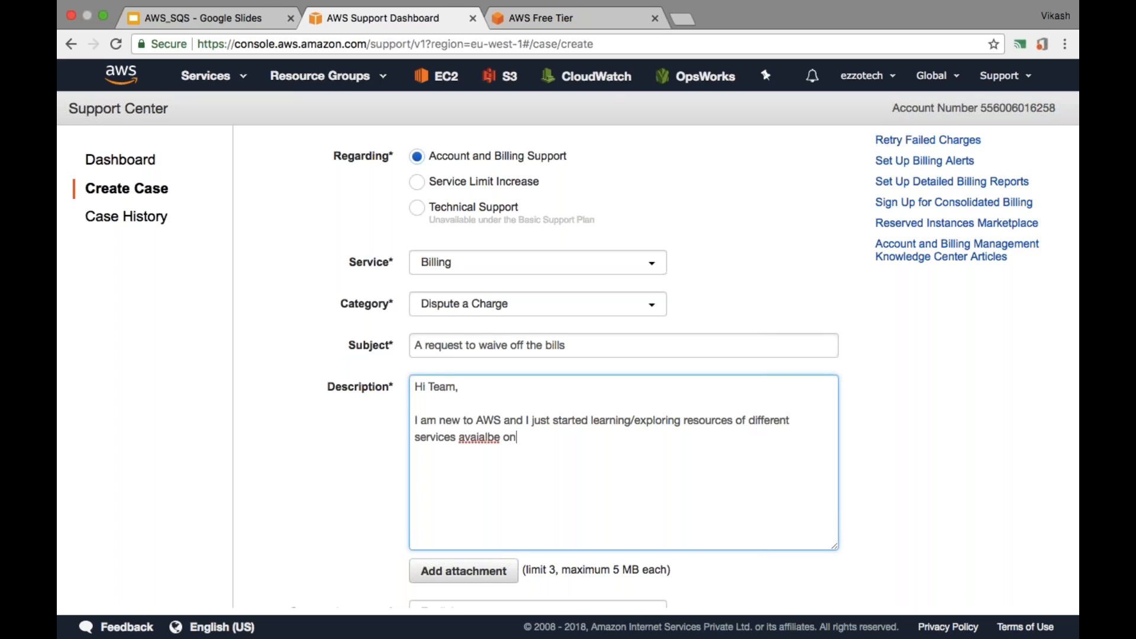
text(aws.)
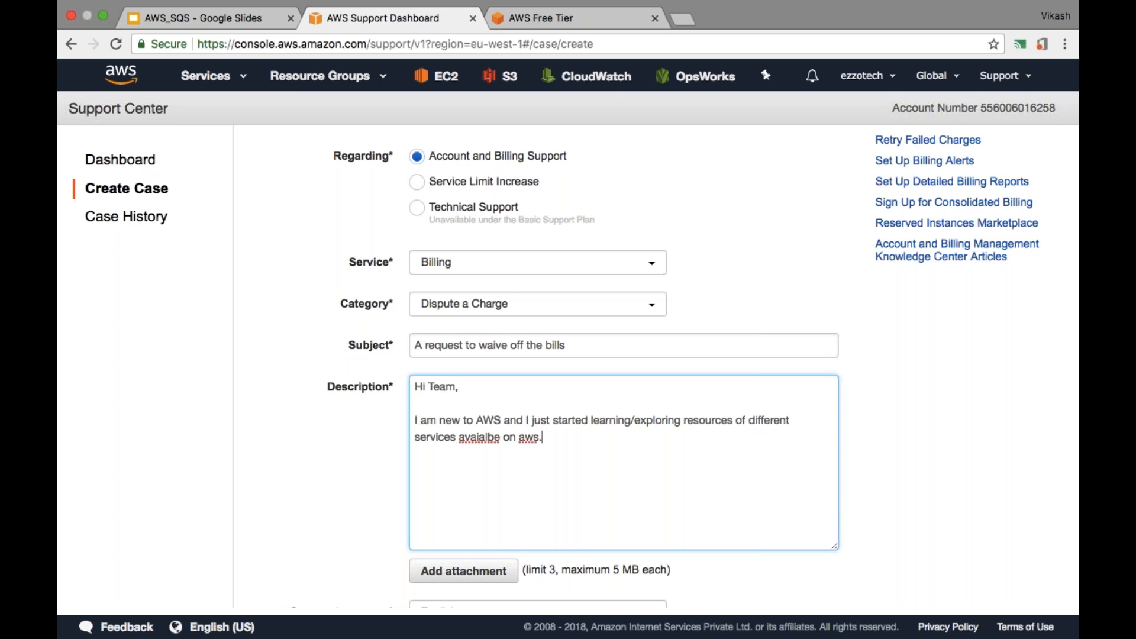
key(Backspace)
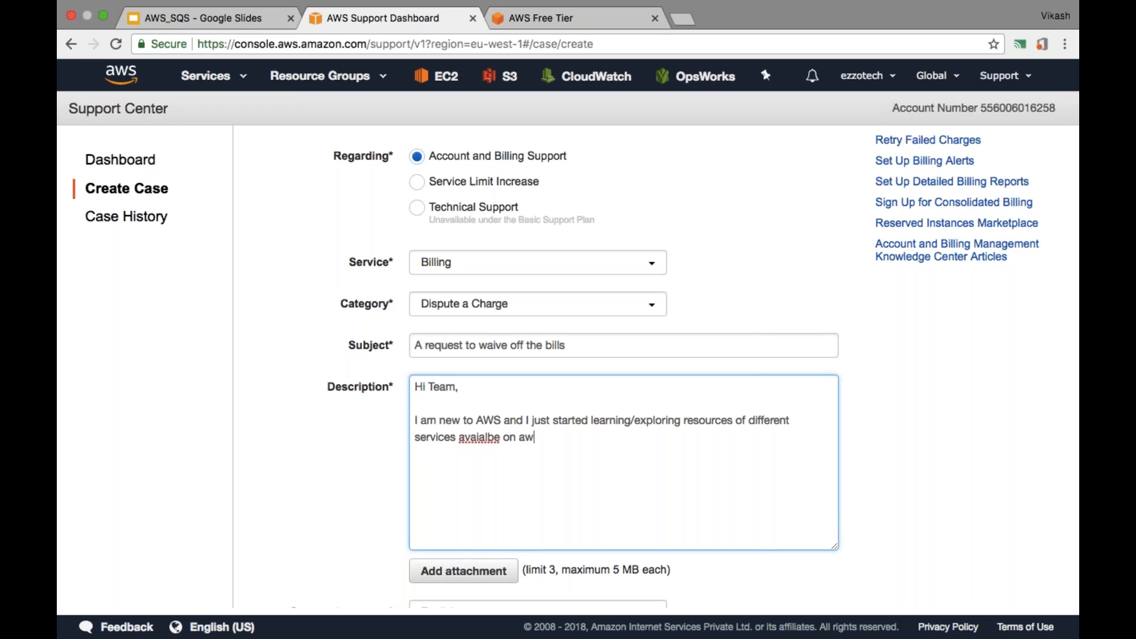
text(s.)
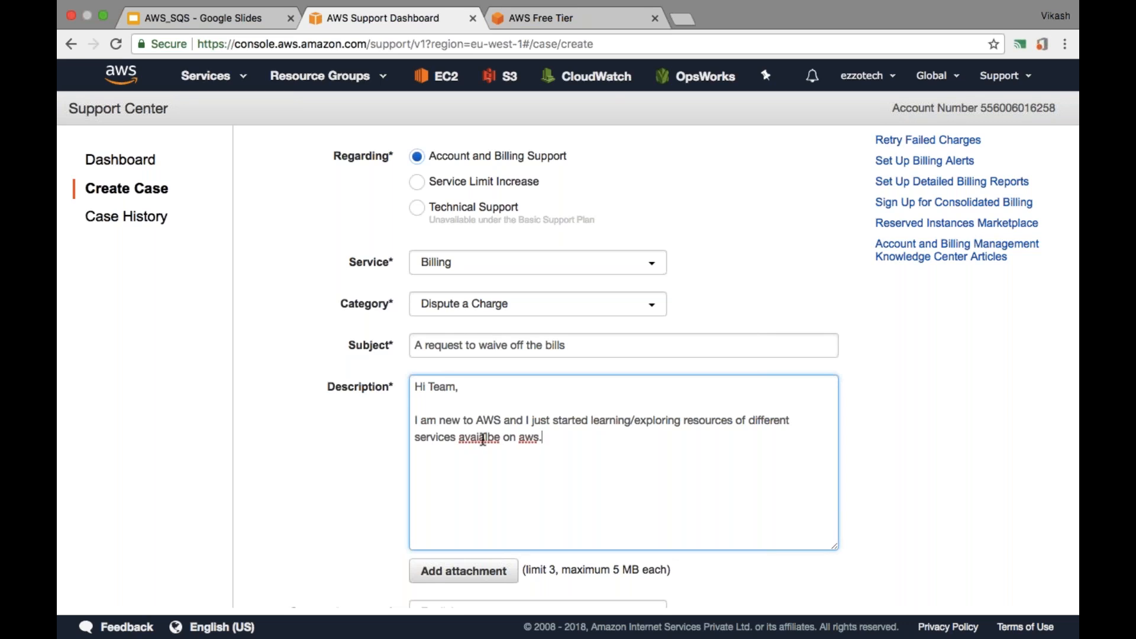
Step: Correct 'avaialbe' to 'available' and add that you were unaware of charges while still learning services
double_click(478, 437)
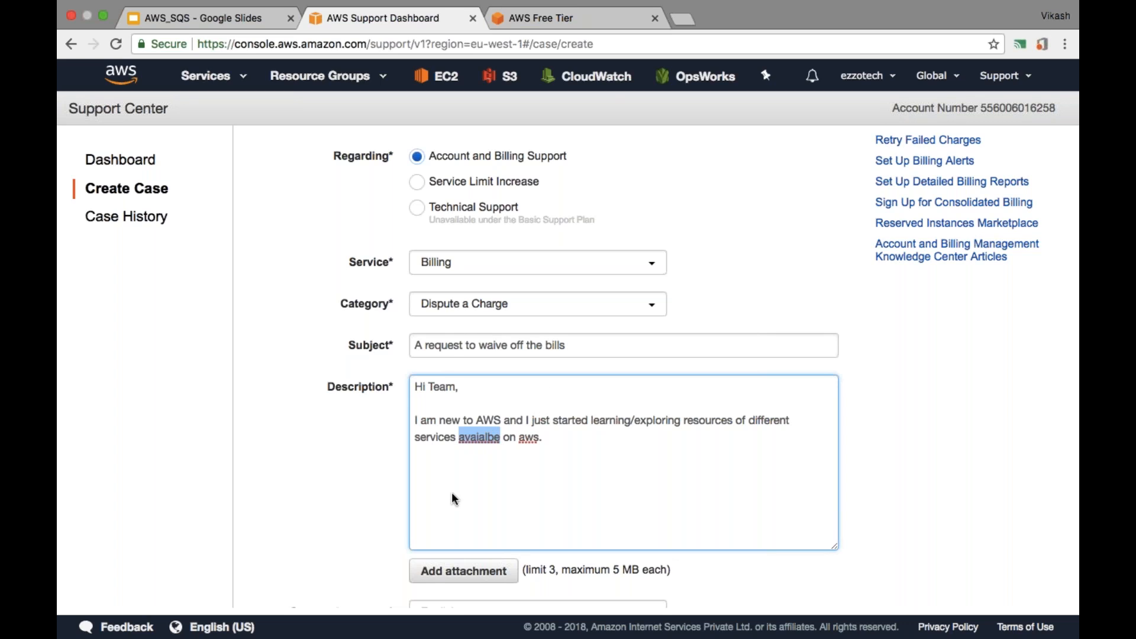
key(Backspace)
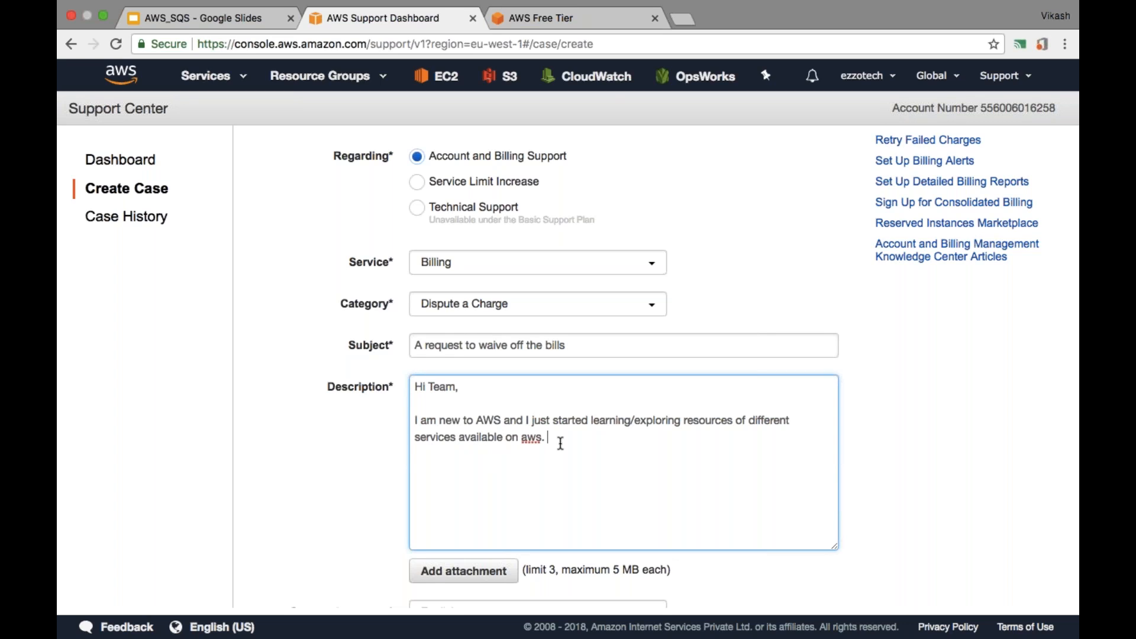
text(Since)
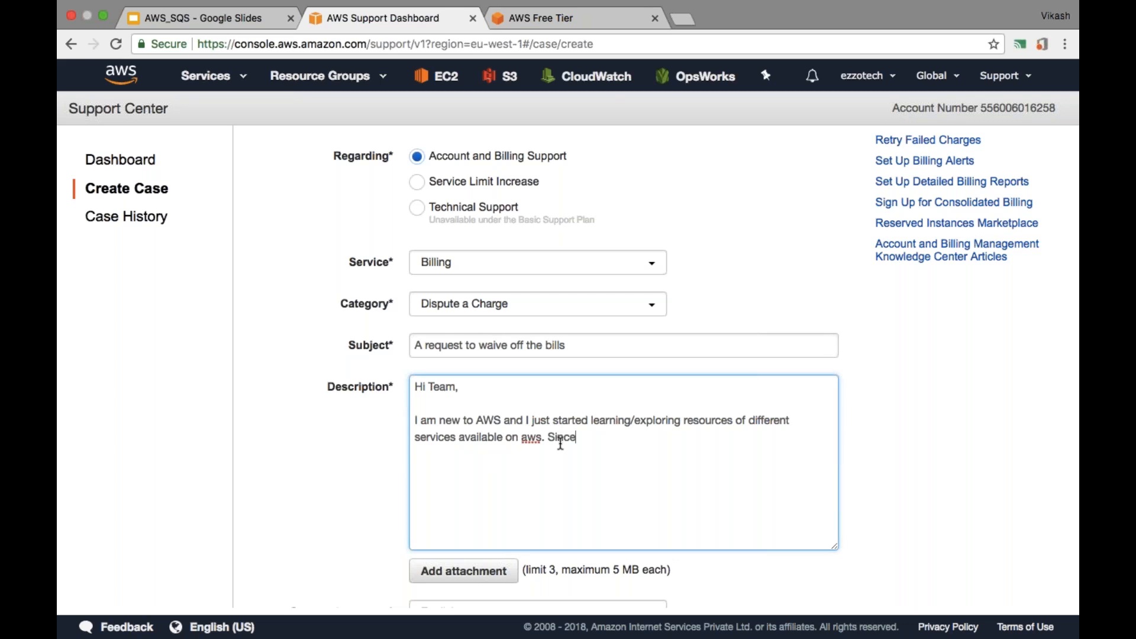
text(I am not aware of the)
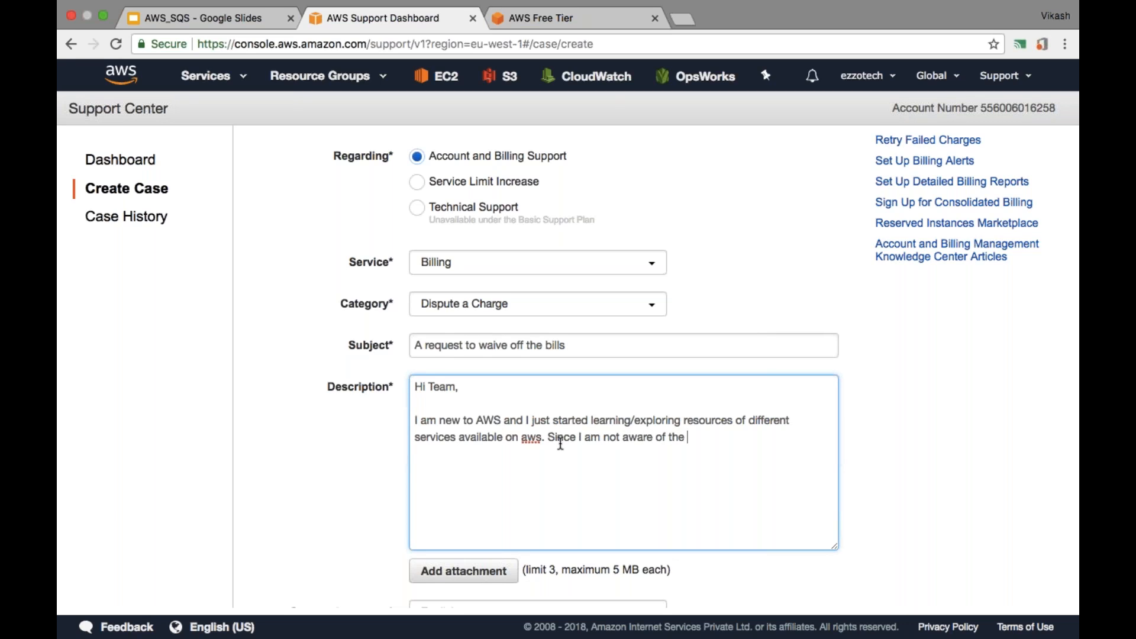
text(charges)
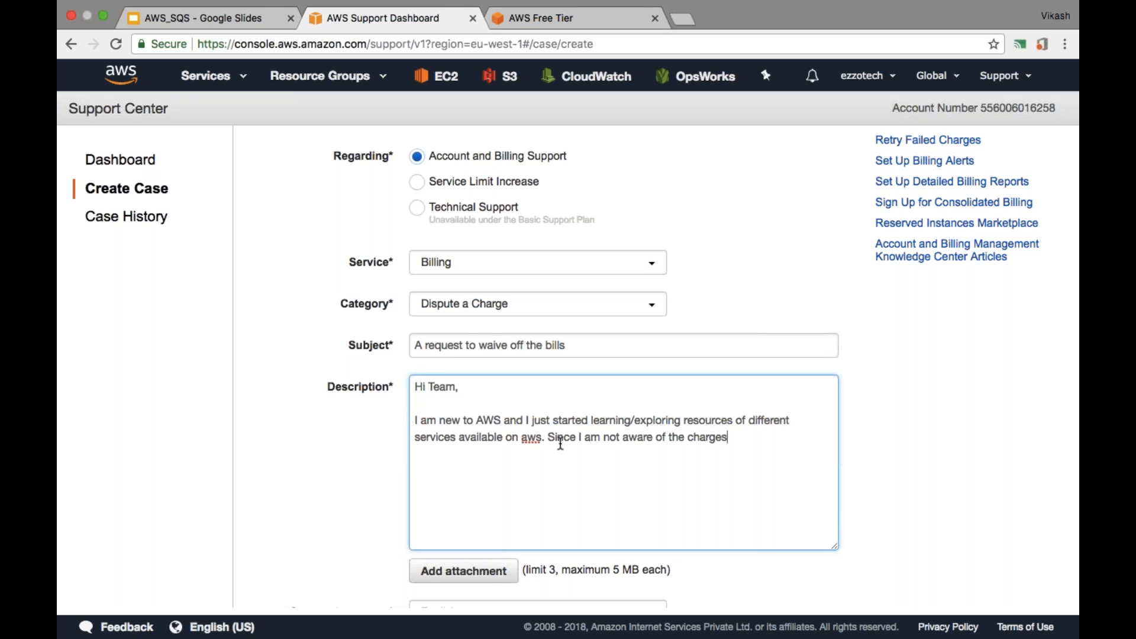
text(for)
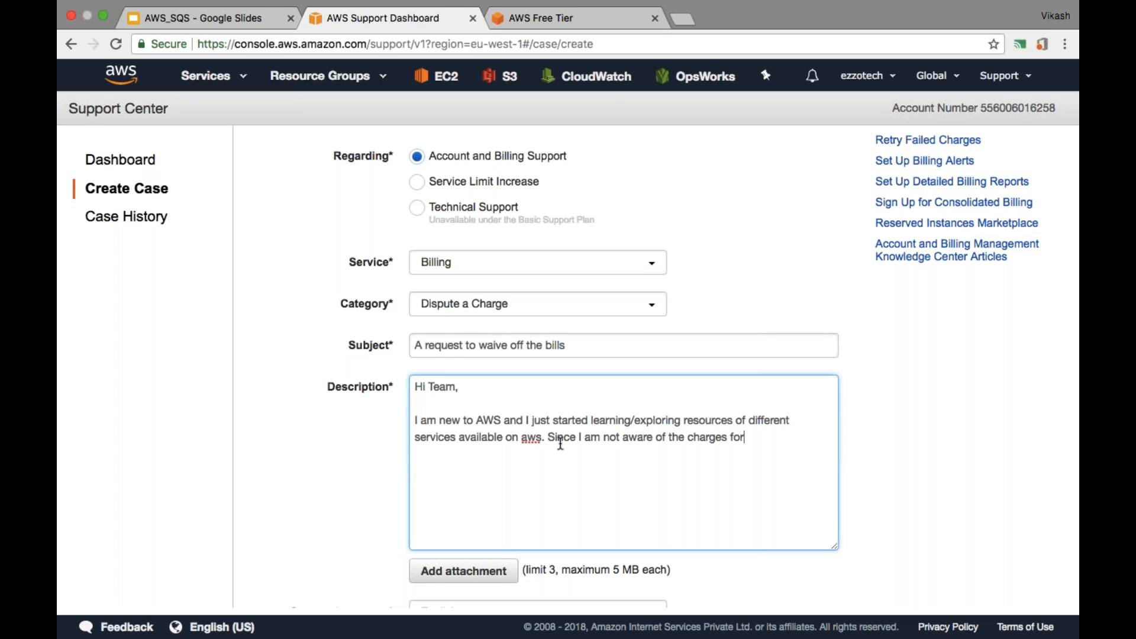
text(the used)
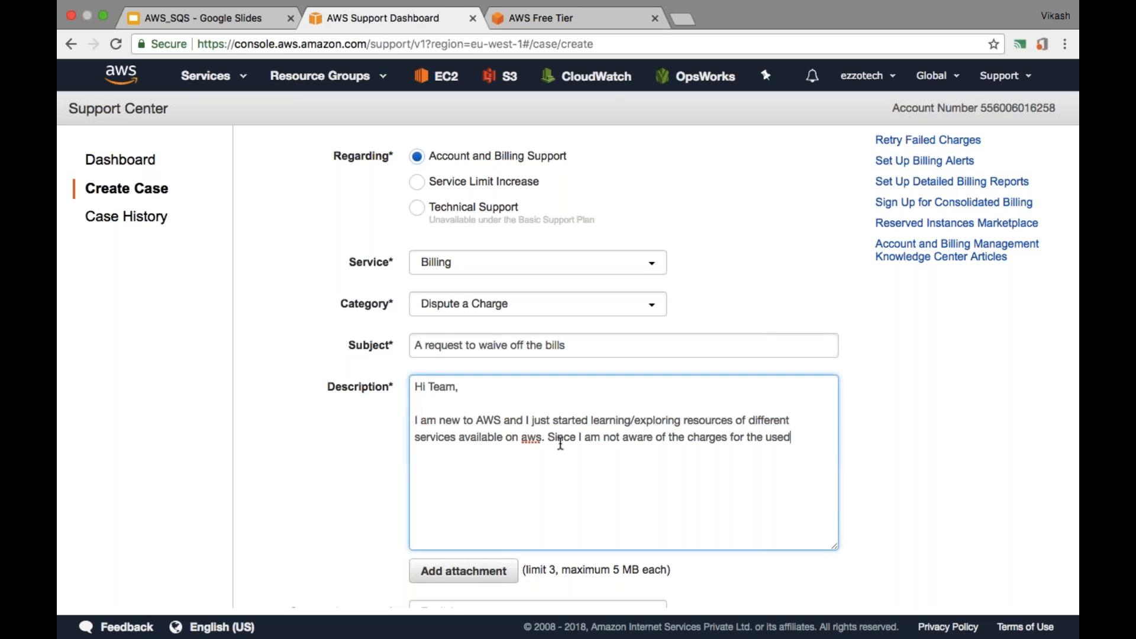
text(uses of)
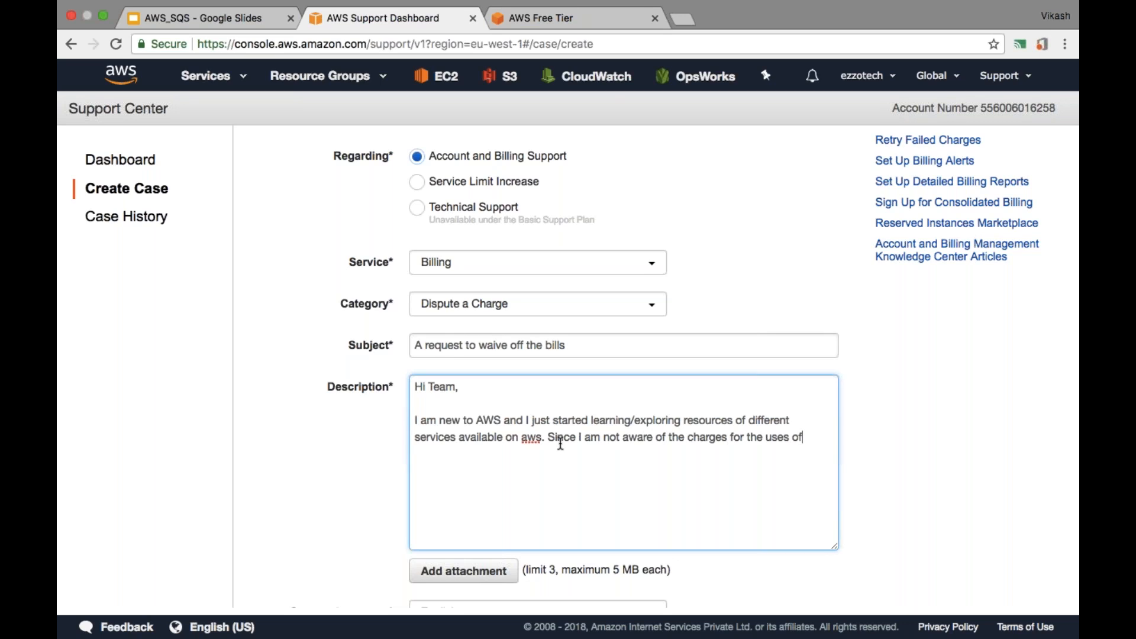
text(resoure)
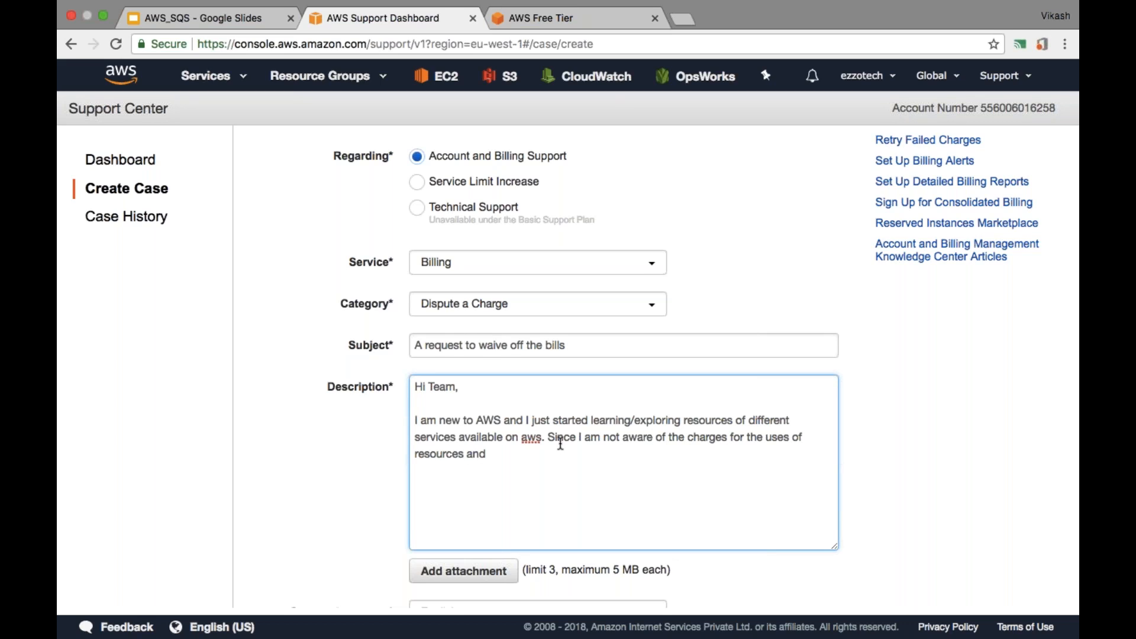
text(i)
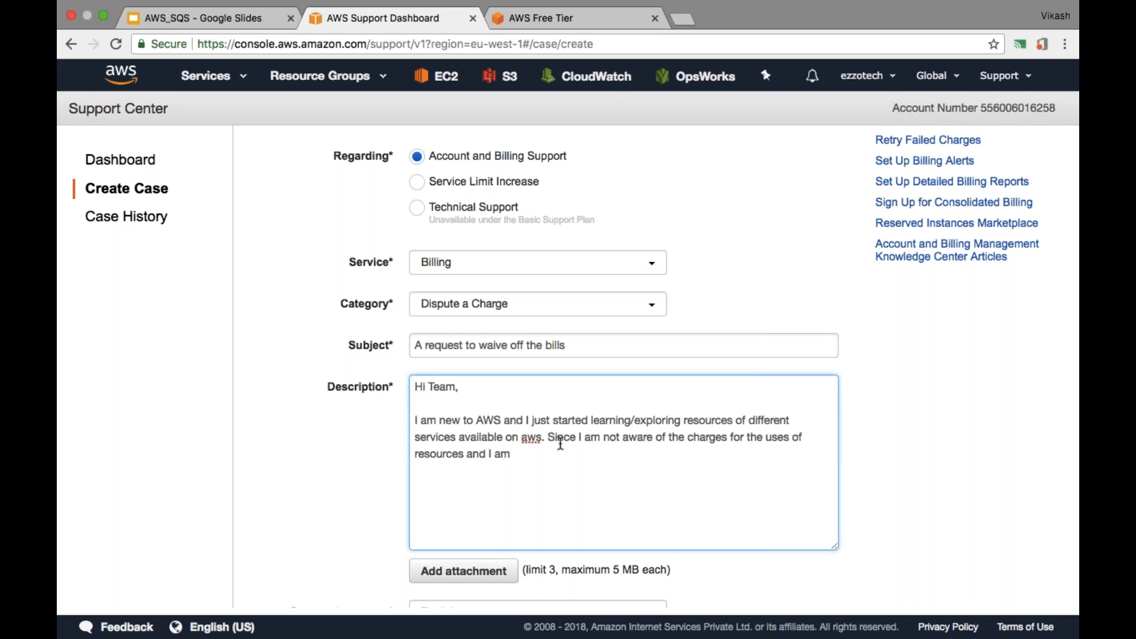
text(still under)
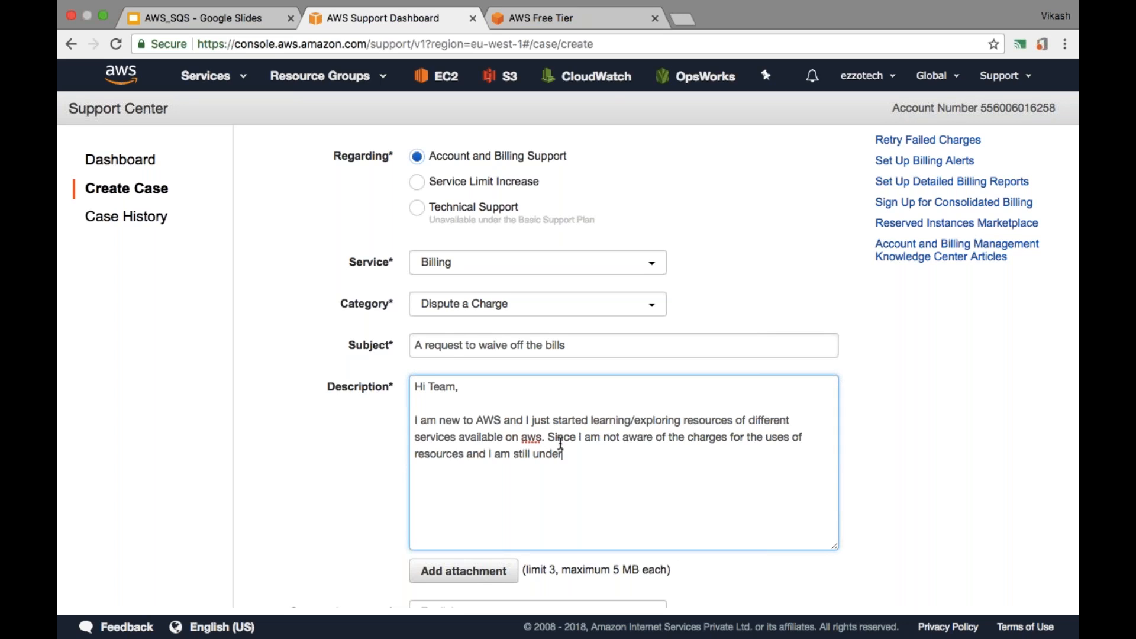
text(learning of s)
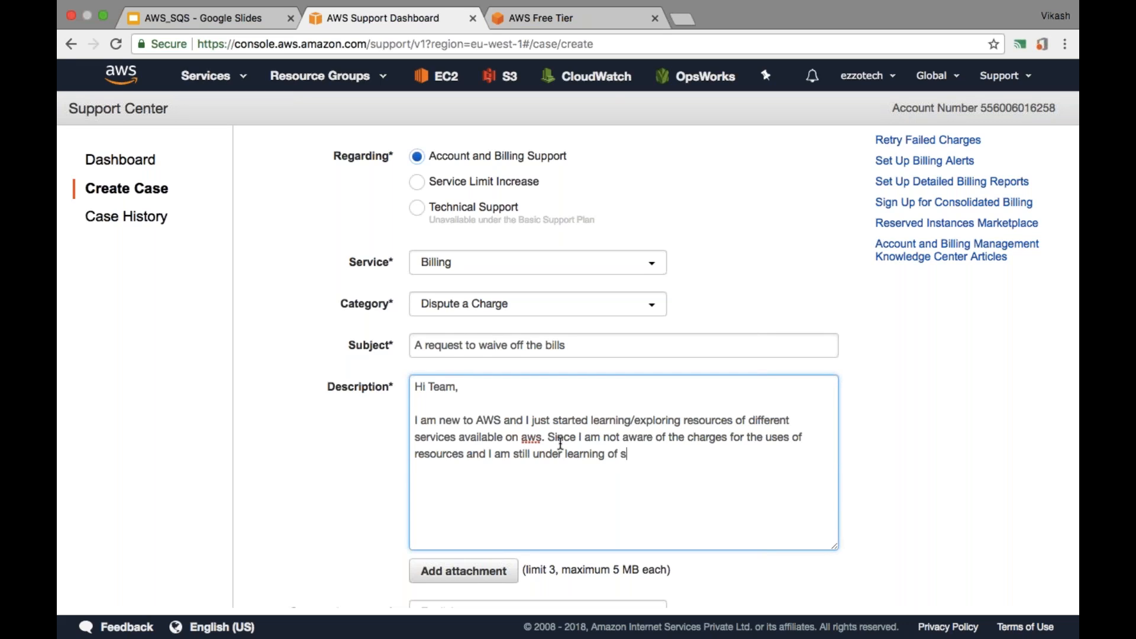
text(ervices,)
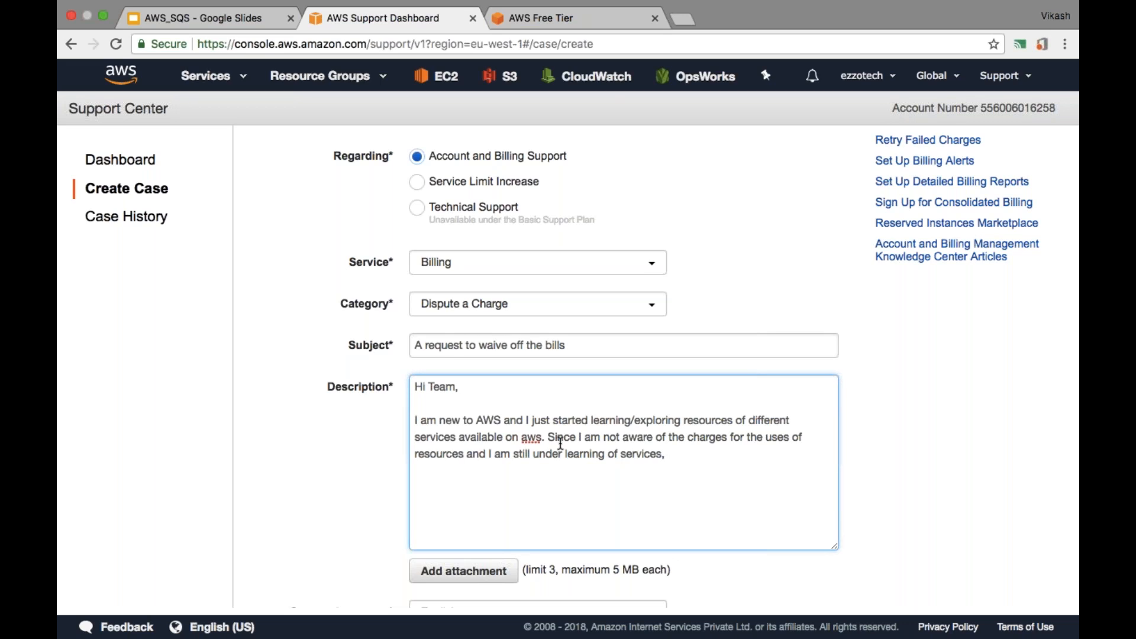
Step: Add 'I would request to waive off the bill since I cannot afford to pay now.'
text(I would r)
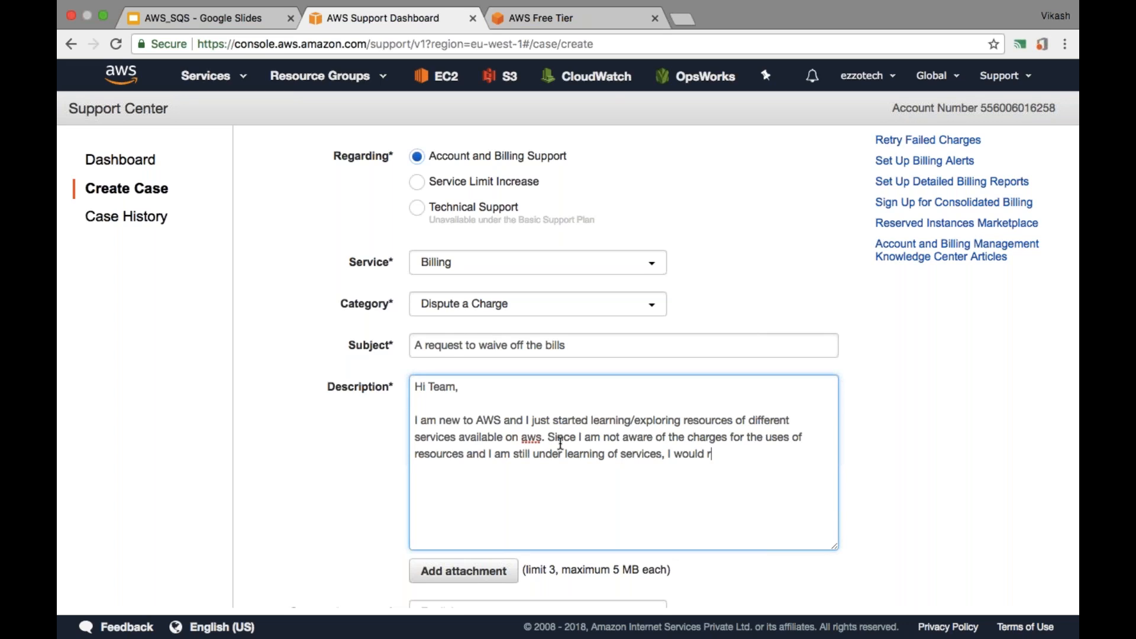
text(equest to w)
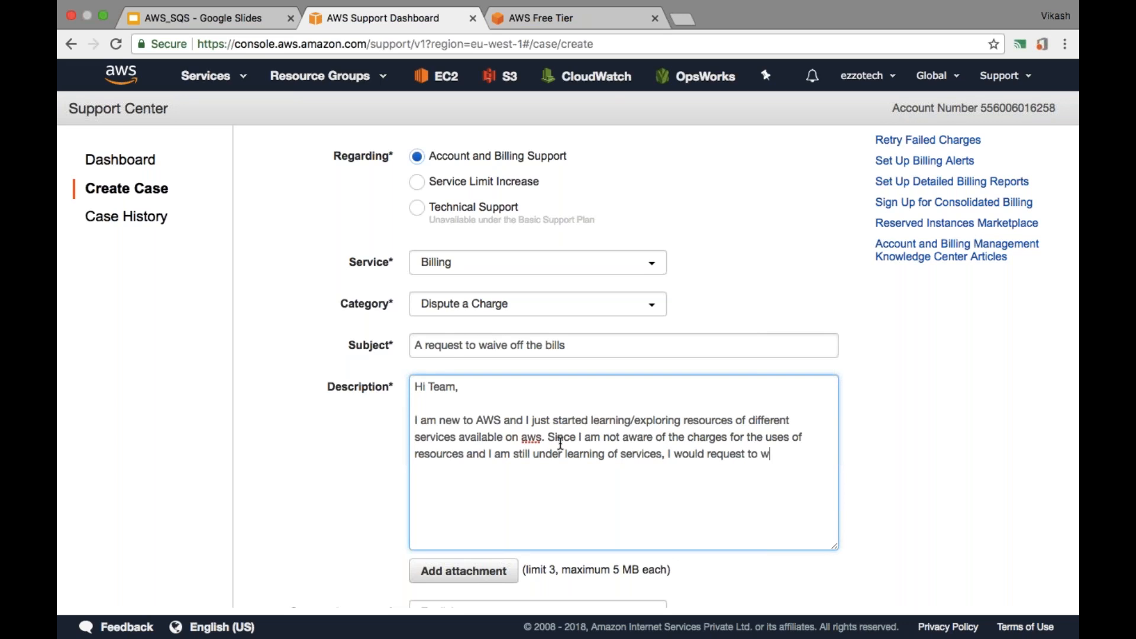
text(aive off t)
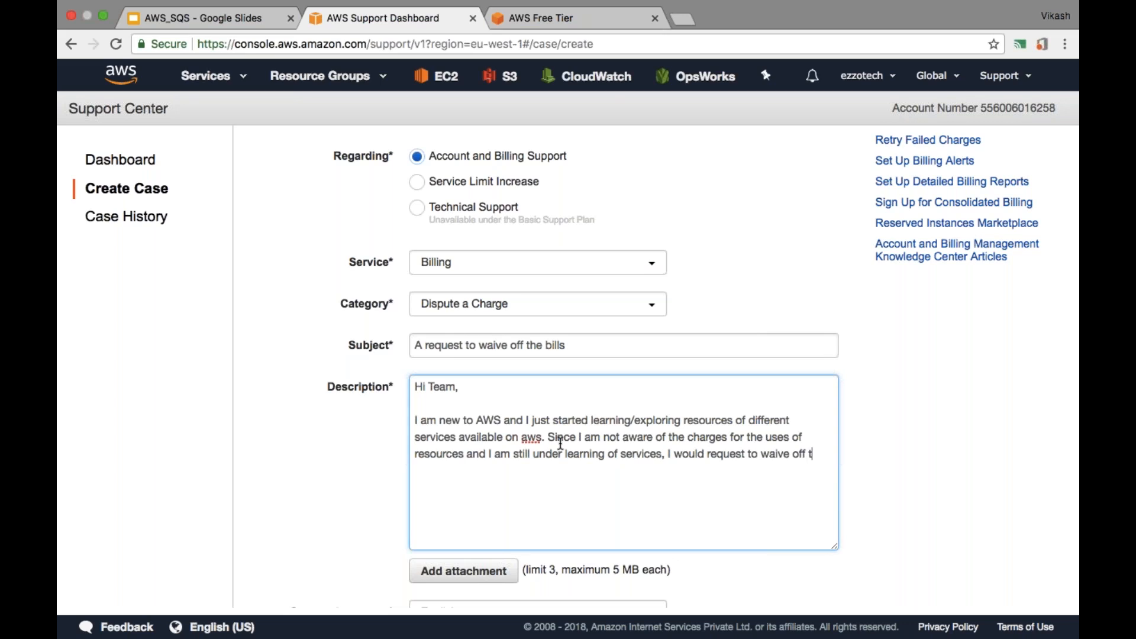
text(he bill)
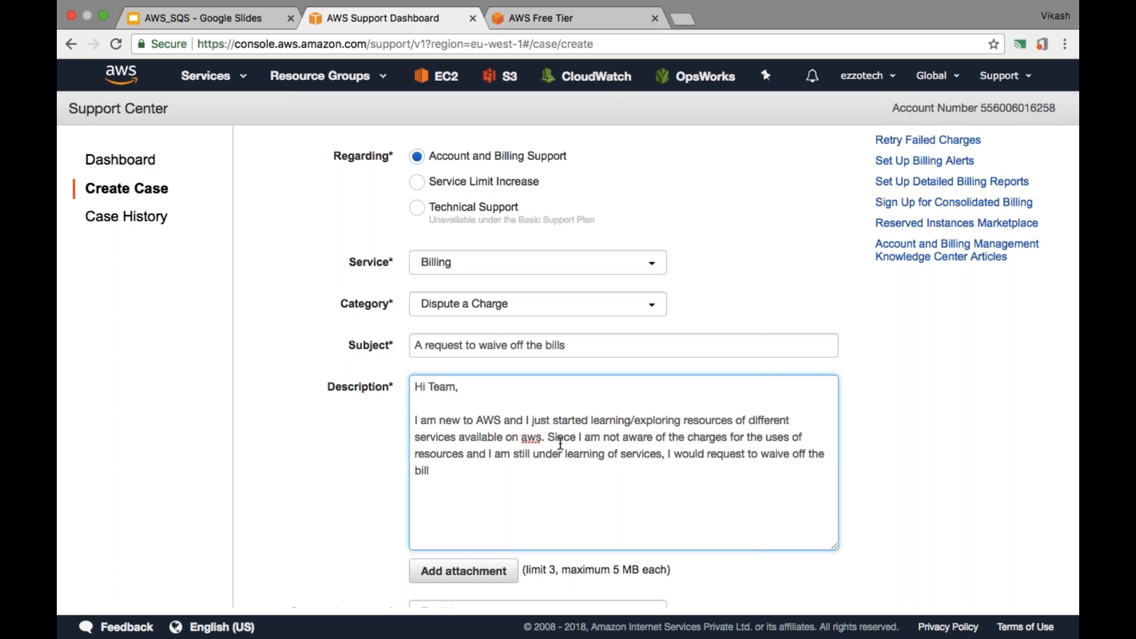
text(since i)
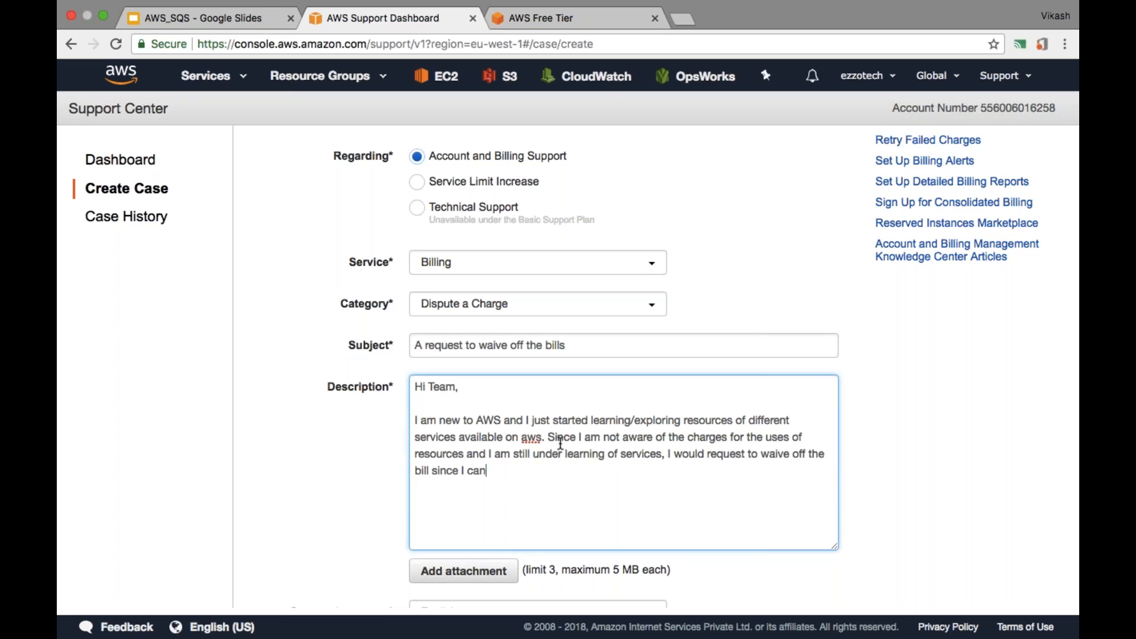
text(not affort)
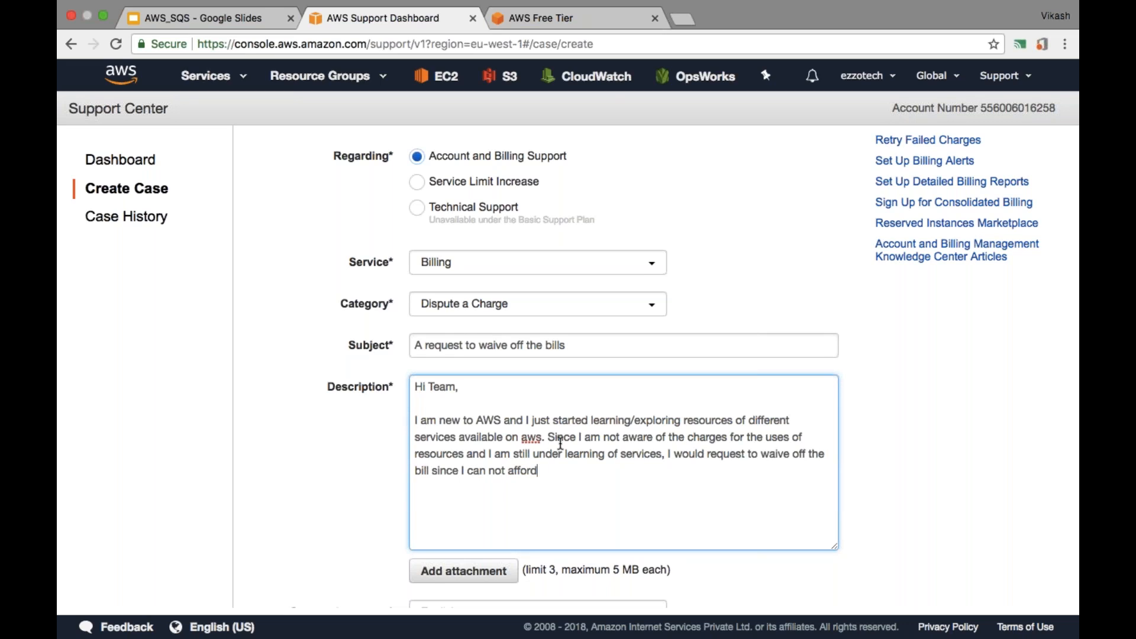
text(to pay)
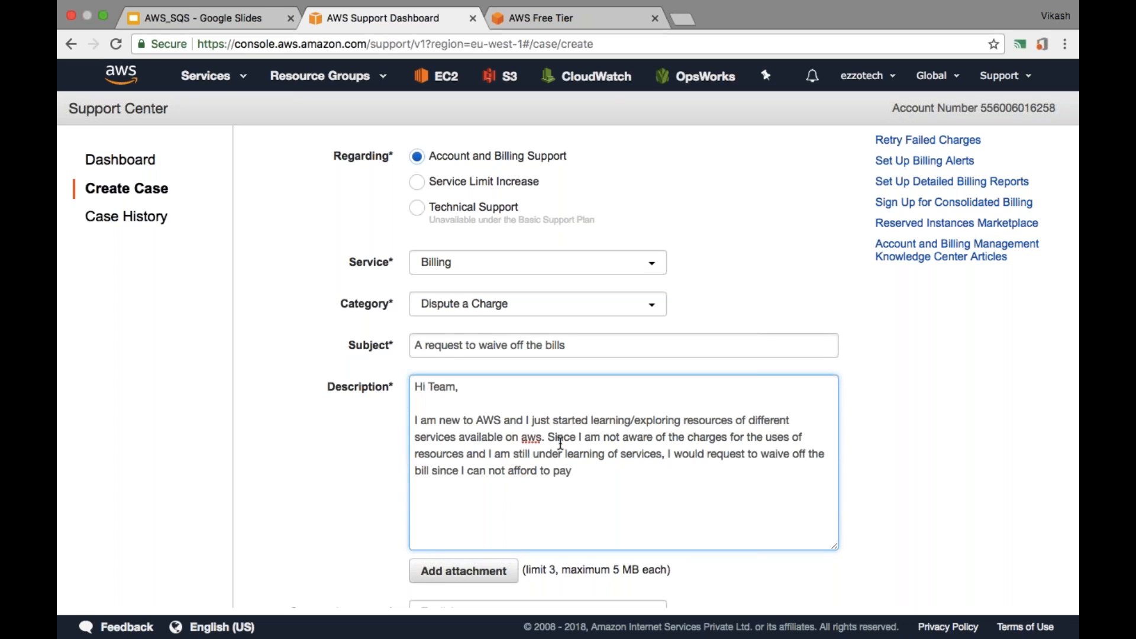
text(now.)
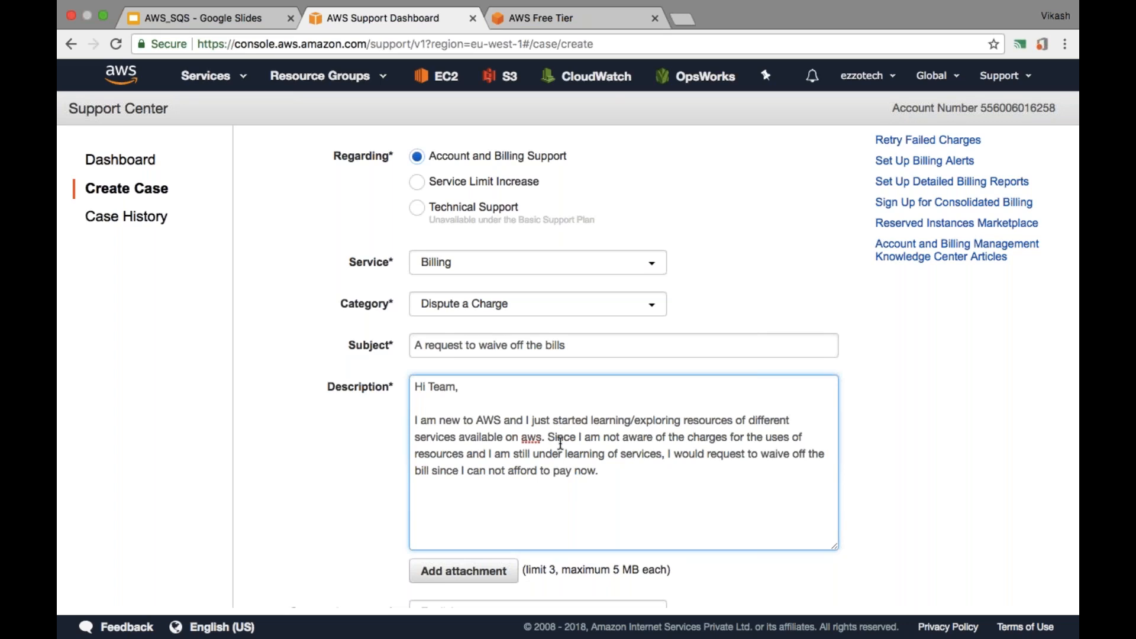
Step: Add a promise to use services judiciously in future, and sign off 'Thanks, Obaid'
text(I)
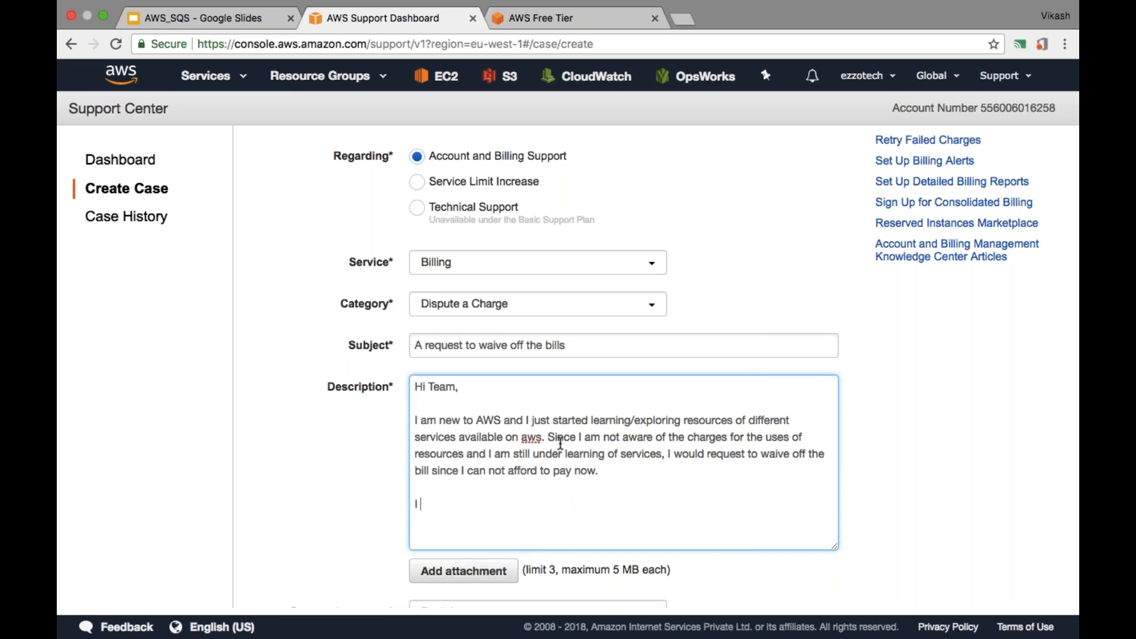
text(will make)
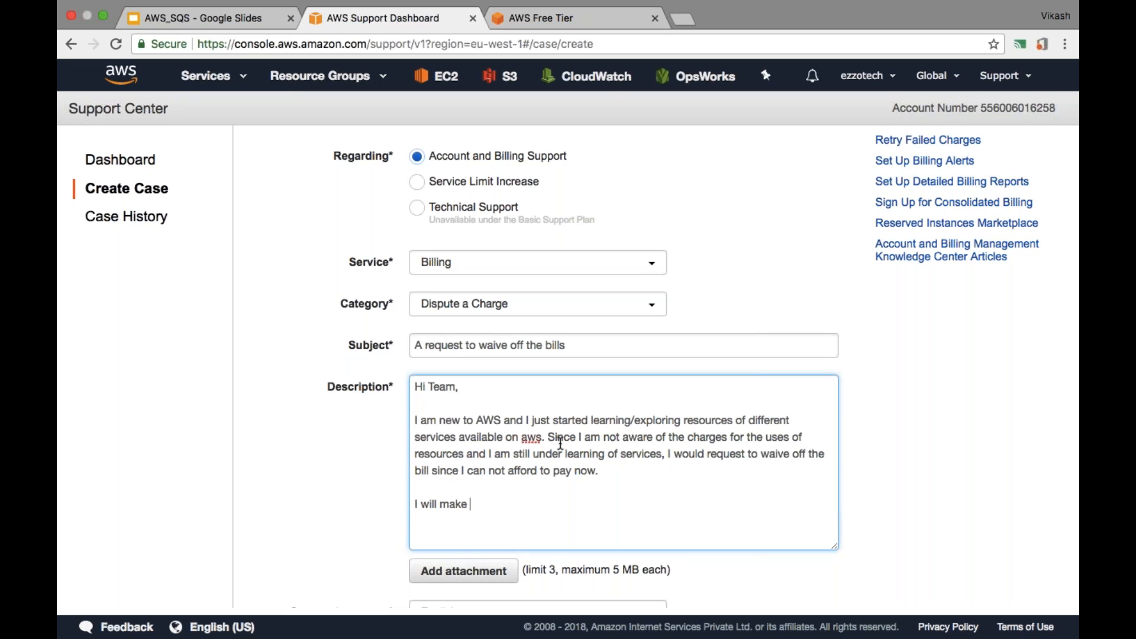
text(sure tha)
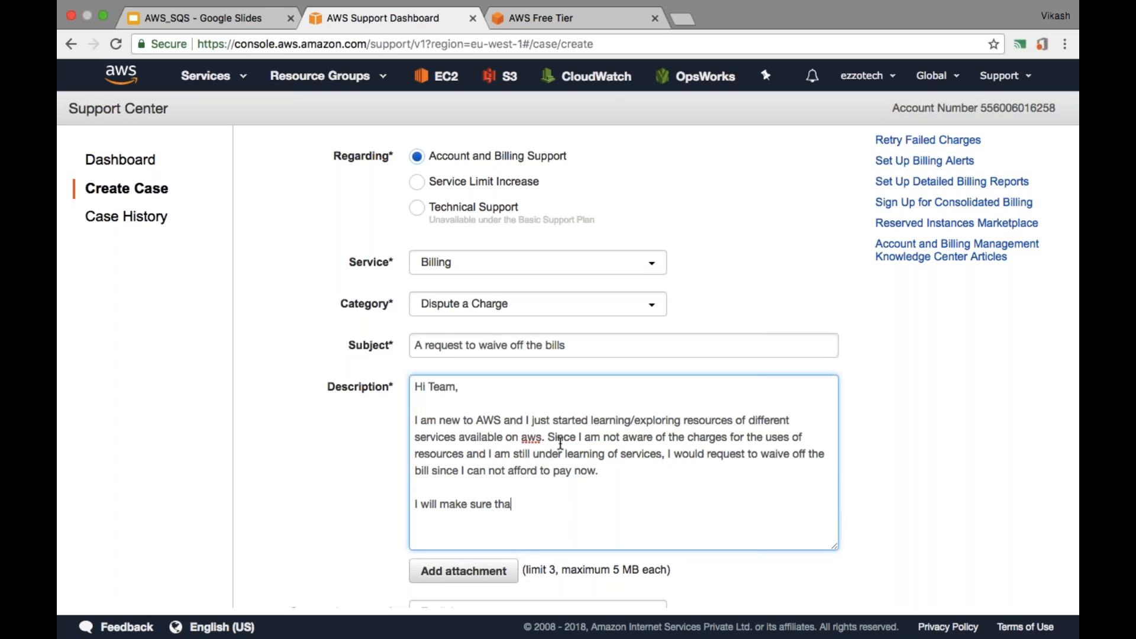
text(t)
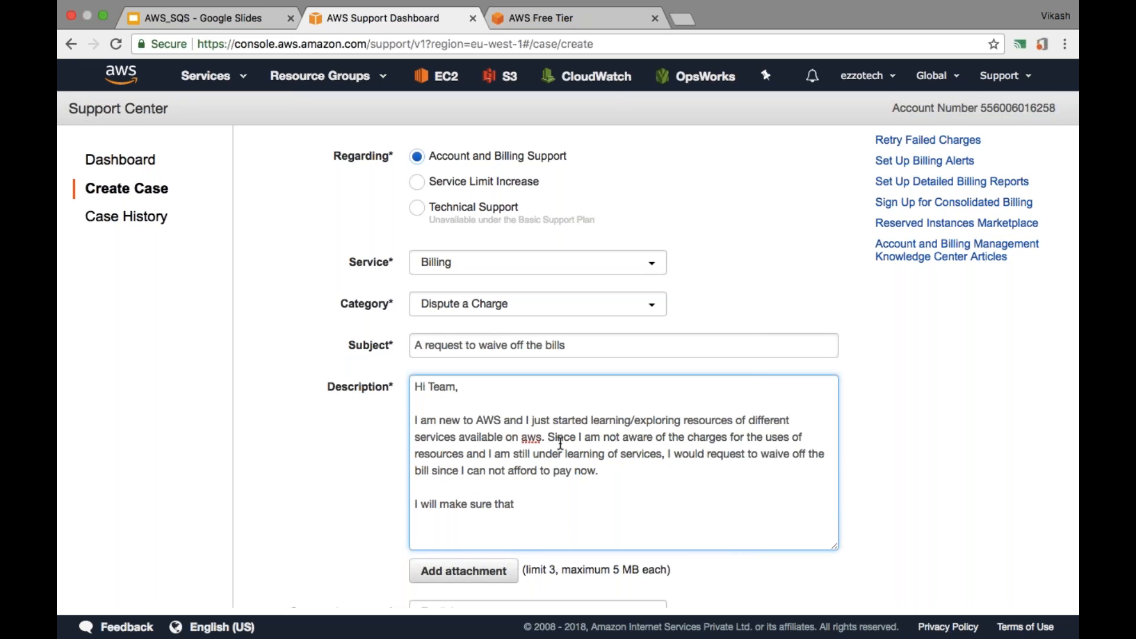
text(I am)
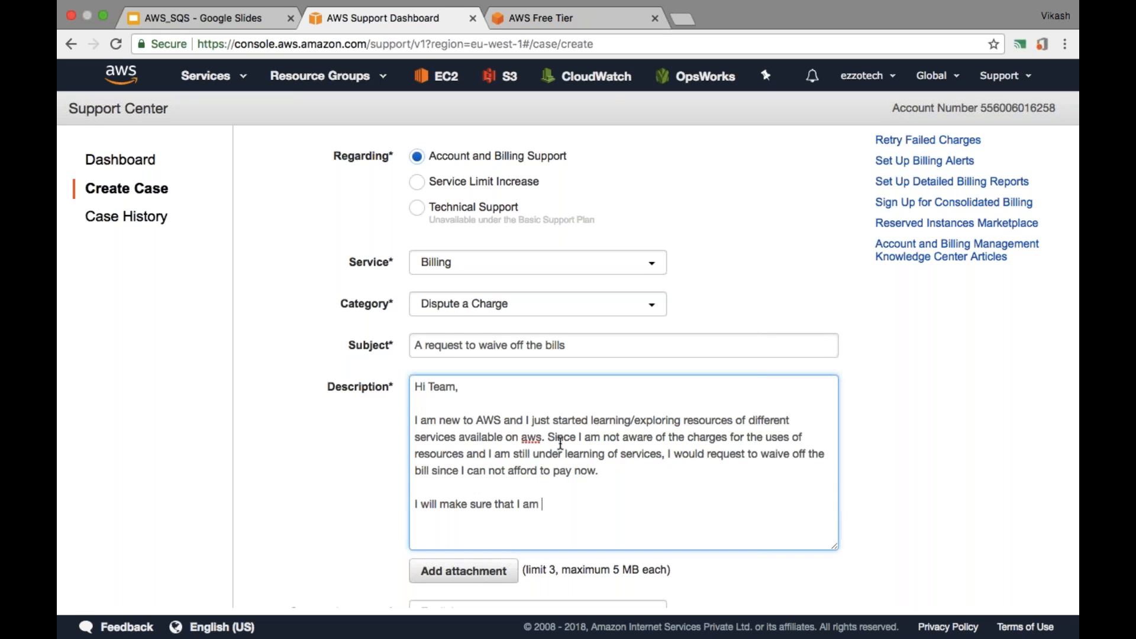
text(utilisi)
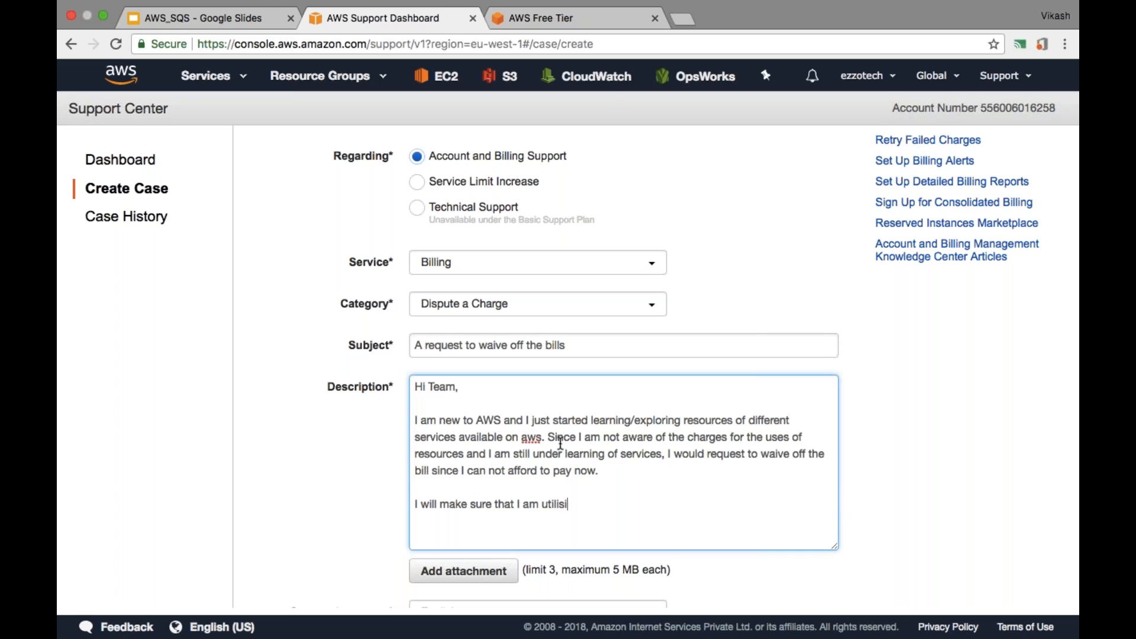
text(ng the services and its resurces)
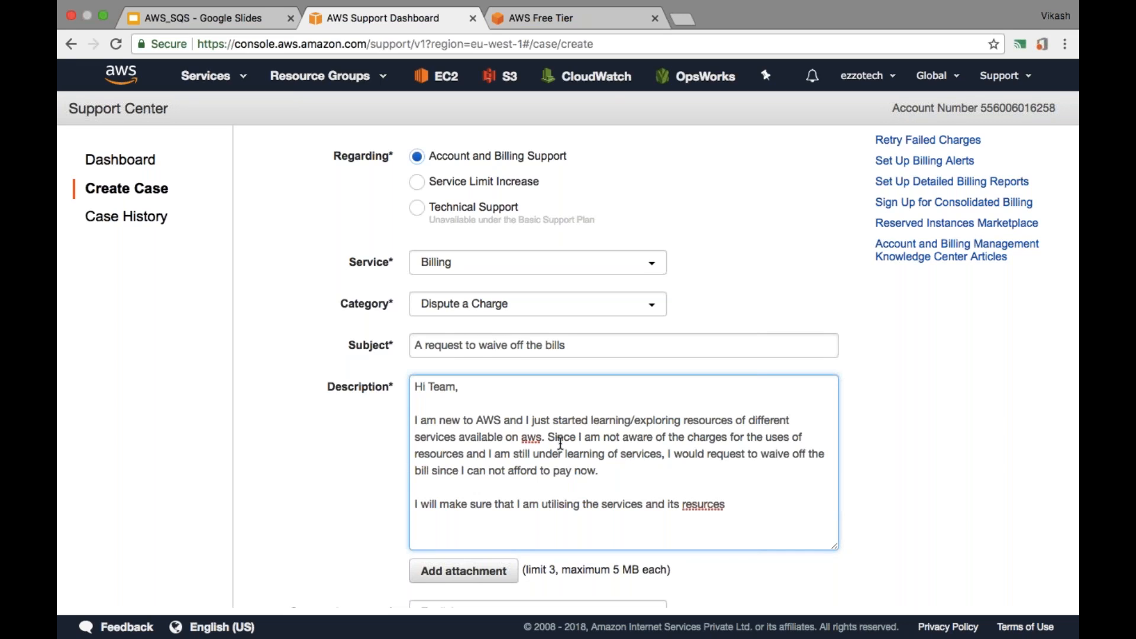
key(Backspace)
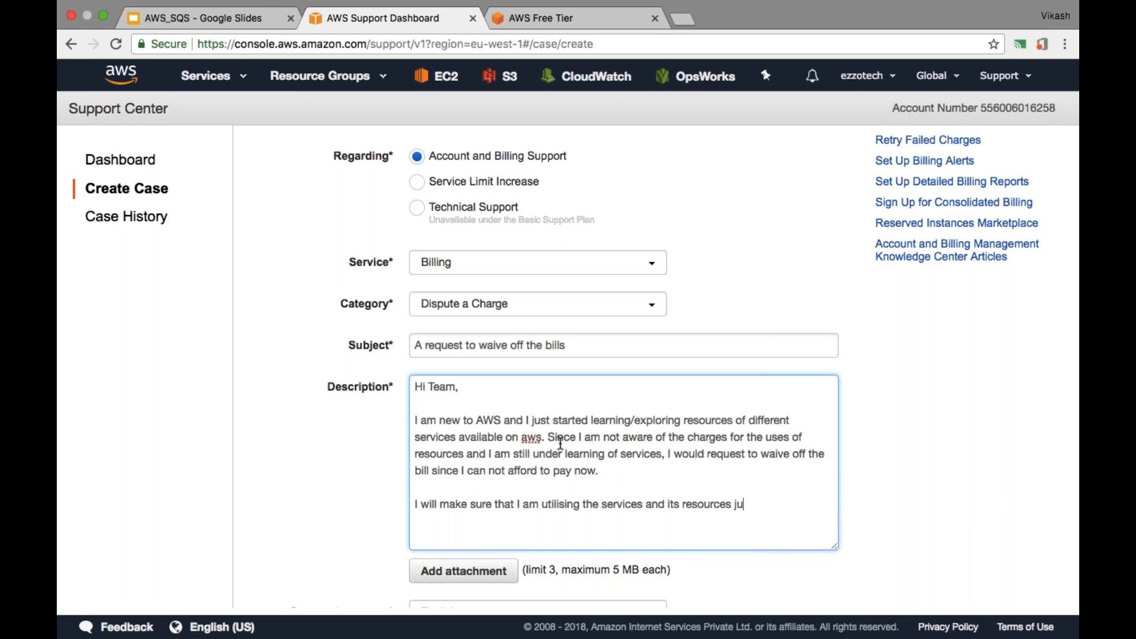
text(diciousl)
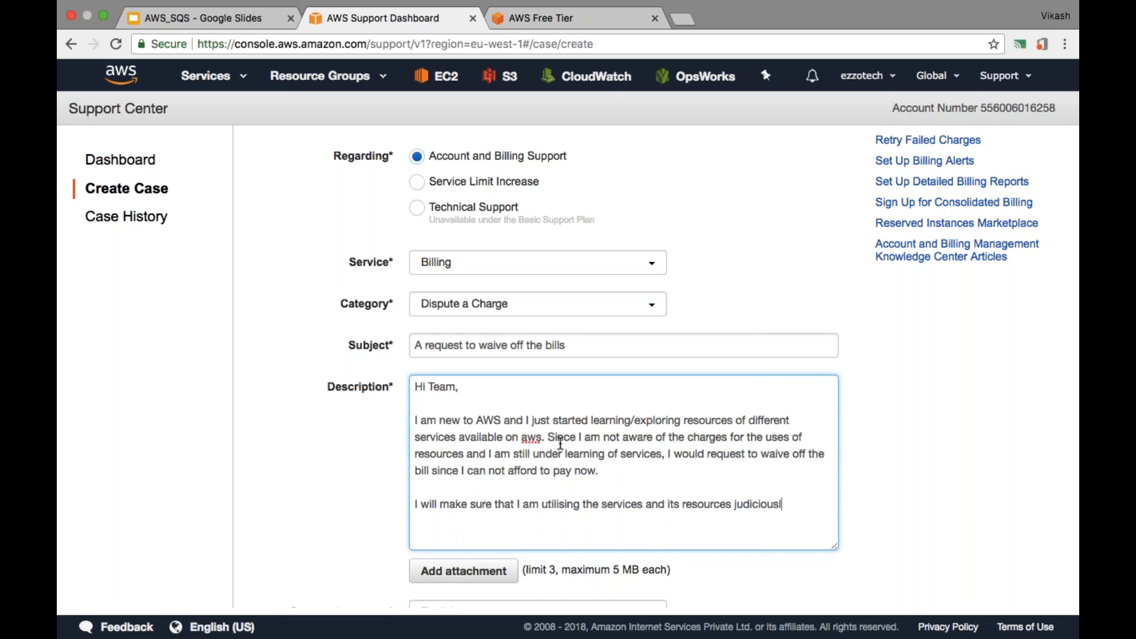
text(y.)
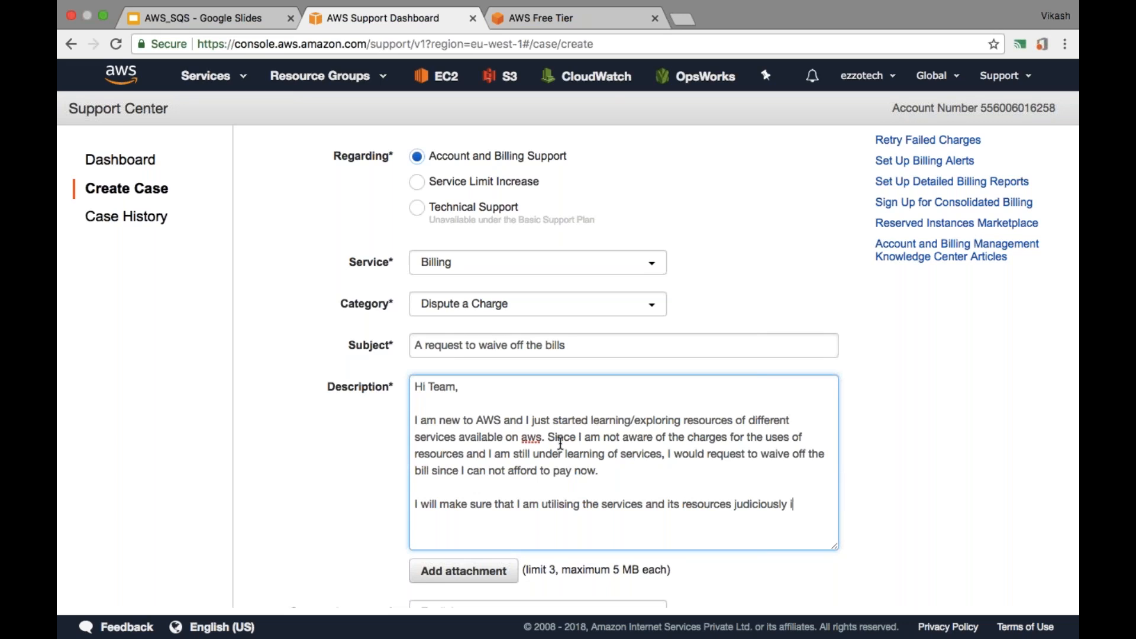
text(n future)
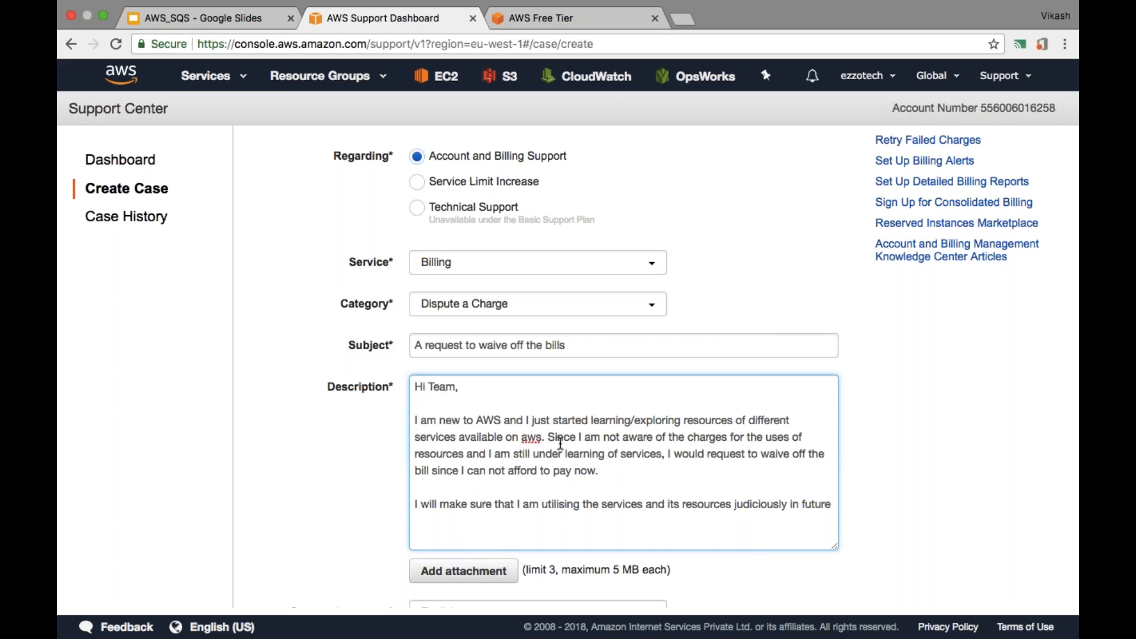
text(Thanks,)
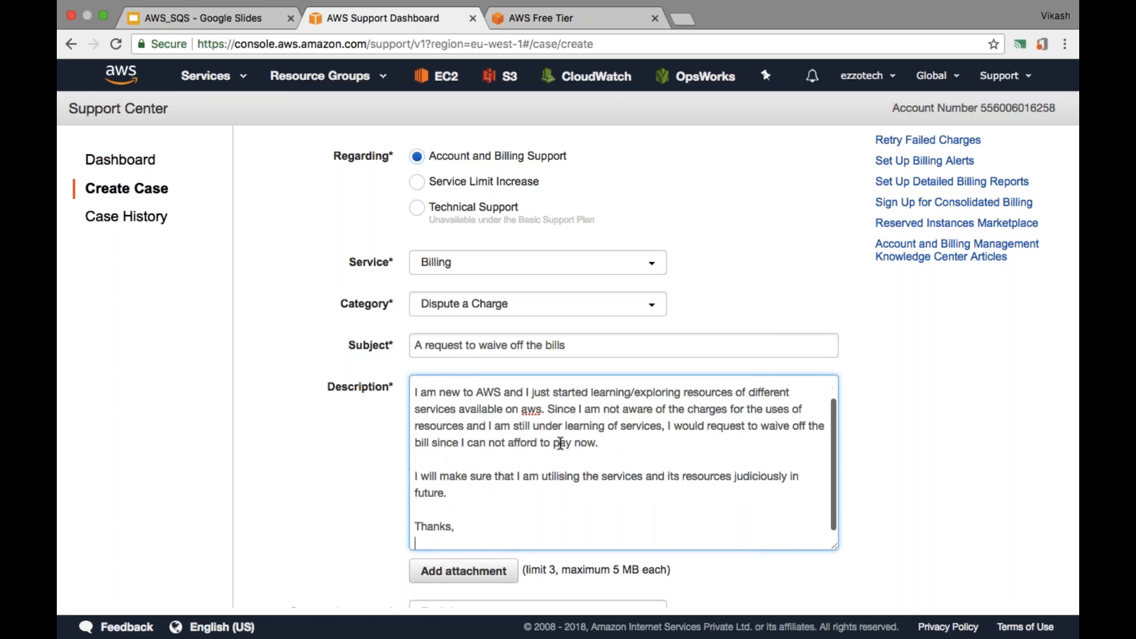
text(Obaid)
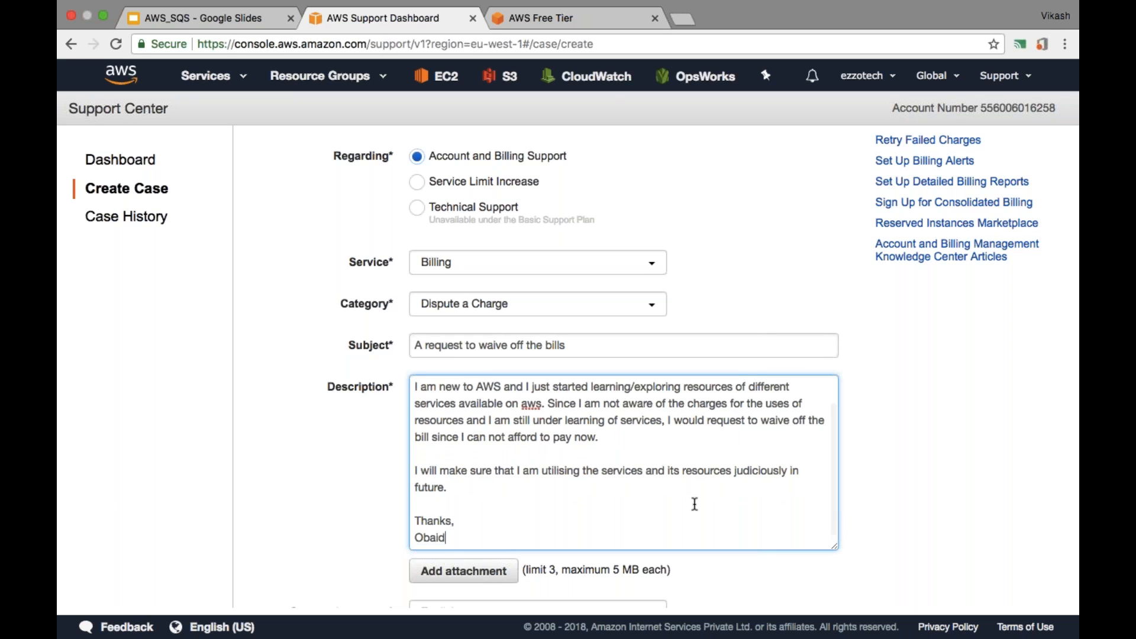
Step: Choose Phone as the contact method on the Create Case form
scroll(down, 3)
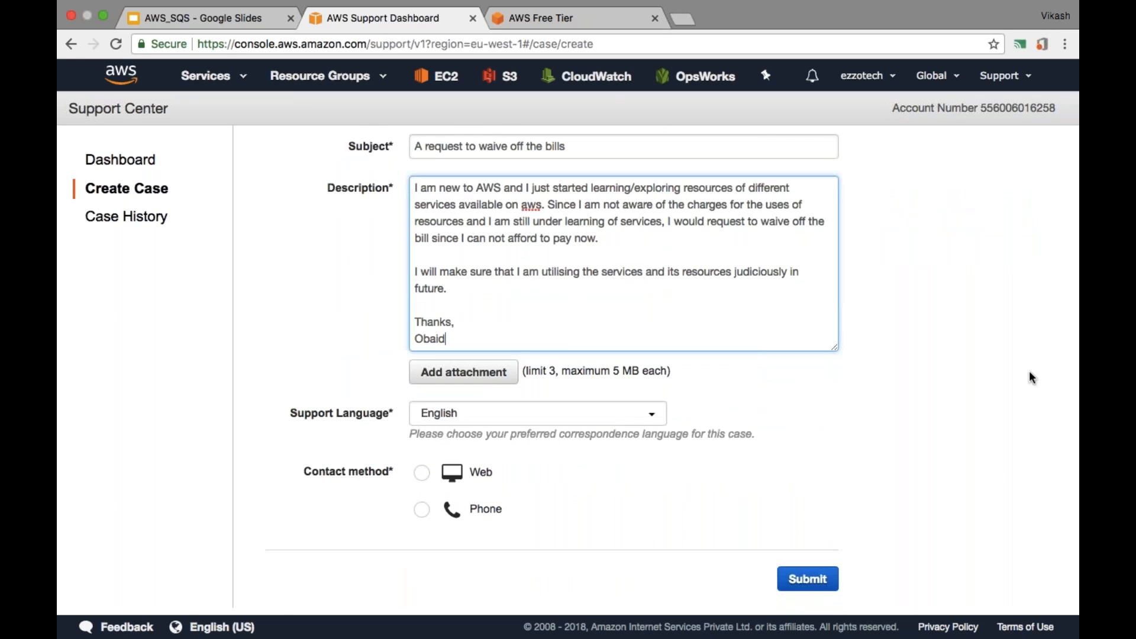
mouse_move(454, 499)
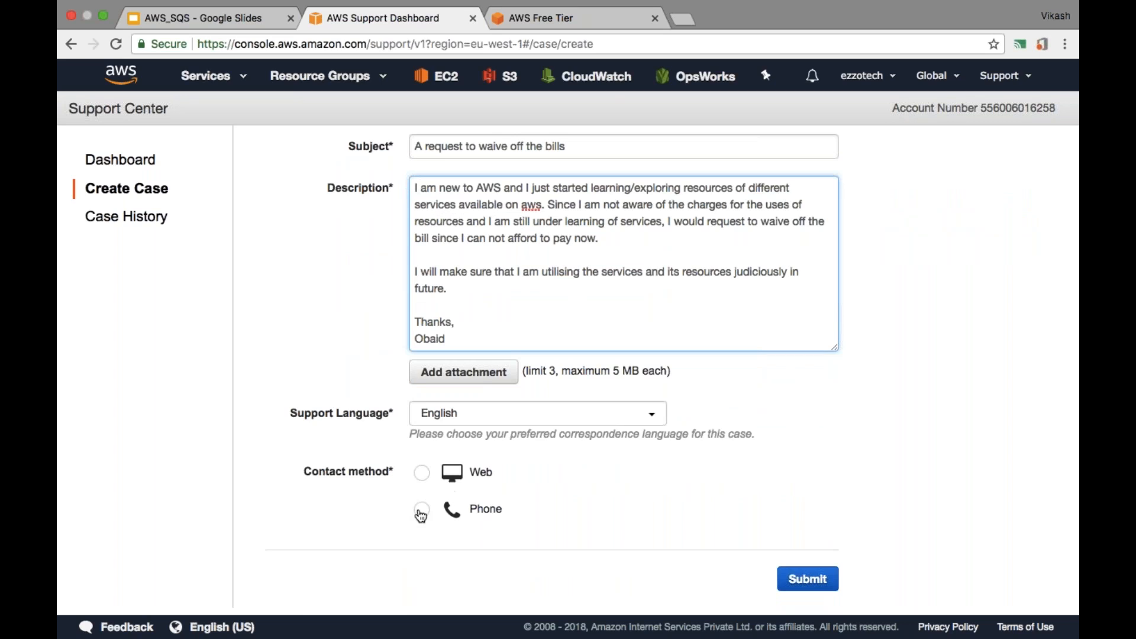
click(421, 509)
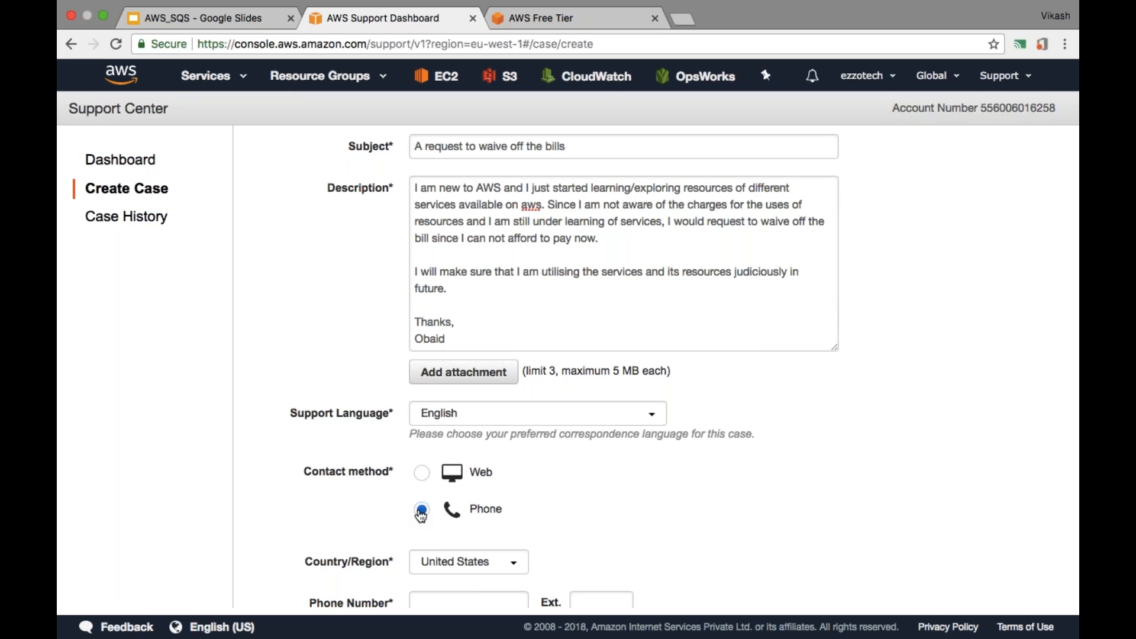
scroll(down, 3)
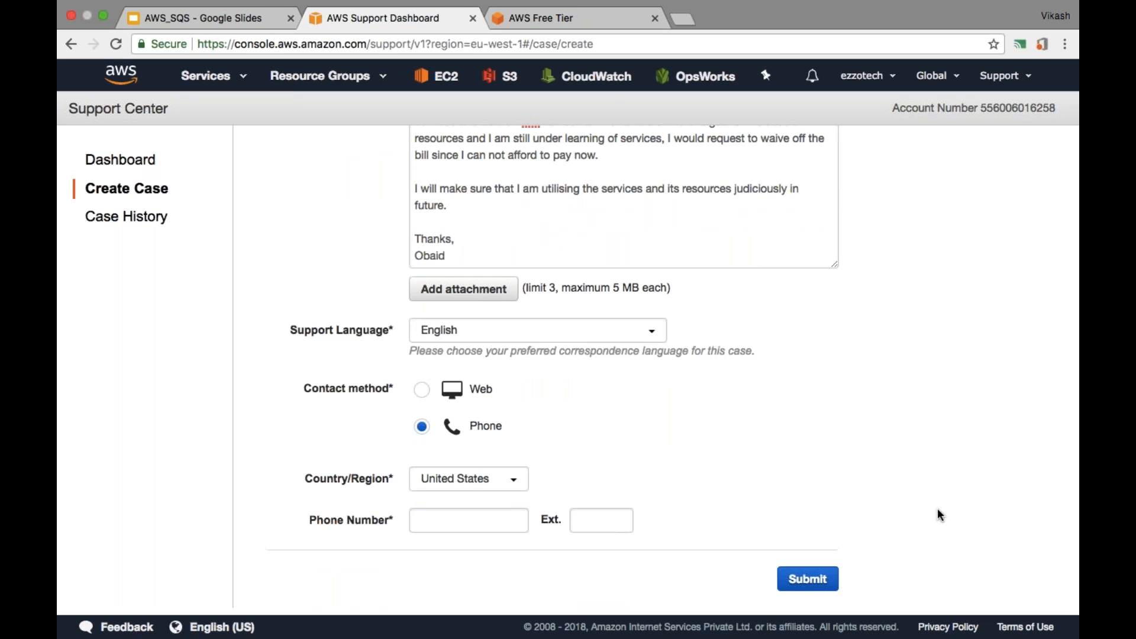
mouse_move(478, 573)
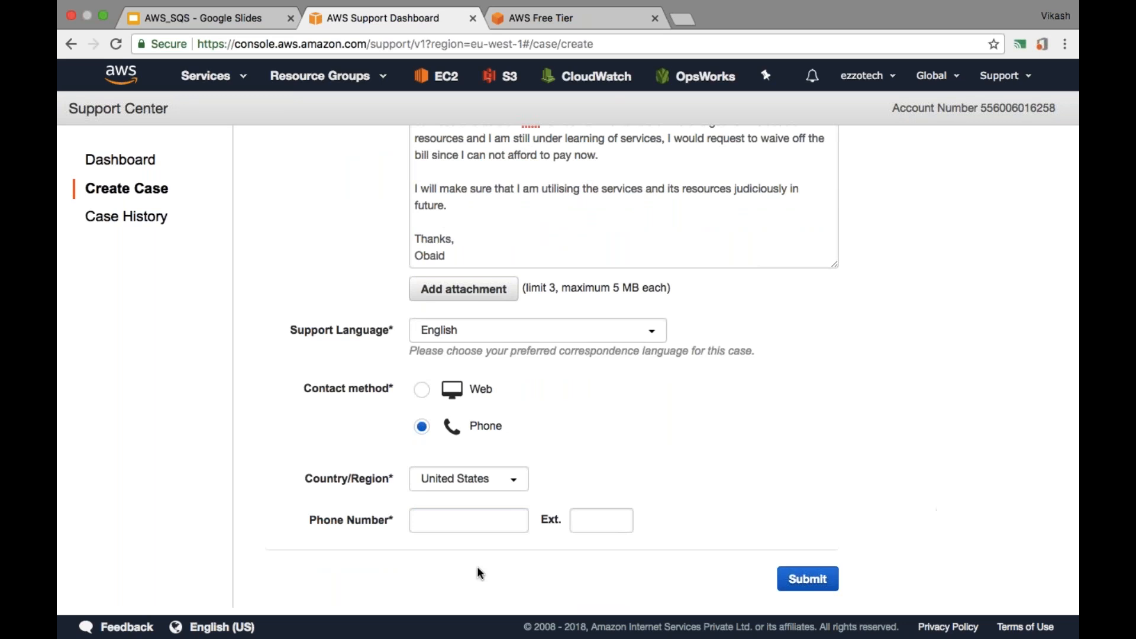
text(In)
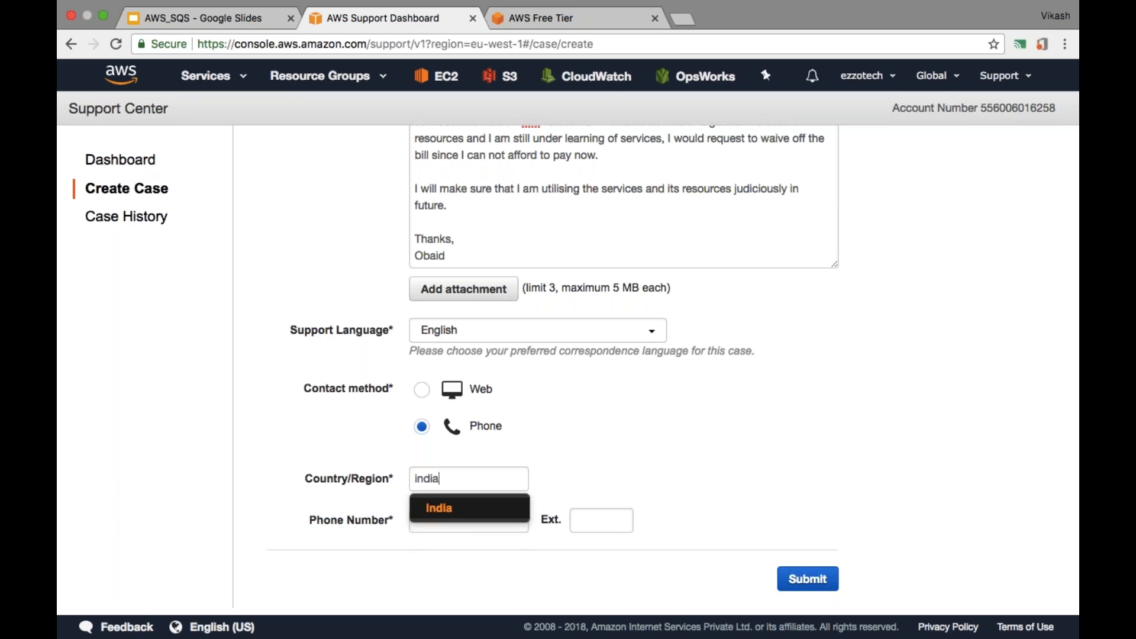
click(469, 508)
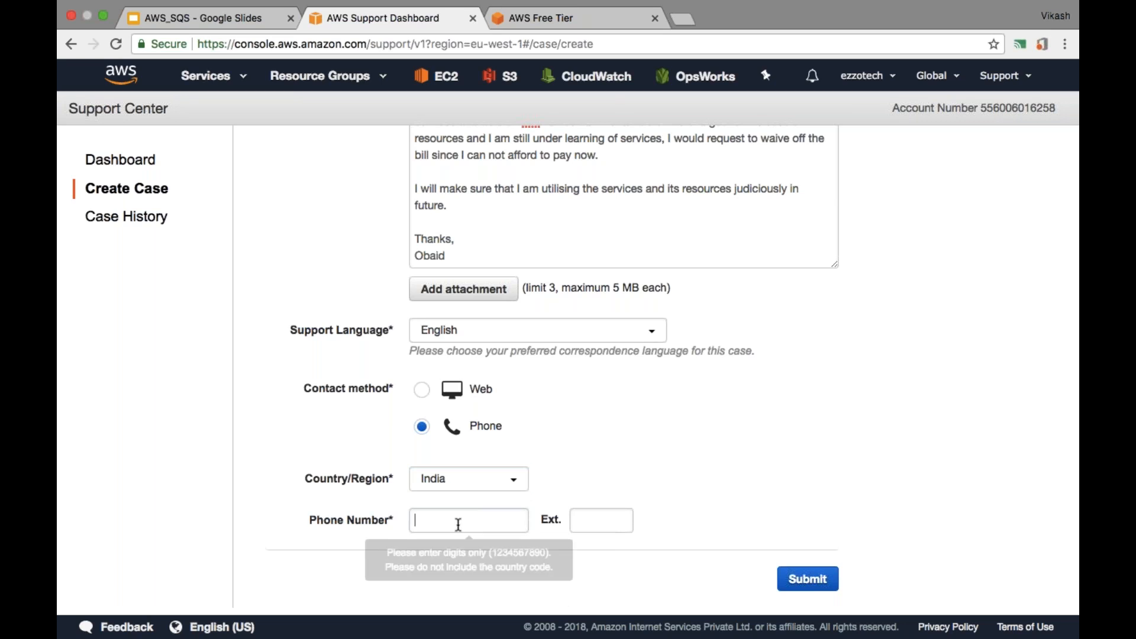
click(468, 520)
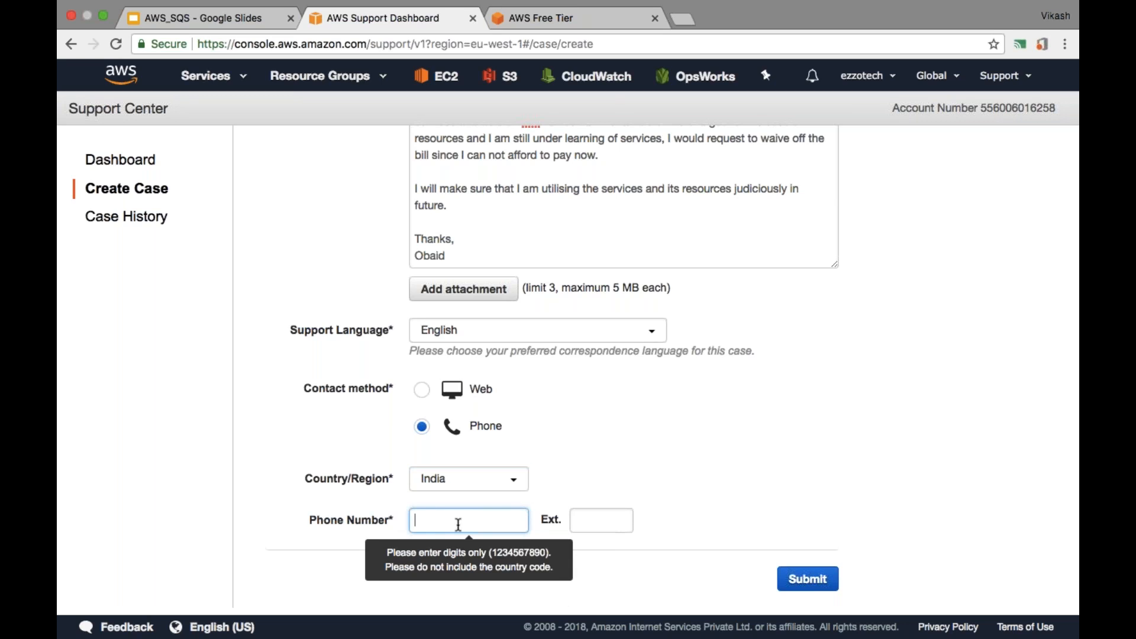
text(945)
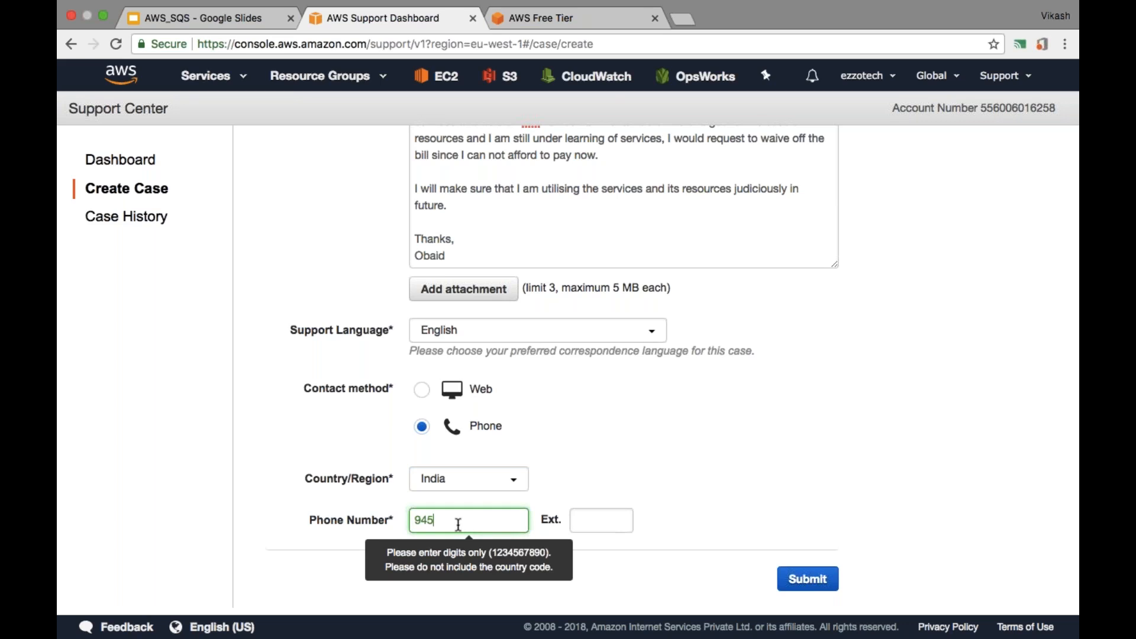
text(48282828)
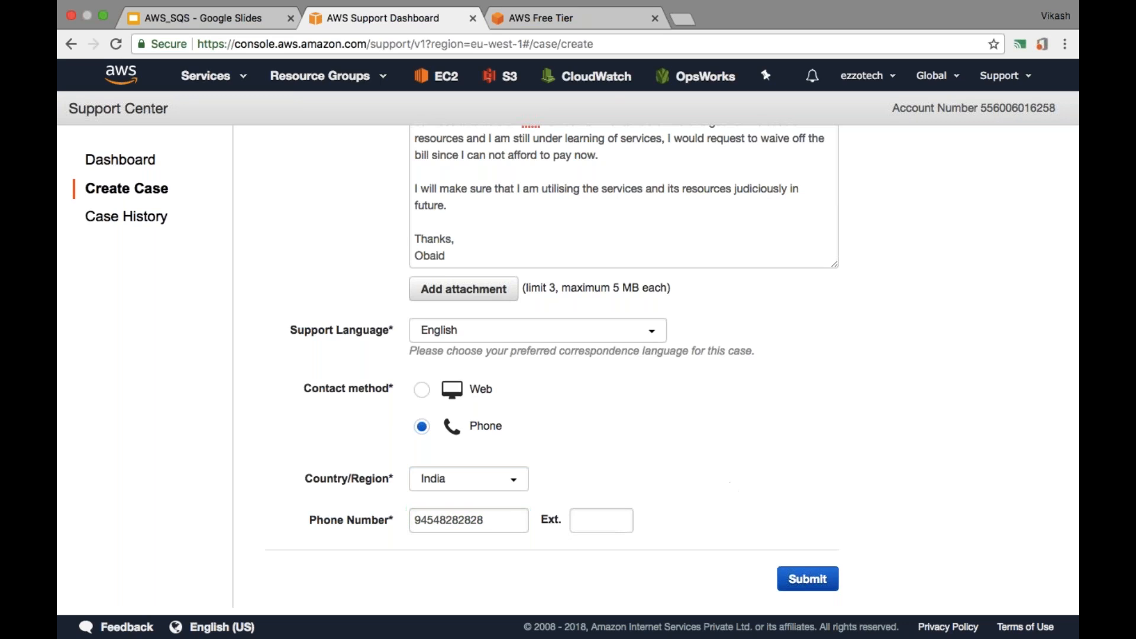
click(808, 578)
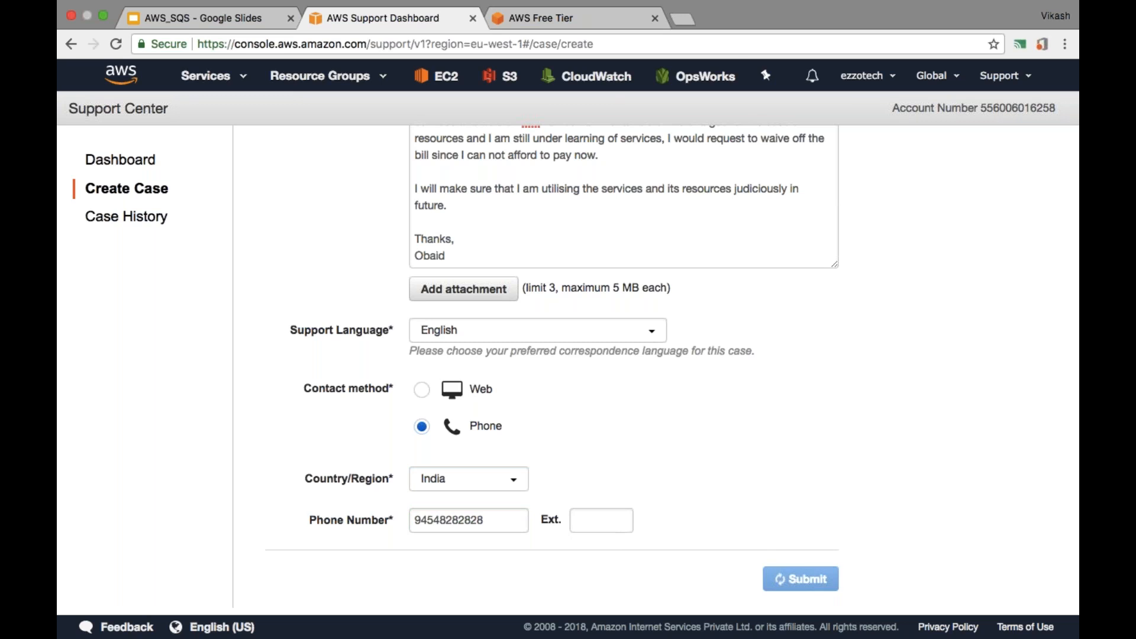
Step: Scroll the Case Details page to view the call-back request panel
click(801, 579)
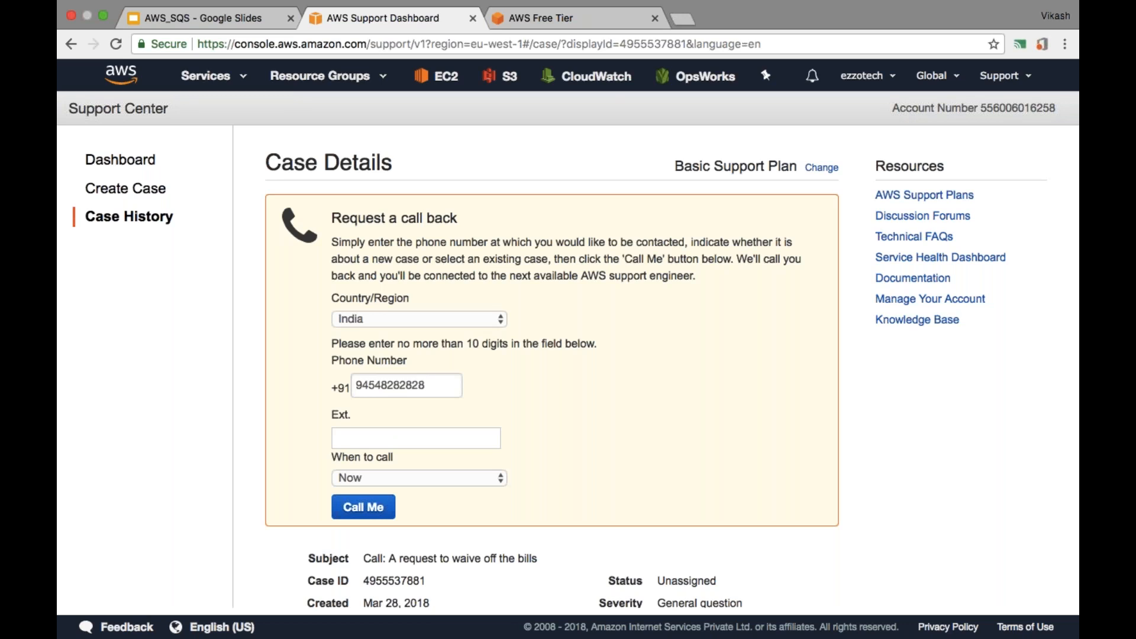
mouse_move(483, 376)
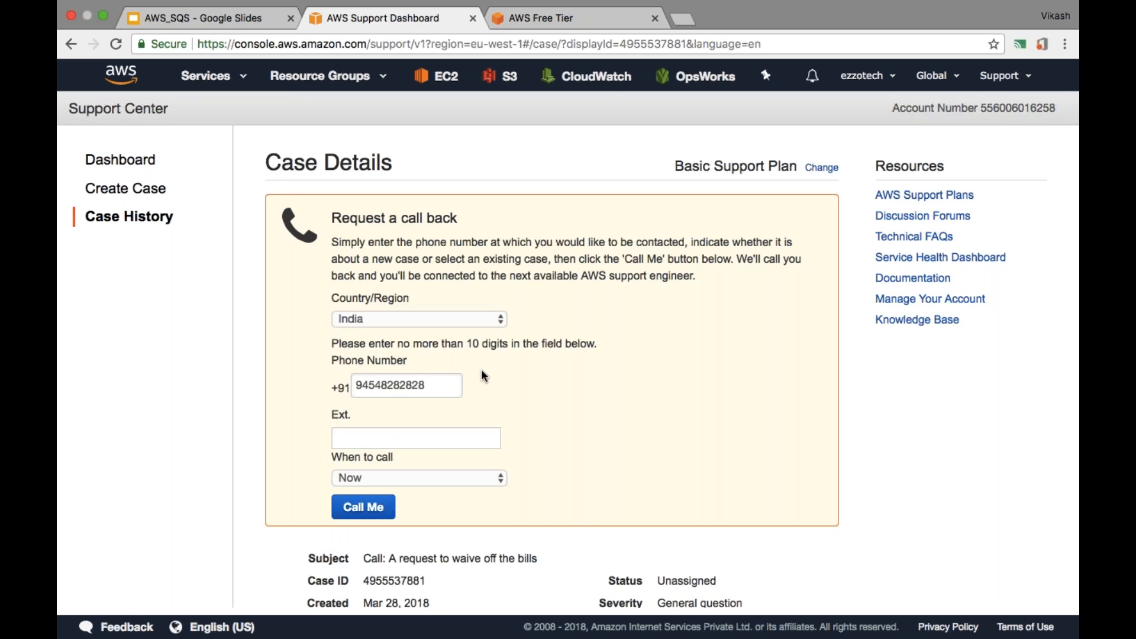
scroll(down, 3)
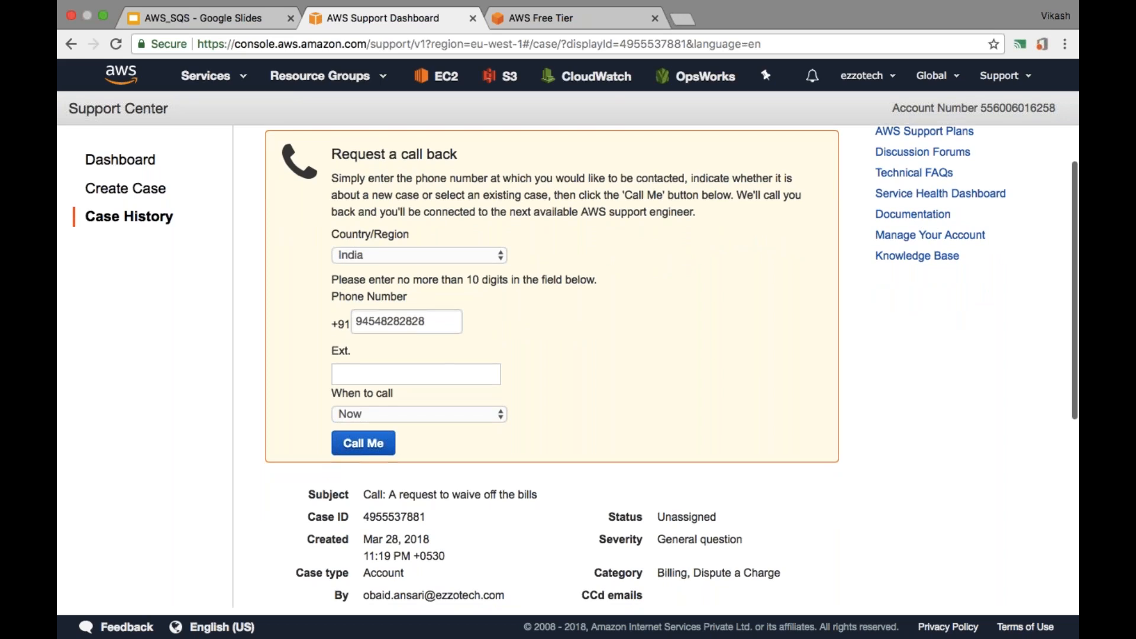